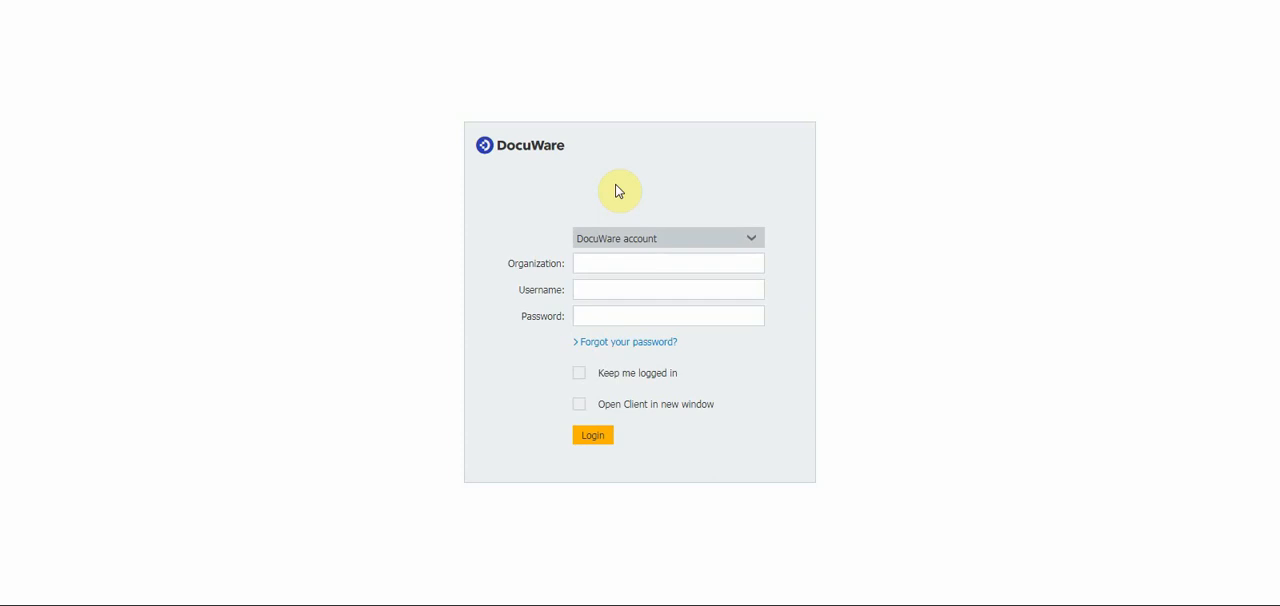
{"action": "mouse_move", "coordinate": [414, 194]}
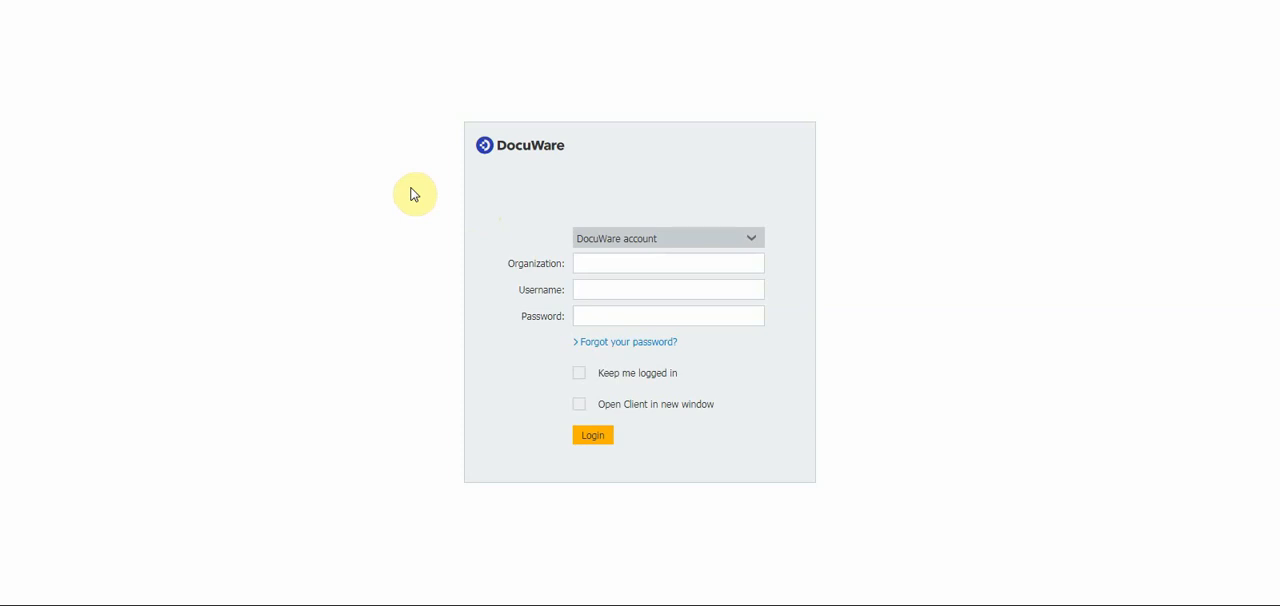
{"action": "mouse_move", "coordinate": [424, 72]}
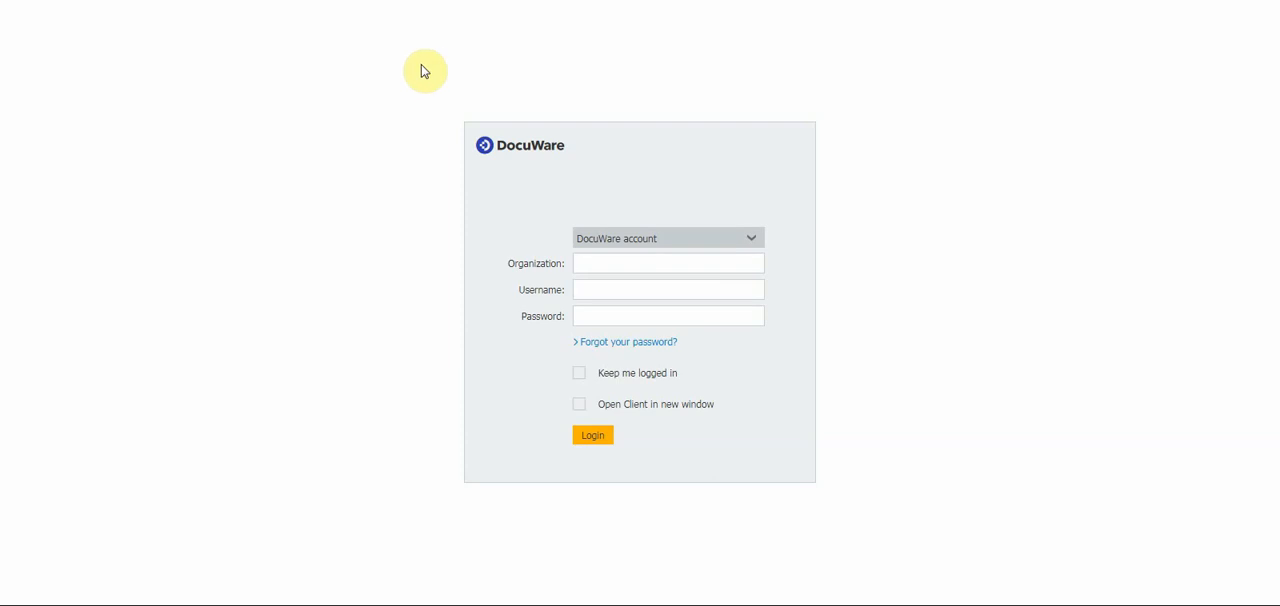
{"action": "mouse_move", "coordinate": [392, 376]}
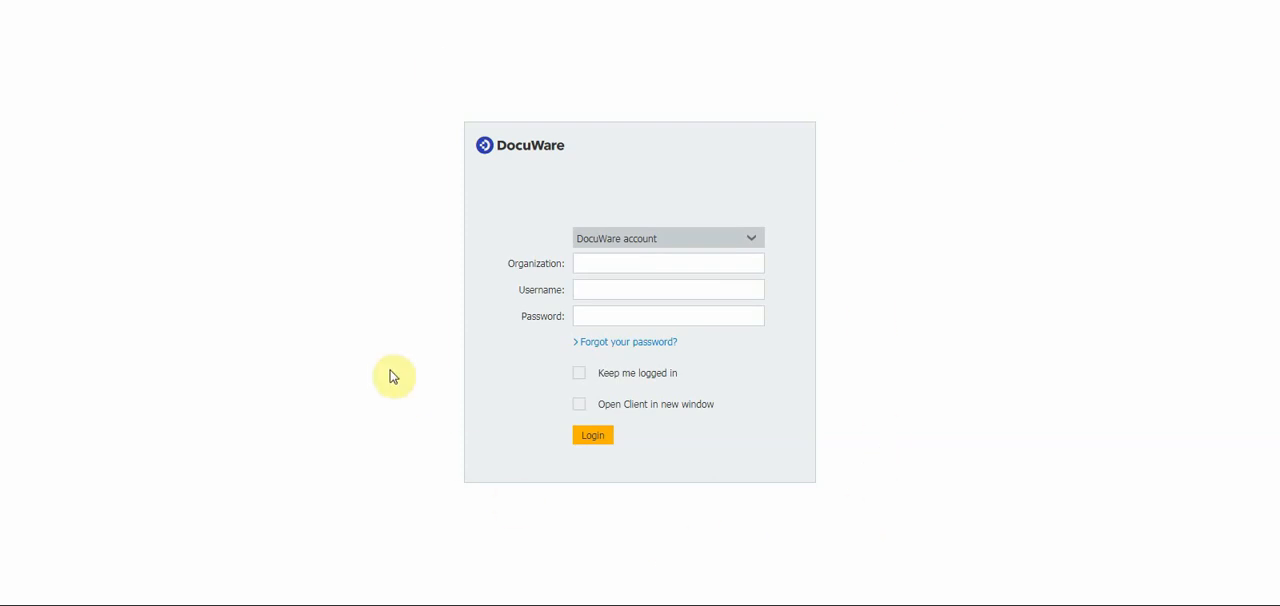
{"action": "mouse_move", "coordinate": [436, 262]}
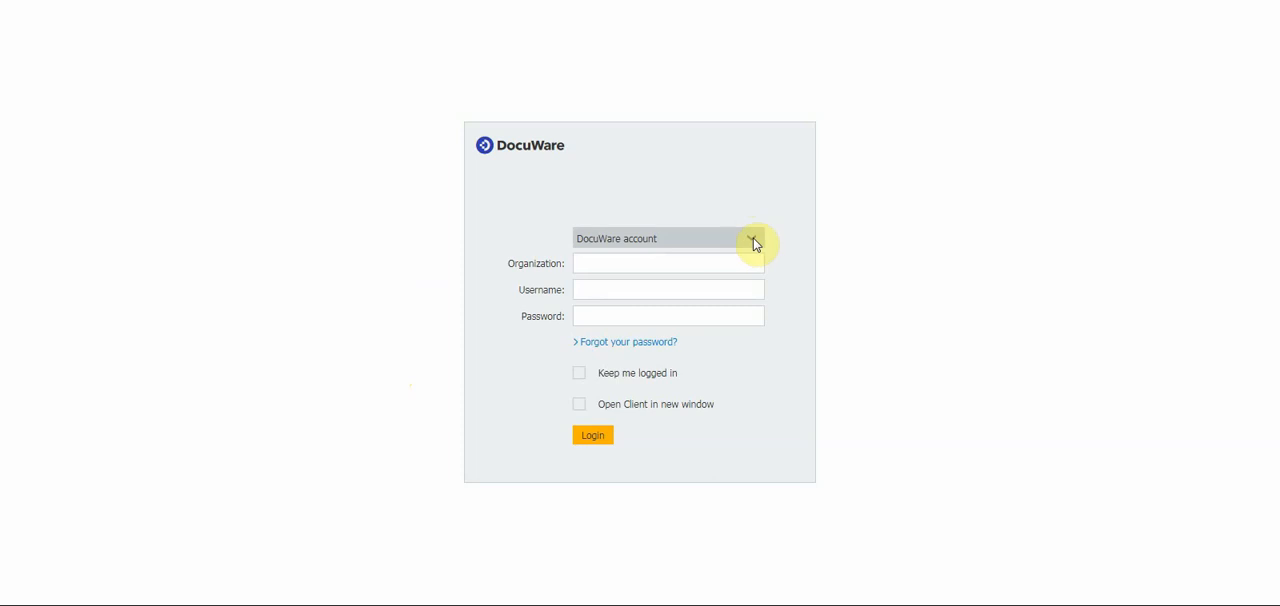
Sign in to DocuWare using the Windows account option and submit the login
{"action": "left_click", "coordinate": [752, 242]}
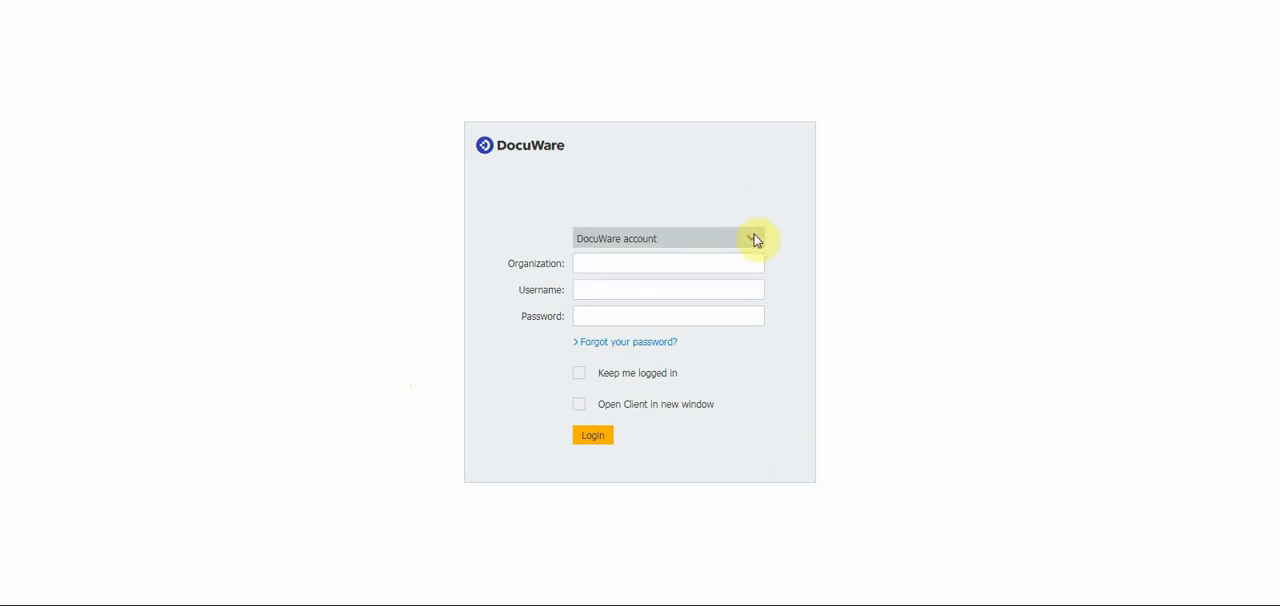
{"action": "mouse_move", "coordinate": [744, 238]}
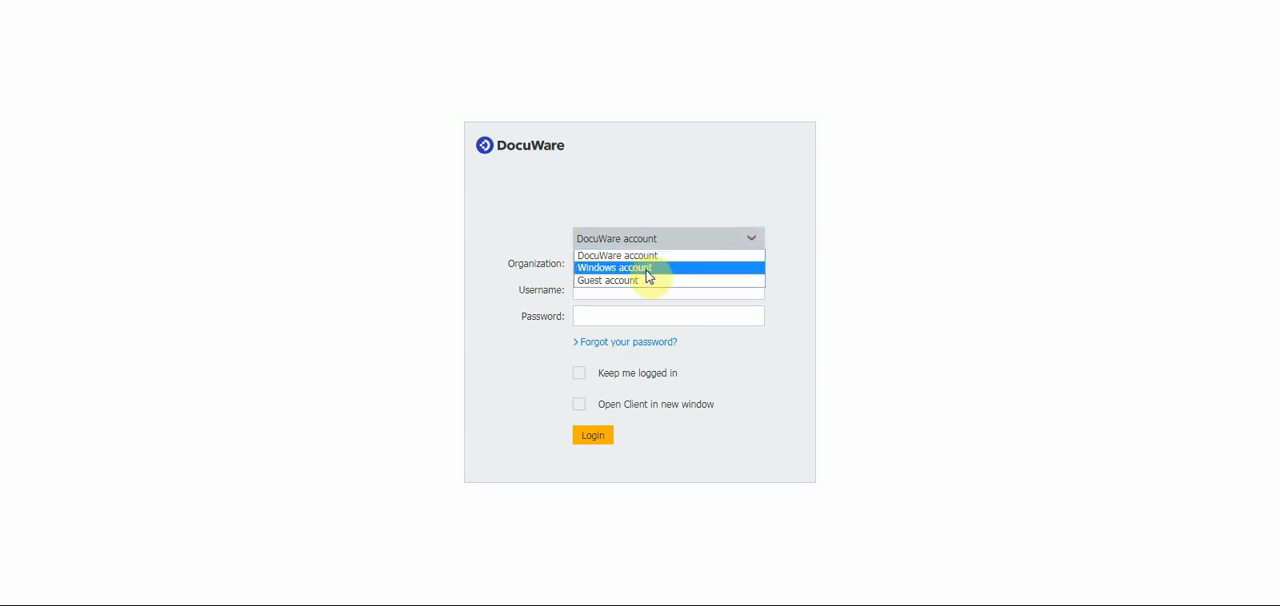
{"action": "left_click", "coordinate": [614, 268]}
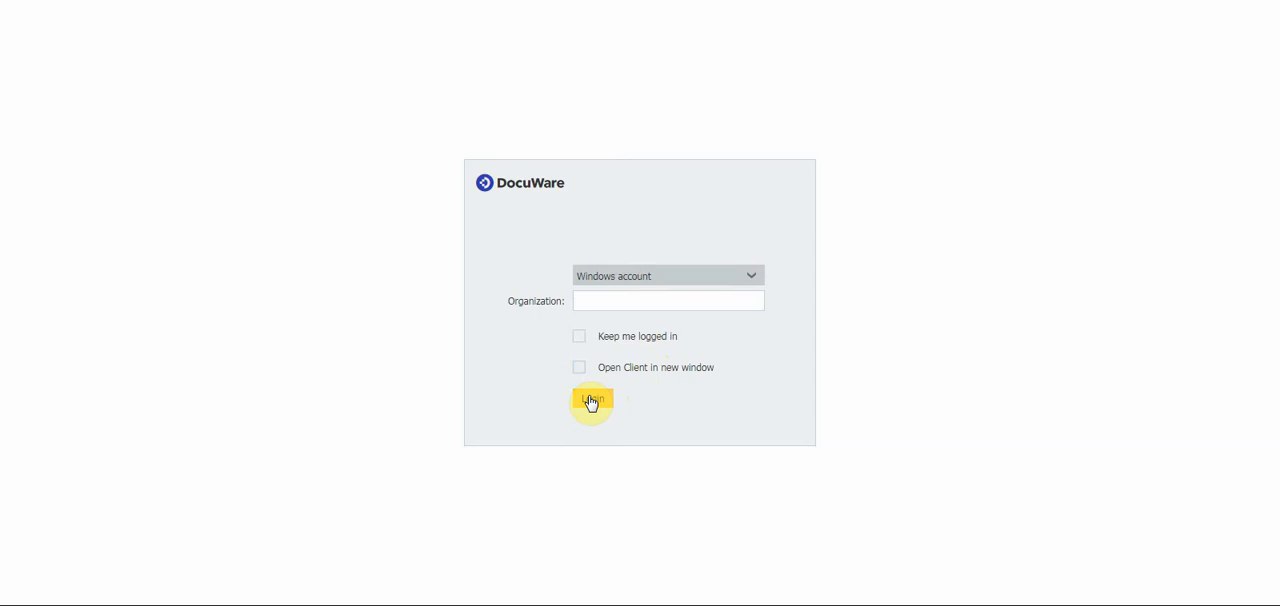
{"action": "left_click", "coordinate": [592, 400]}
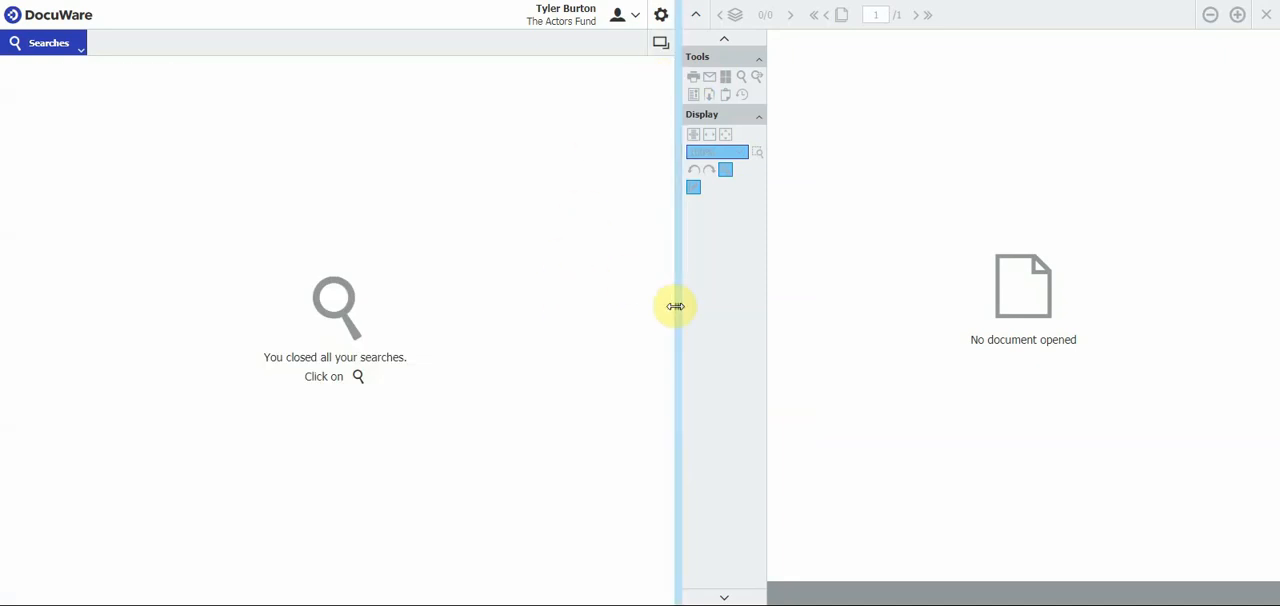
Resize the search pane narrower and wider, then restore it to about its earlier width
{"action": "left_click_drag", "start_coordinate": [676, 306], "coordinate": [614, 306]}
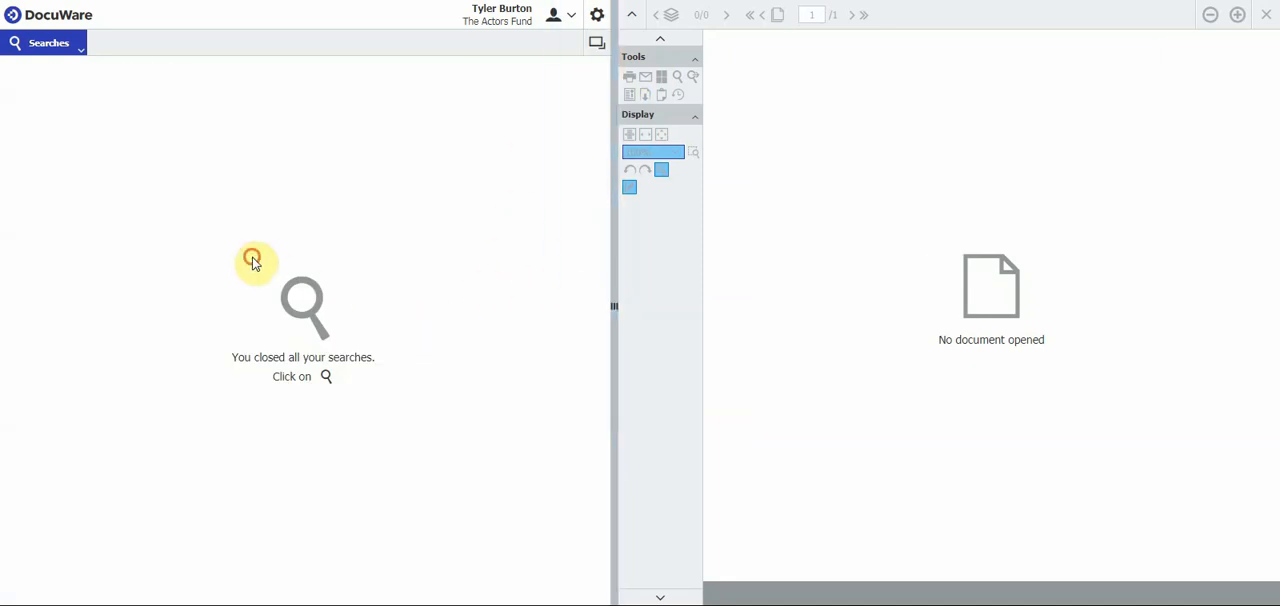
{"action": "mouse_move", "coordinate": [504, 330]}
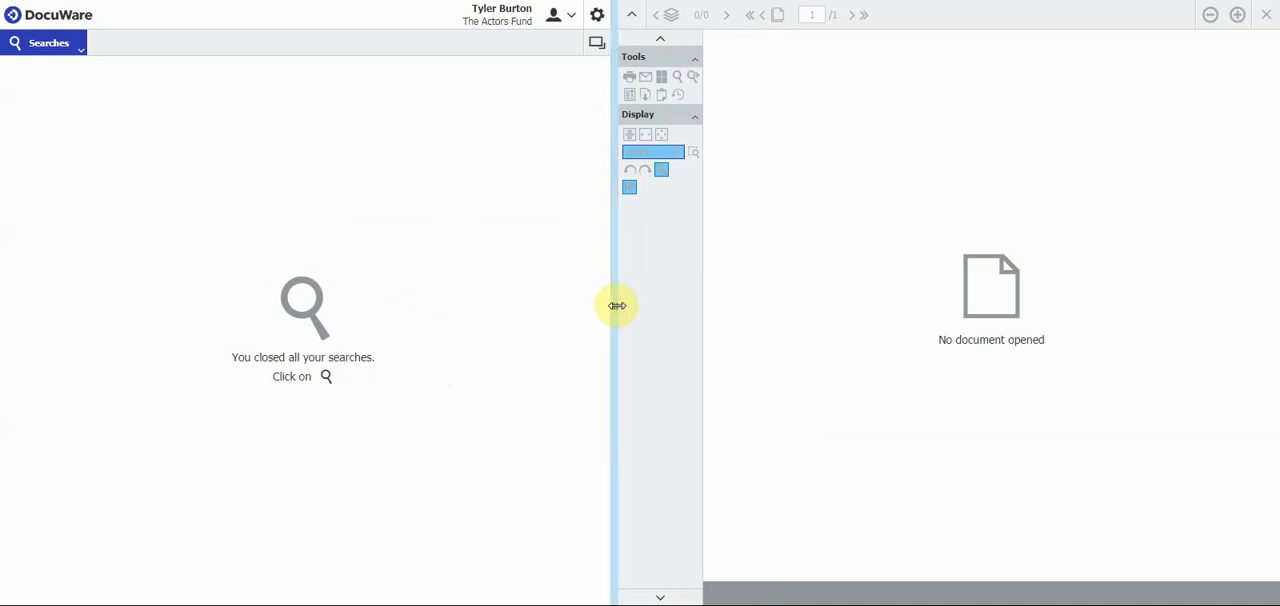
{"action": "mouse_move", "coordinate": [912, 300]}
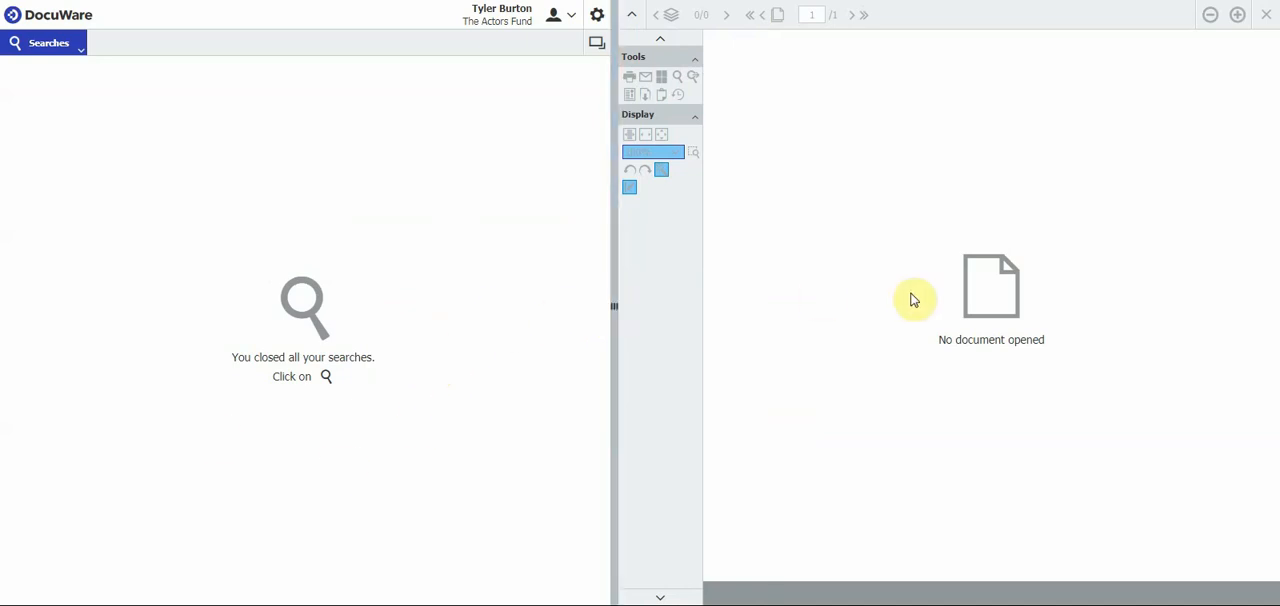
{"action": "mouse_move", "coordinate": [968, 216]}
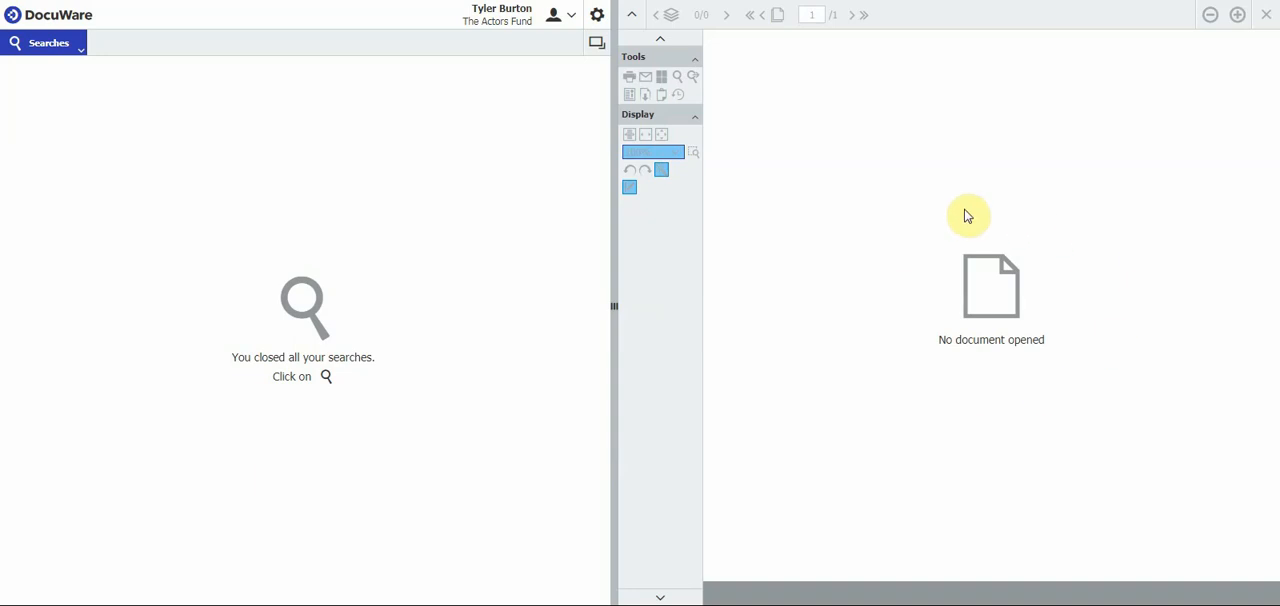
{"action": "left_click_drag", "start_coordinate": [612, 304], "coordinate": [548, 304]}
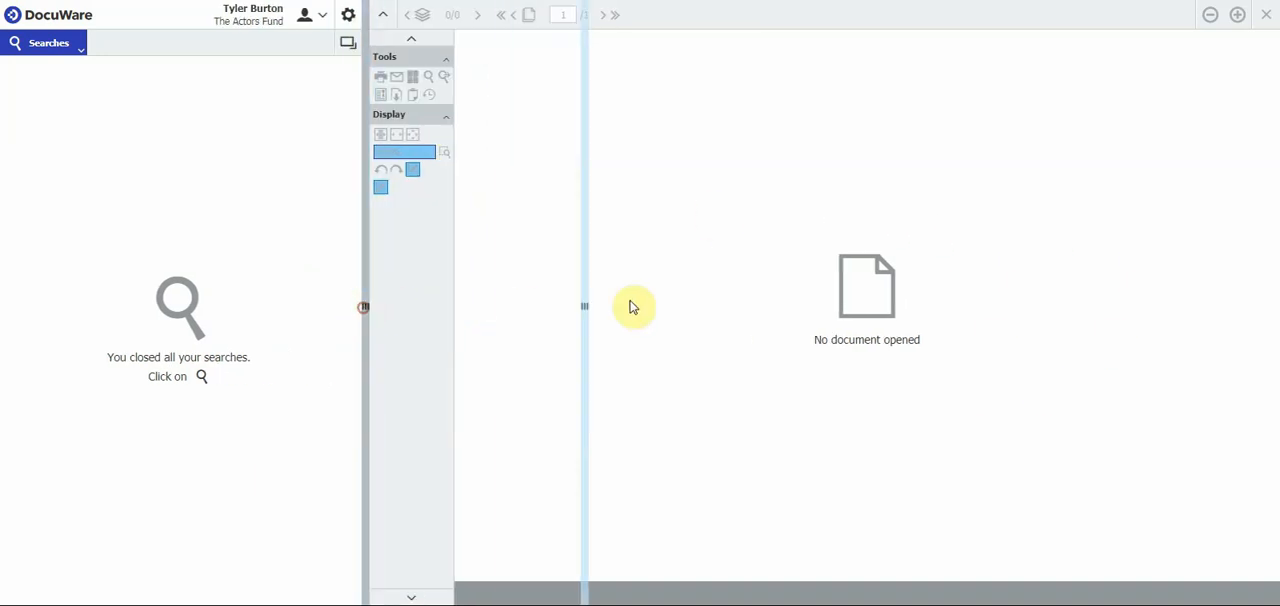
{"action": "left_click_drag", "start_coordinate": [584, 308], "coordinate": [910, 312]}
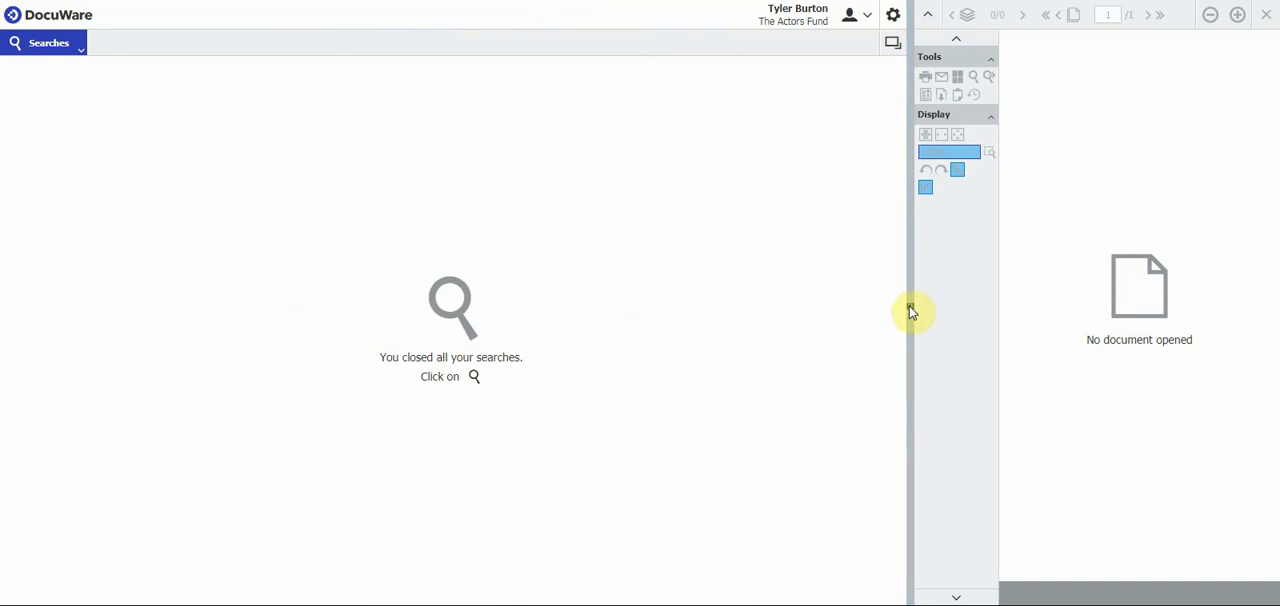
{"action": "left_click_drag", "start_coordinate": [910, 310], "coordinate": [640, 310]}
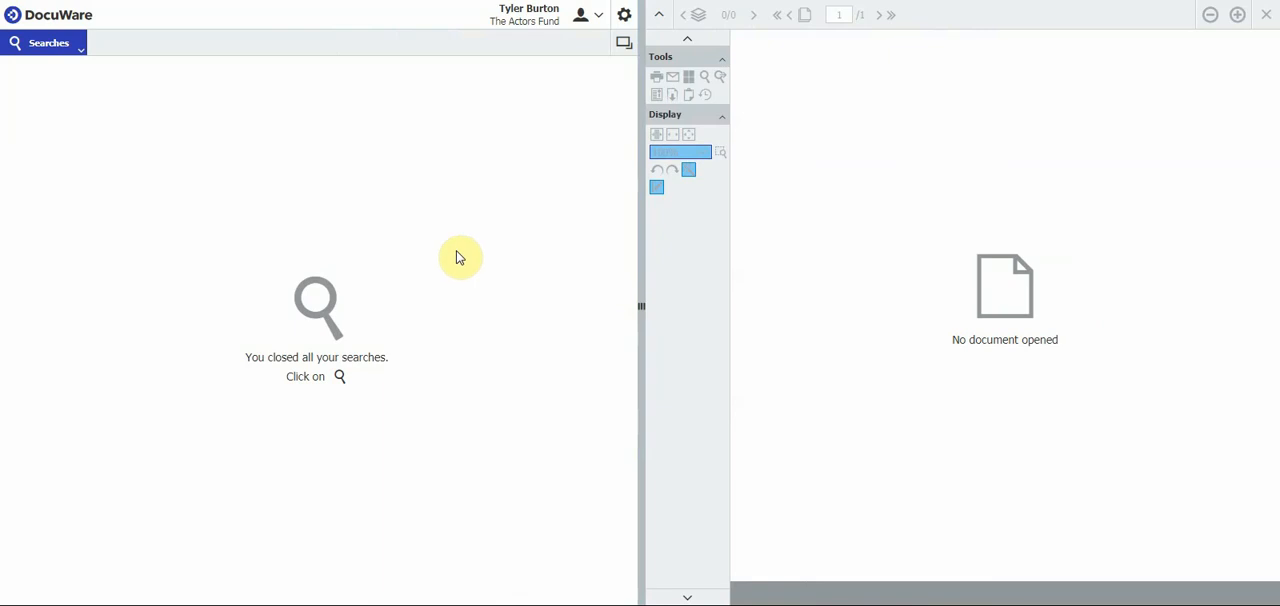
{"action": "mouse_move", "coordinate": [584, 194]}
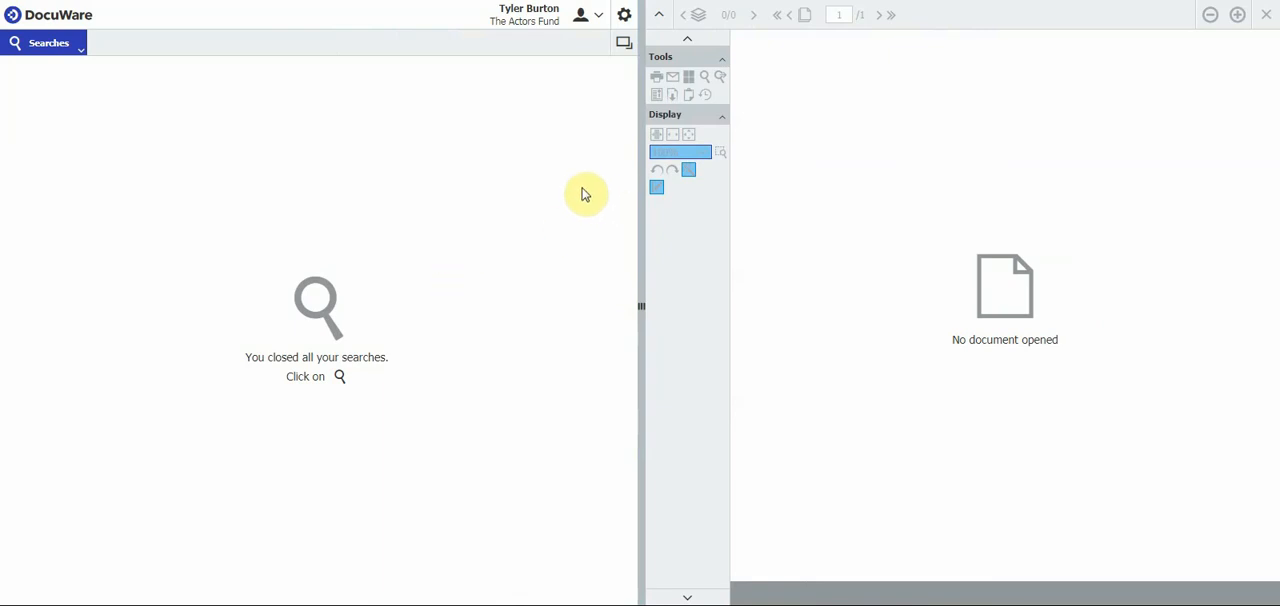
{"action": "mouse_move", "coordinate": [88, 210]}
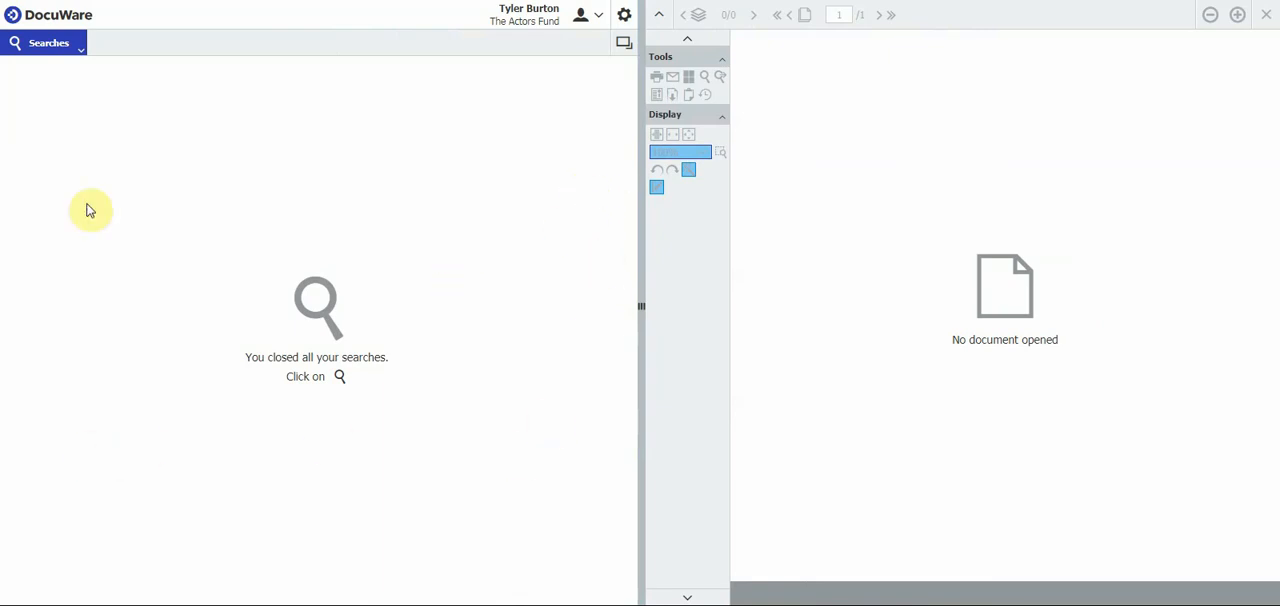
{"action": "mouse_move", "coordinate": [676, 372]}
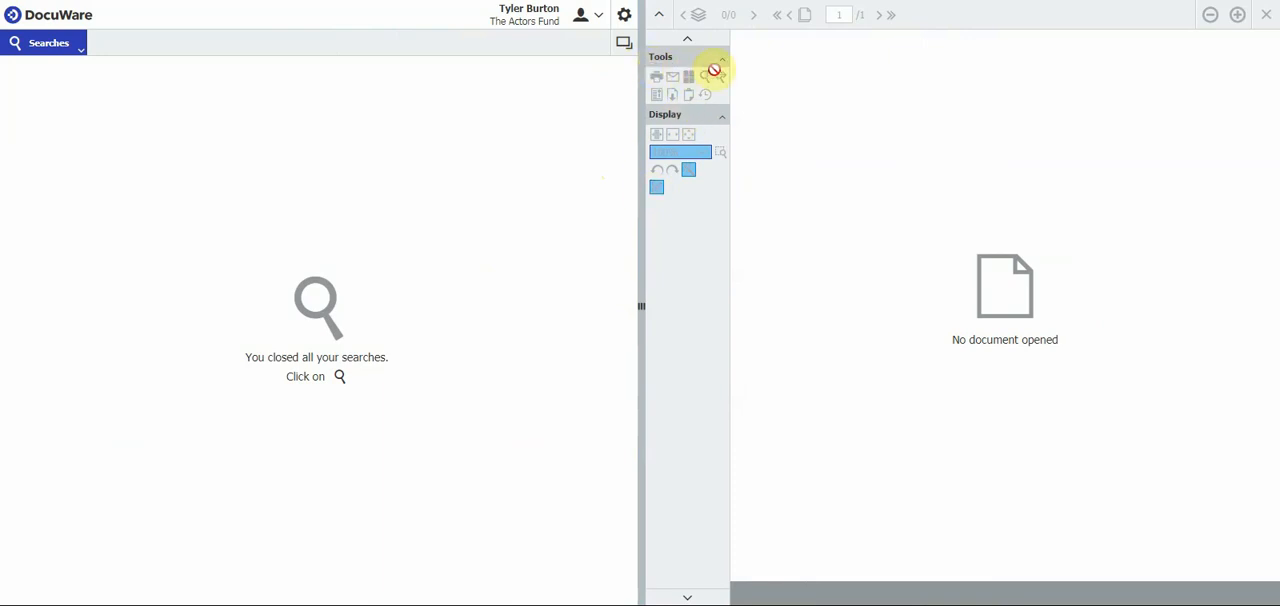
{"action": "mouse_move", "coordinate": [712, 184]}
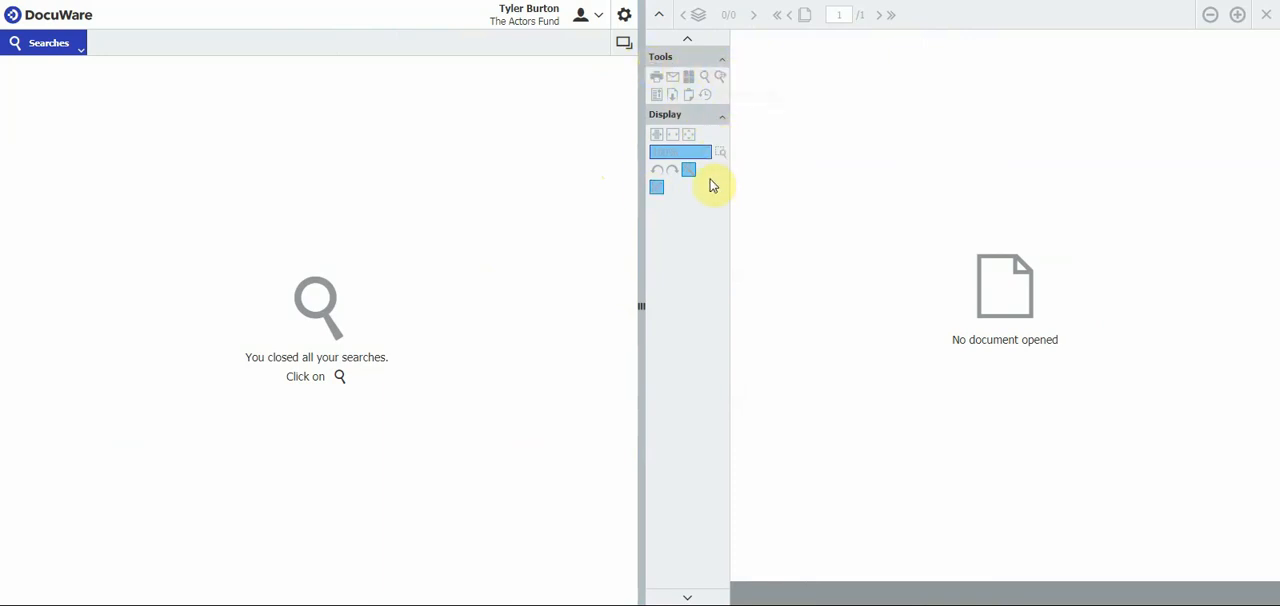
{"action": "mouse_move", "coordinate": [716, 92]}
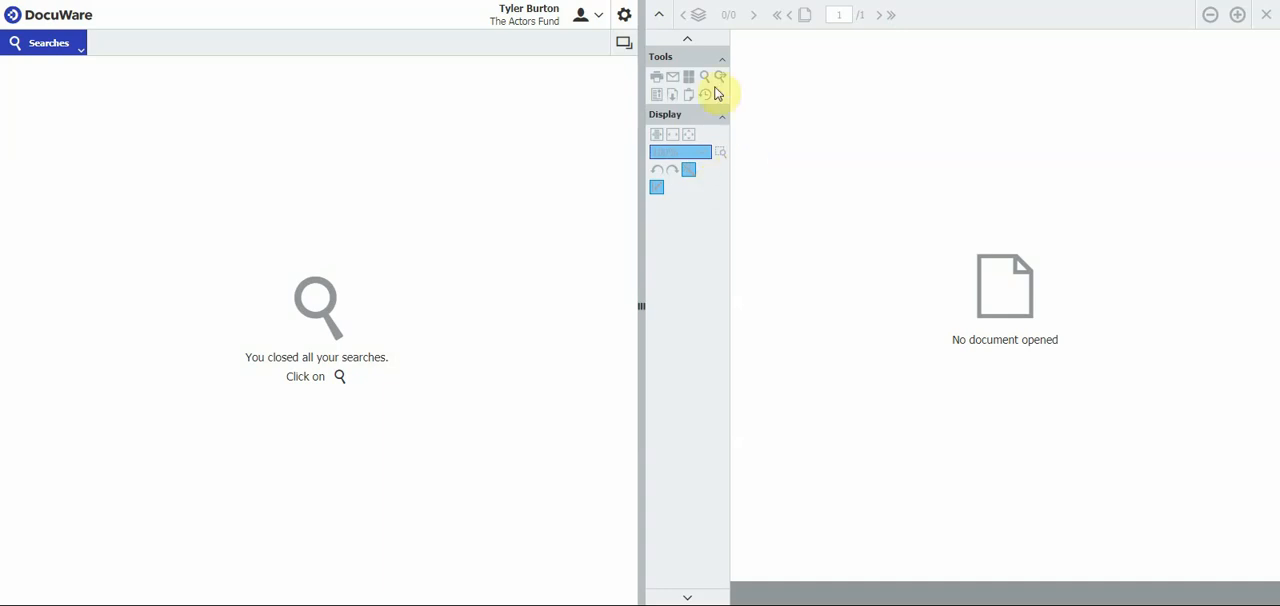
Browse the help/desktop apps menu and the account menu, then dismiss them
{"action": "left_click", "coordinate": [624, 16]}
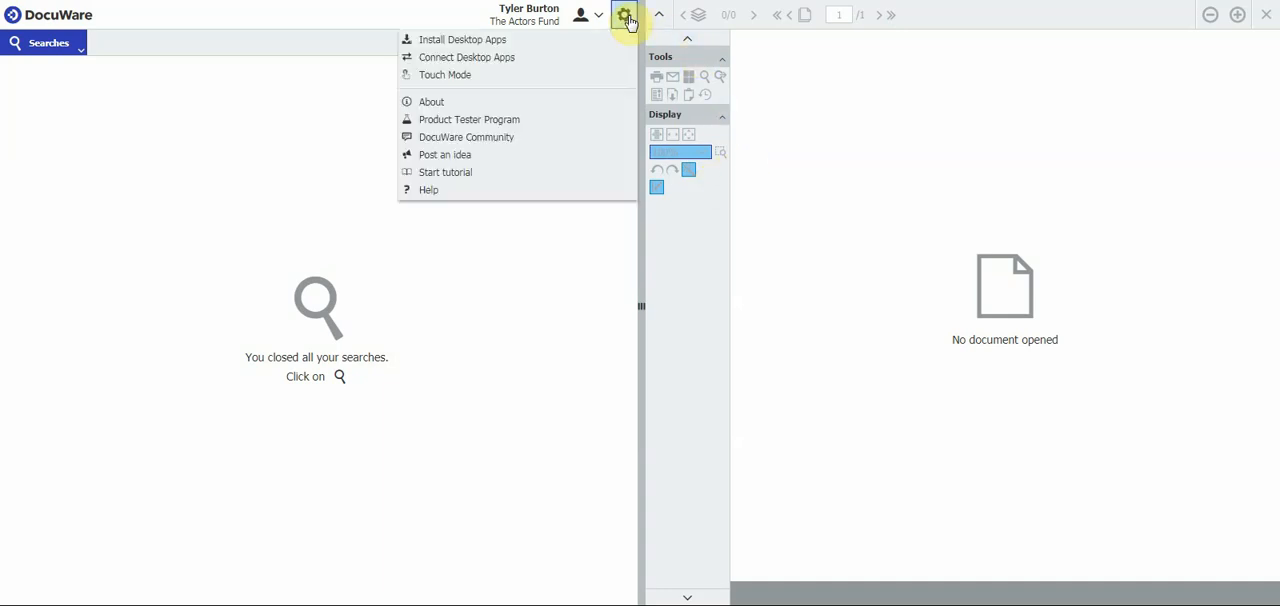
{"action": "mouse_move", "coordinate": [460, 190]}
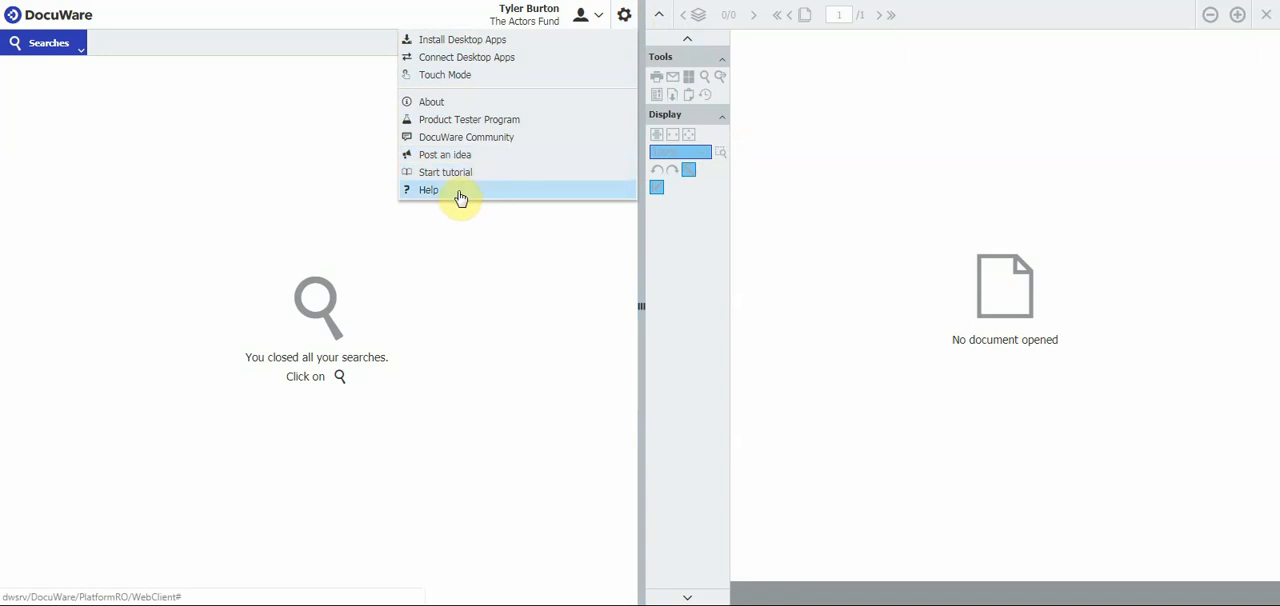
{"action": "mouse_move", "coordinate": [438, 196]}
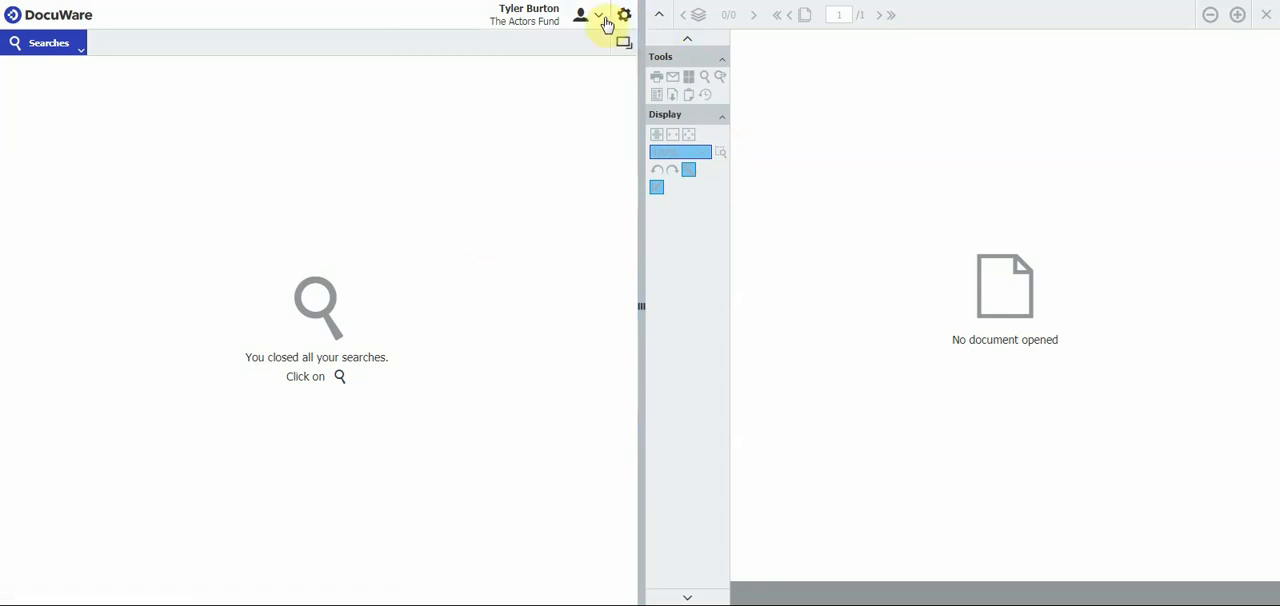
{"action": "left_click", "coordinate": [600, 16]}
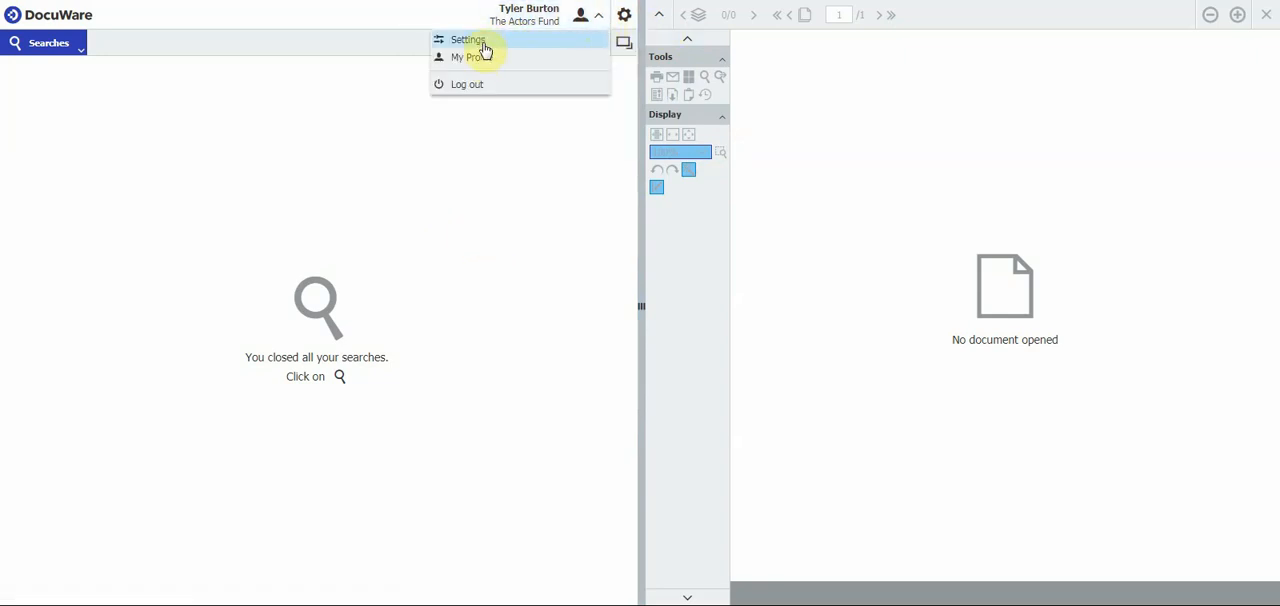
{"action": "left_click", "coordinate": [512, 120]}
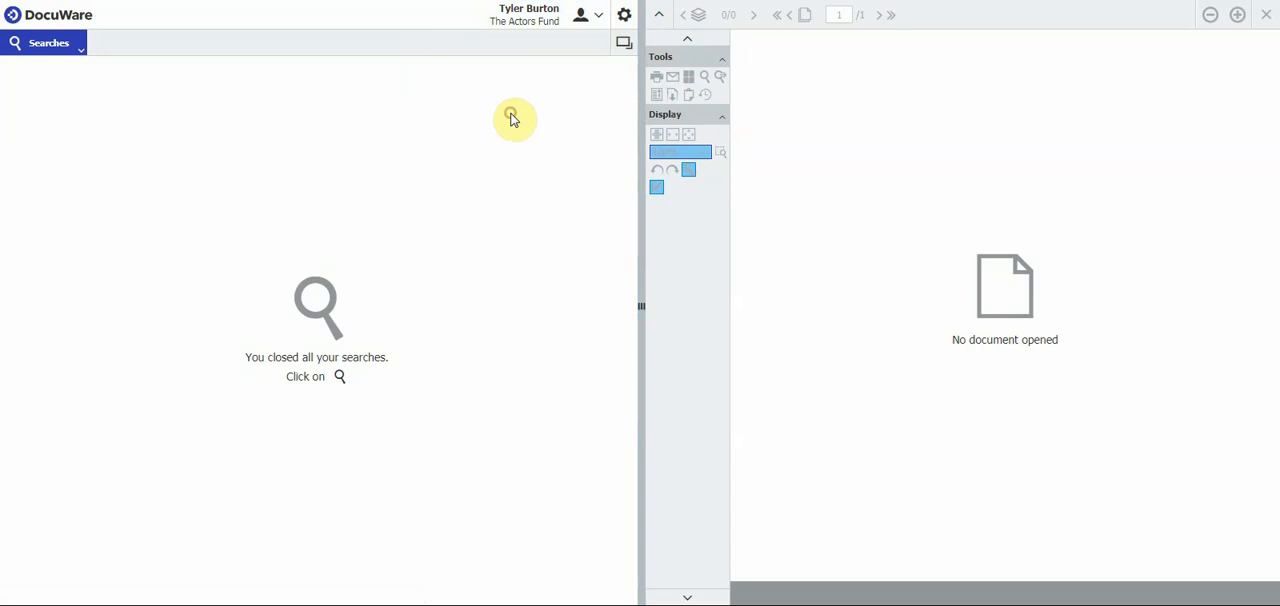
{"action": "mouse_move", "coordinate": [236, 138]}
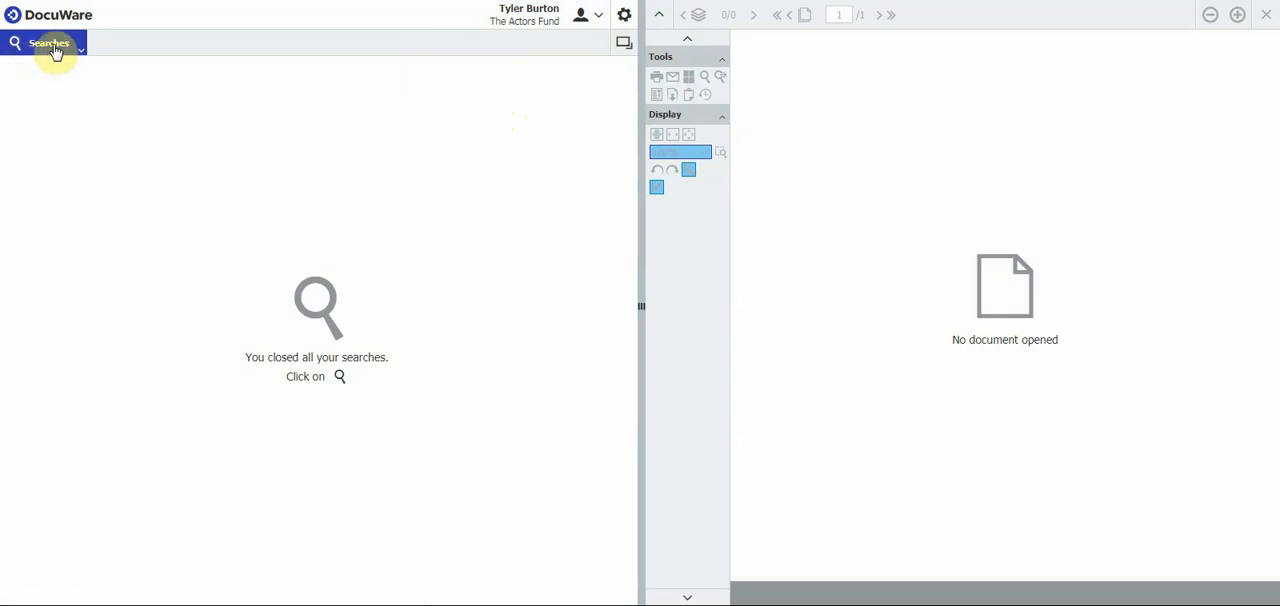
{"action": "mouse_move", "coordinate": [80, 56]}
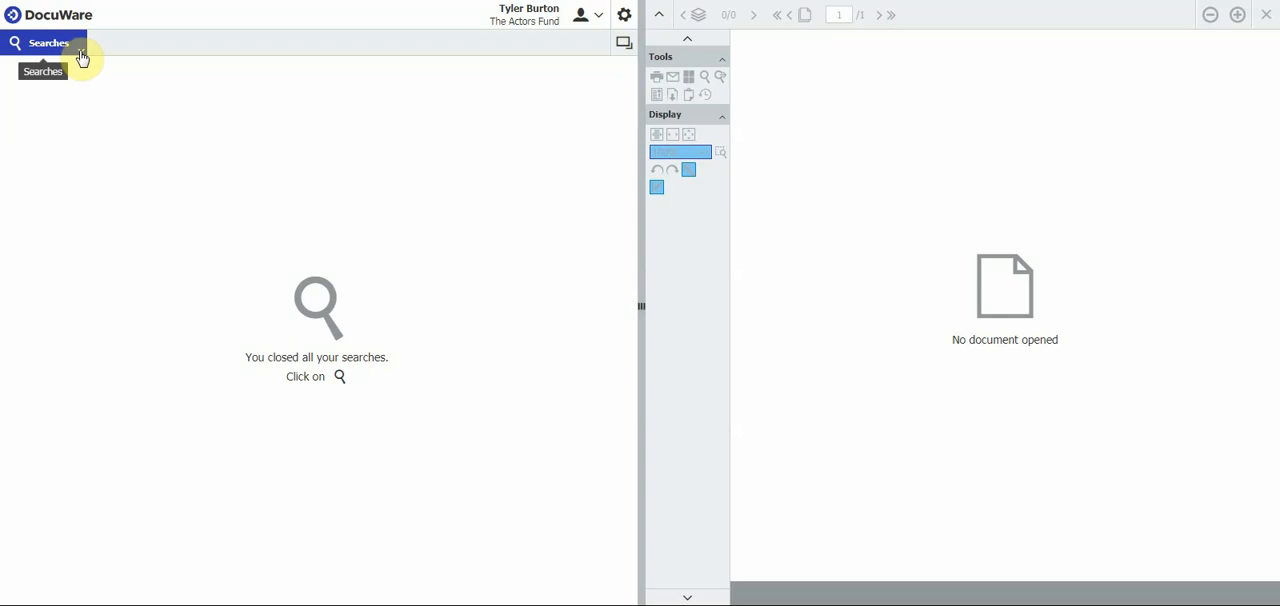
{"action": "left_click", "coordinate": [44, 44]}
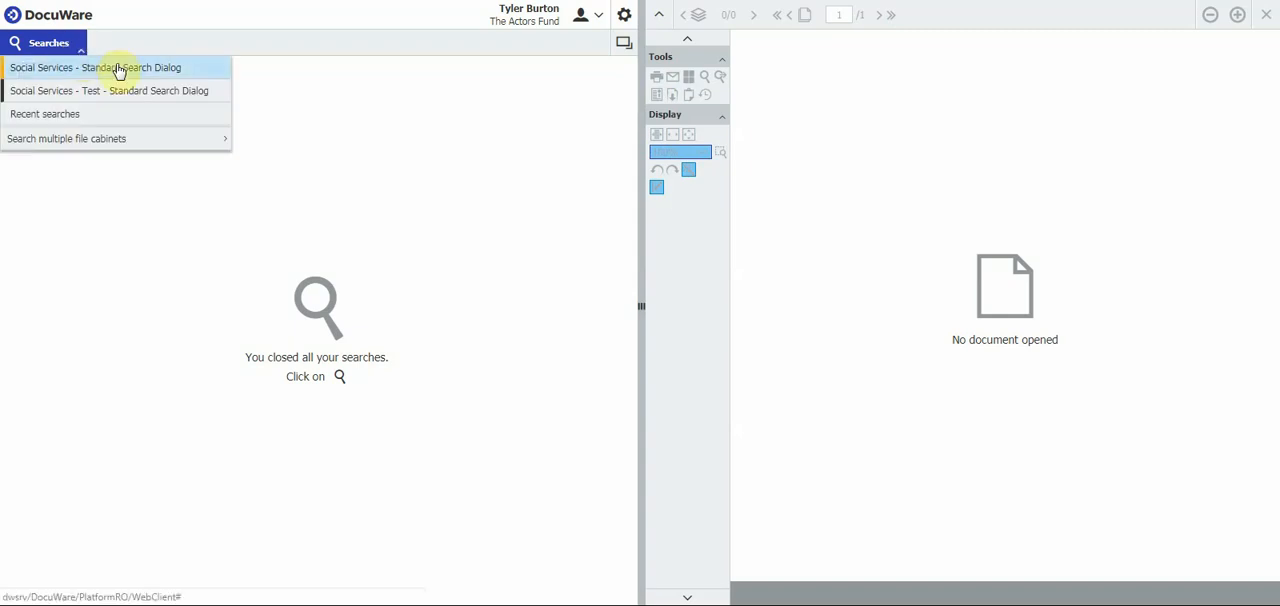
{"action": "left_click", "coordinate": [96, 68]}
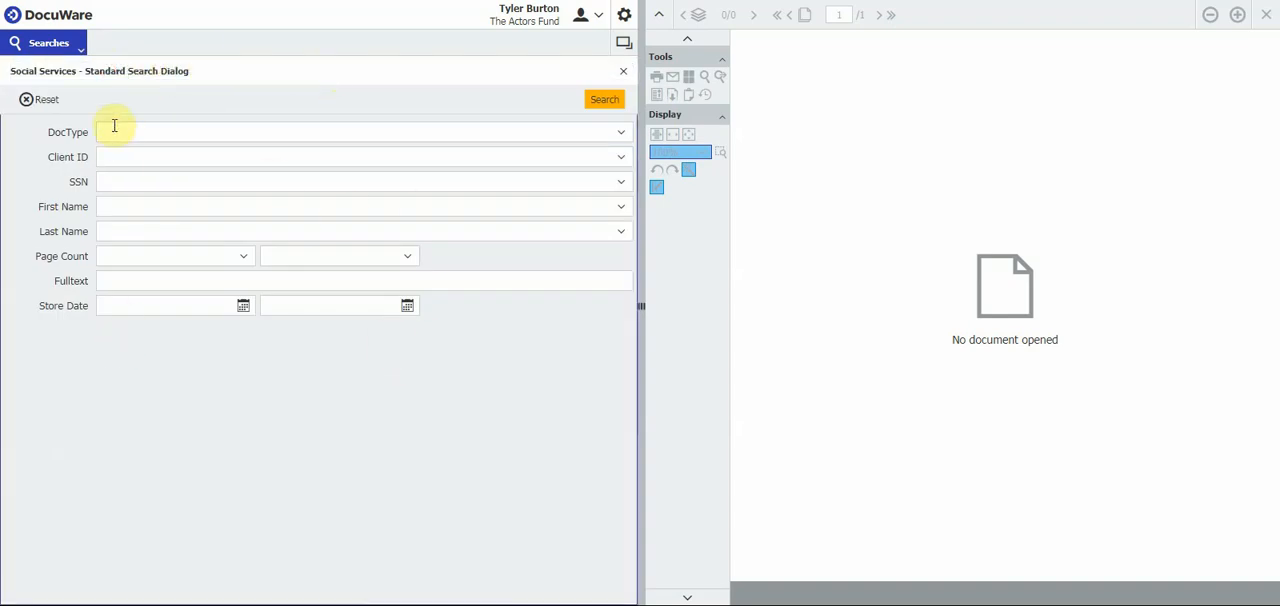
{"action": "mouse_move", "coordinate": [604, 300]}
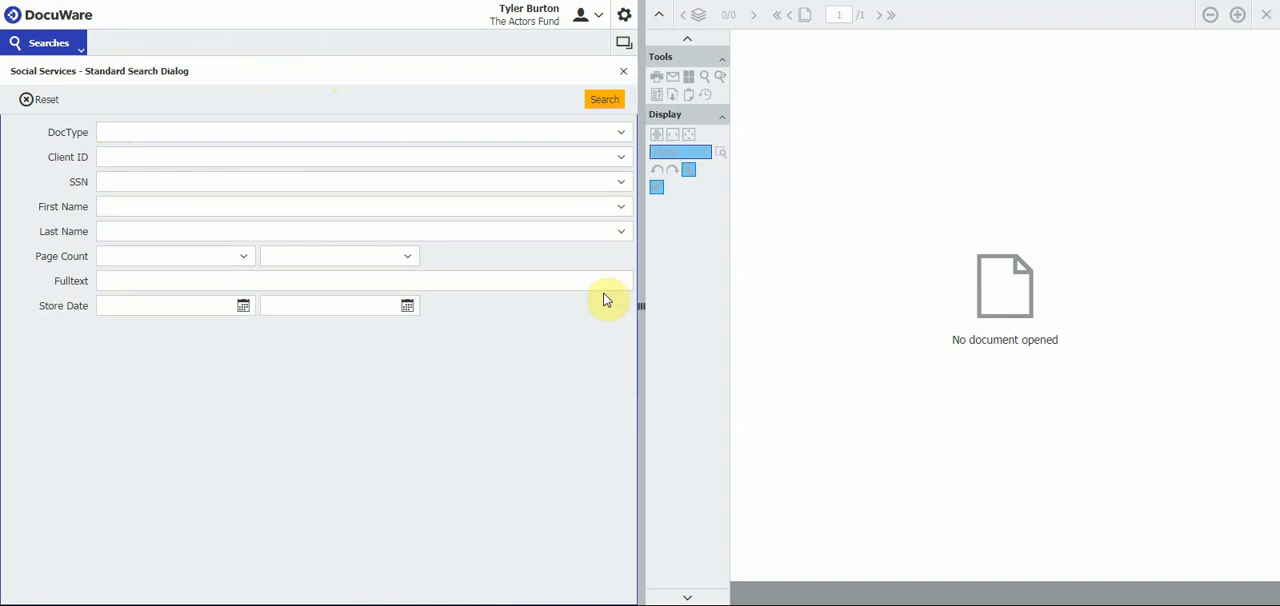
{"action": "mouse_move", "coordinate": [570, 308]}
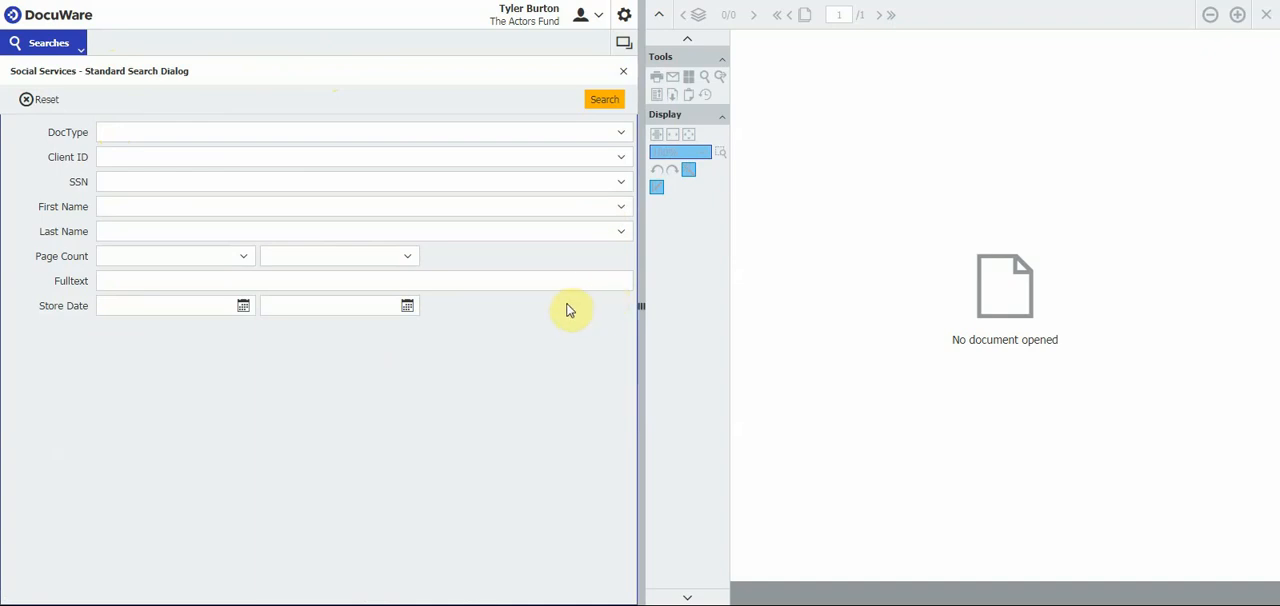
{"action": "mouse_move", "coordinate": [78, 132]}
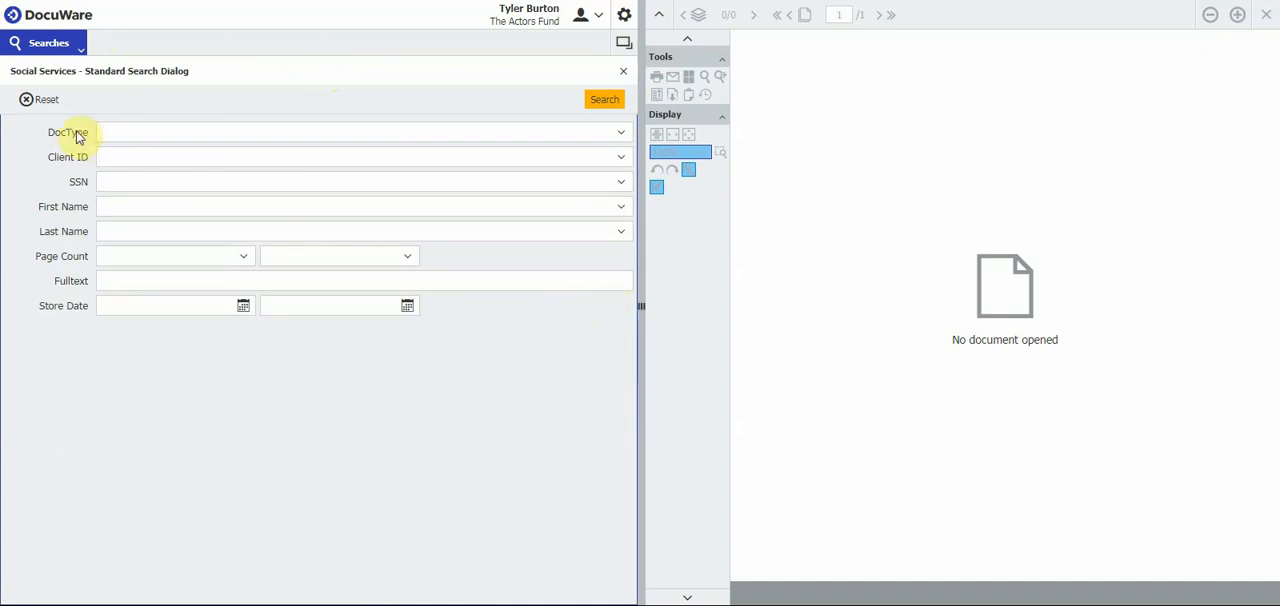
{"action": "double_click", "coordinate": [68, 132]}
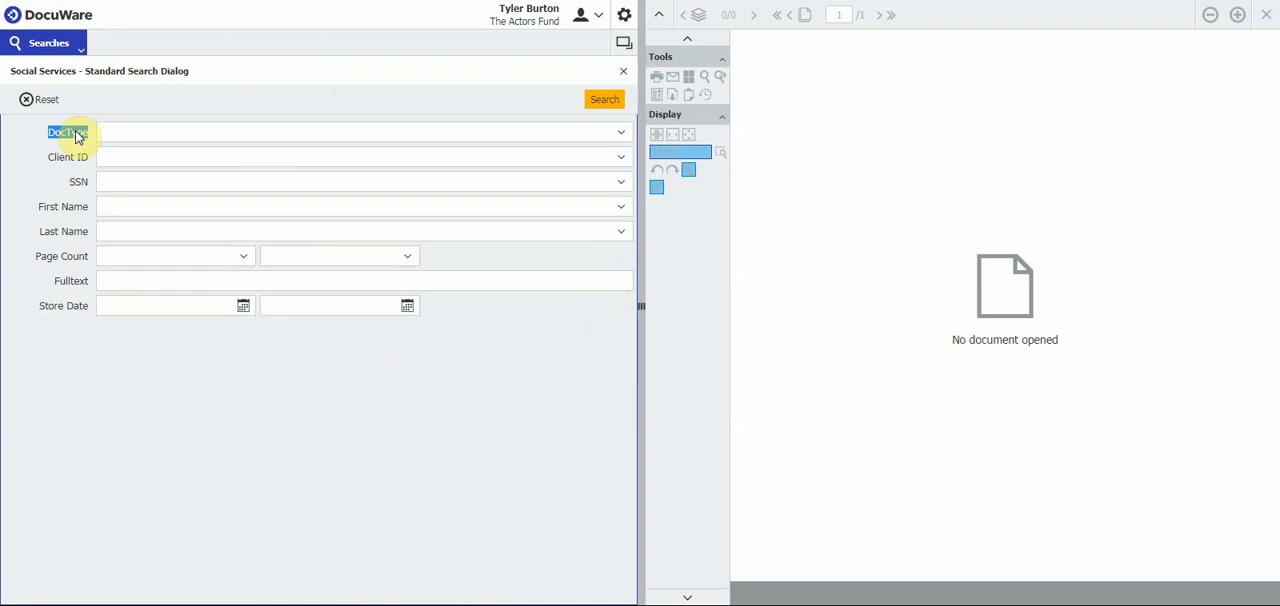
{"action": "mouse_move", "coordinate": [620, 136]}
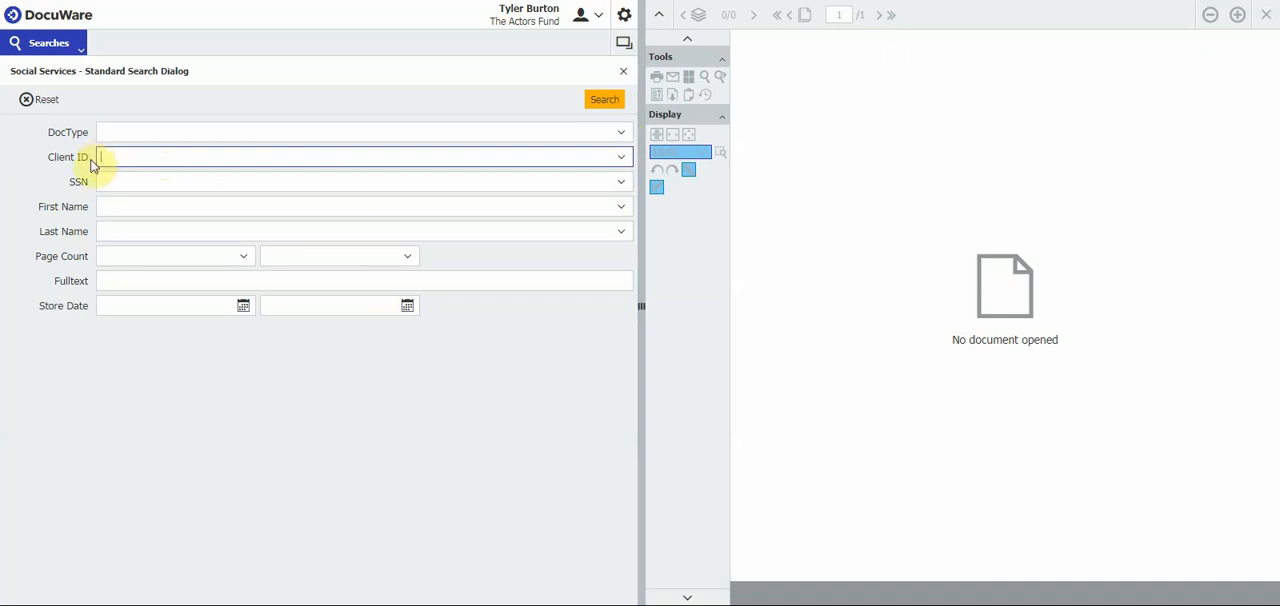
{"action": "left_click", "coordinate": [360, 180]}
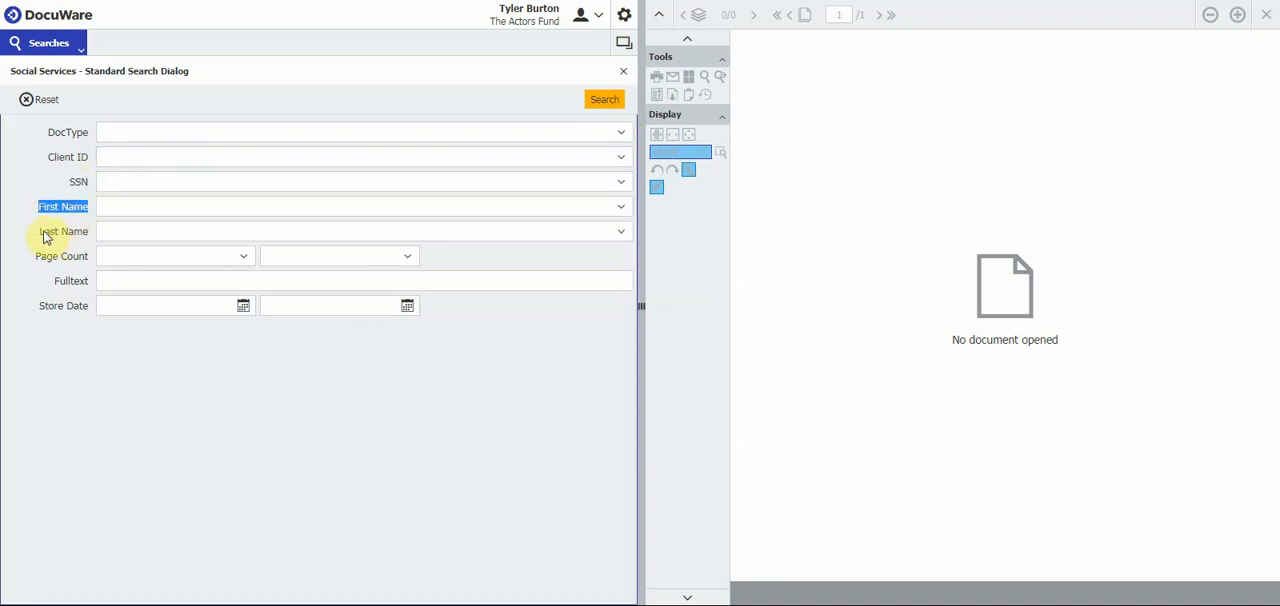
{"action": "left_click", "coordinate": [64, 232]}
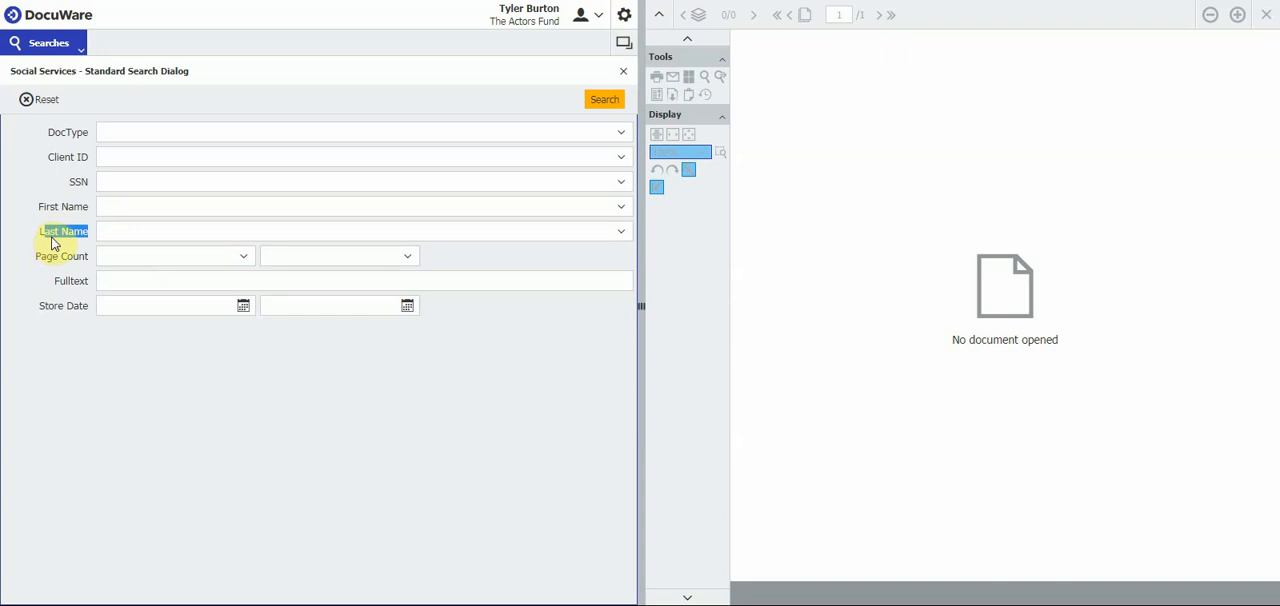
{"action": "mouse_move", "coordinate": [36, 260]}
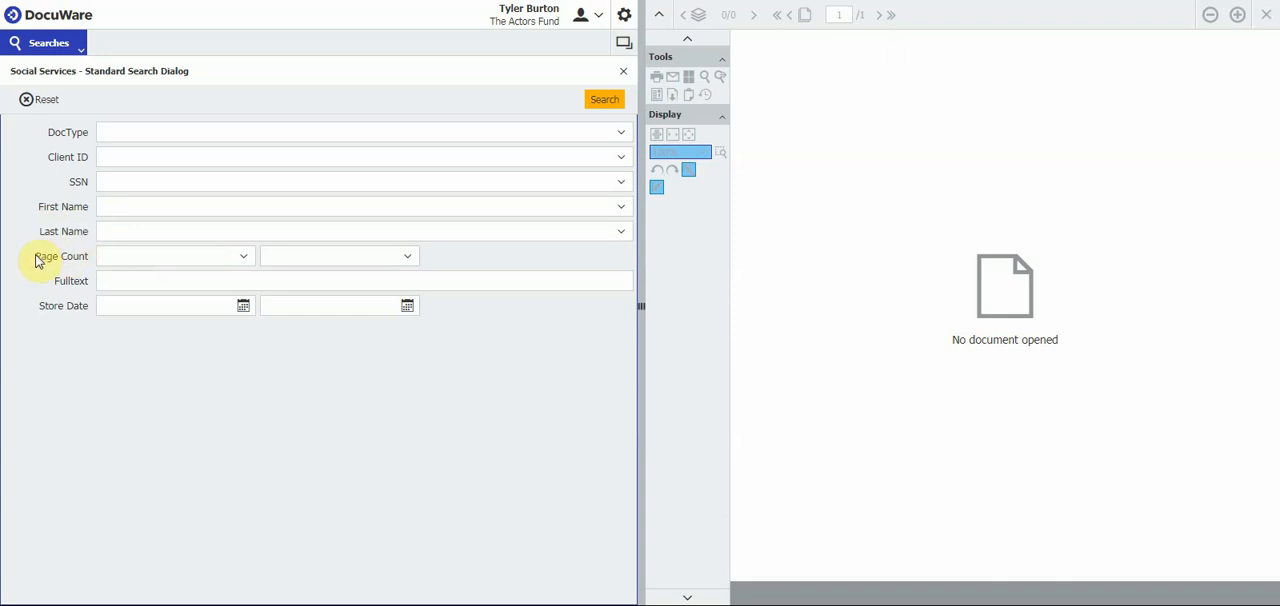
{"action": "mouse_move", "coordinate": [52, 262]}
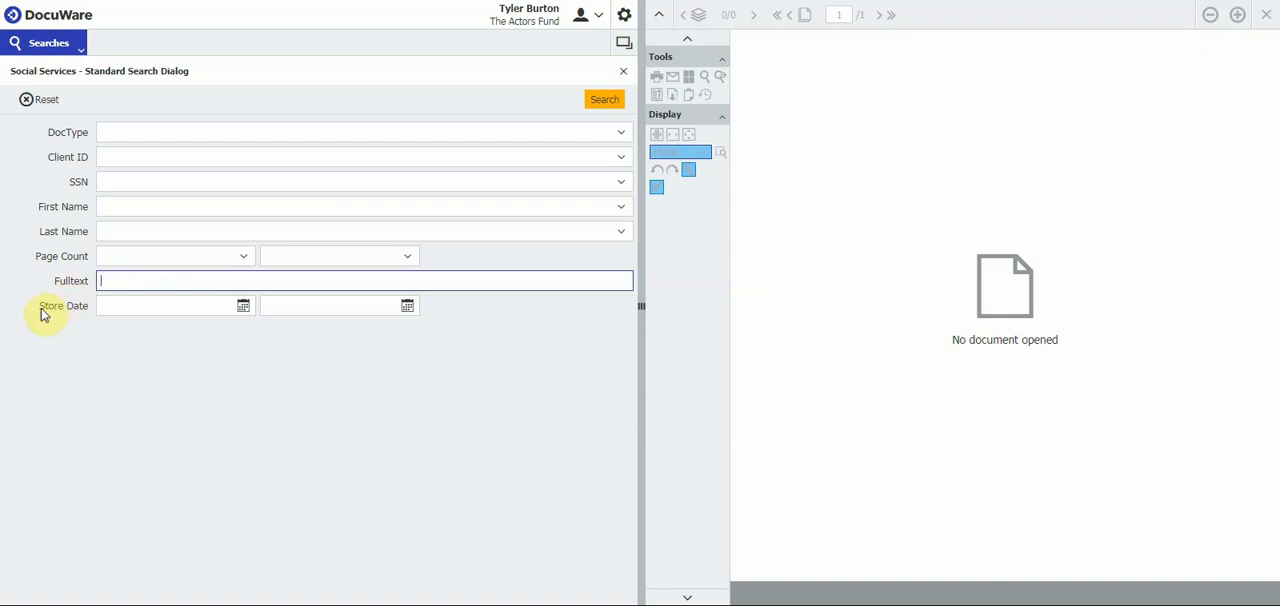
{"action": "double_click", "coordinate": [62, 304]}
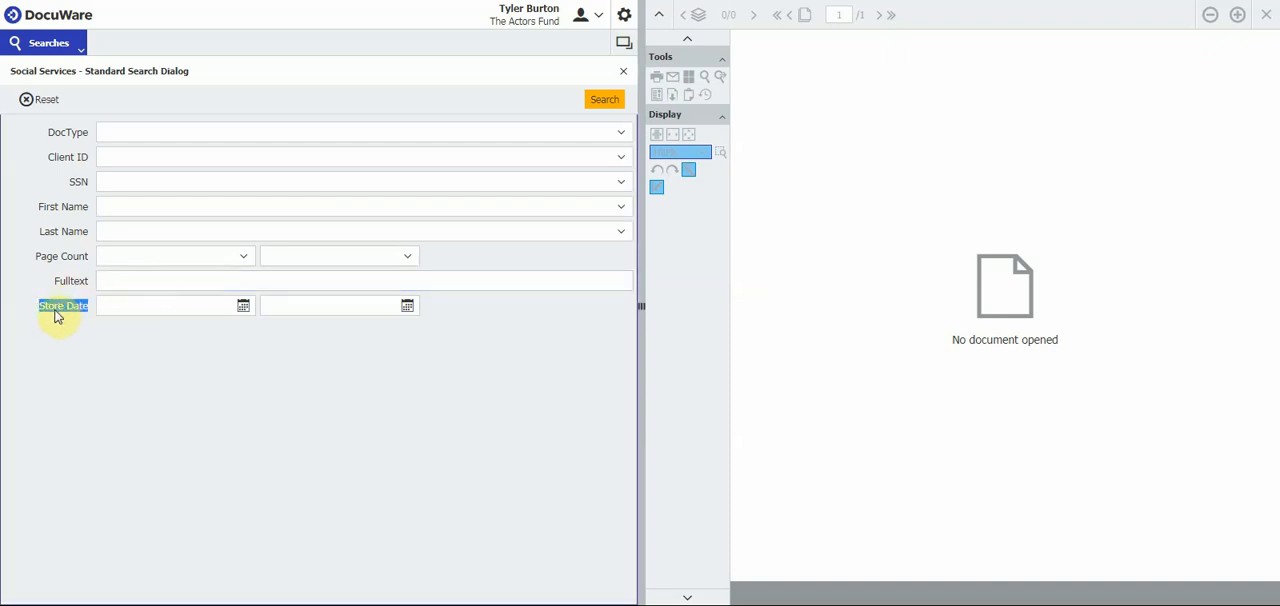
{"action": "mouse_move", "coordinate": [384, 308]}
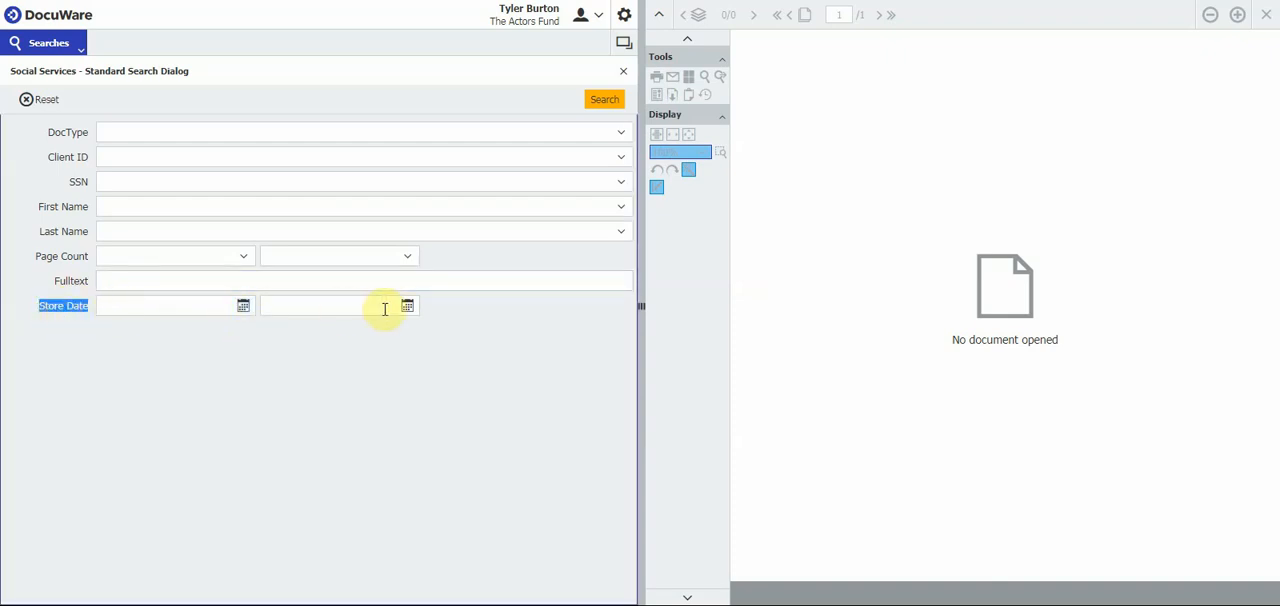
{"action": "mouse_move", "coordinate": [244, 306]}
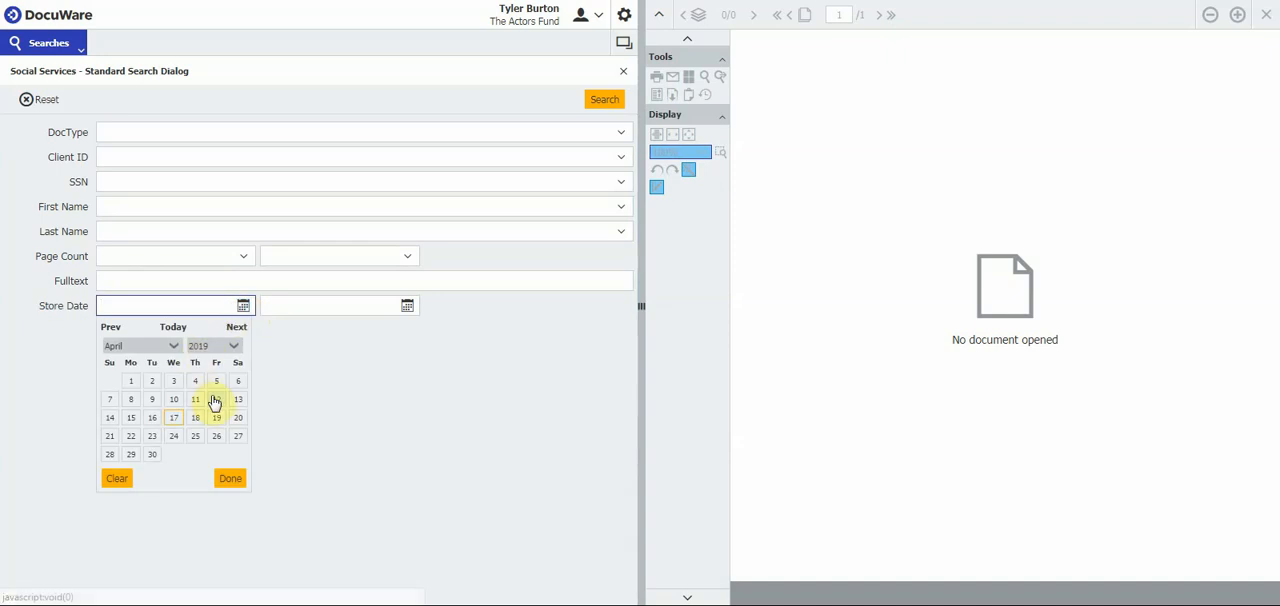
{"action": "left_click", "coordinate": [196, 400]}
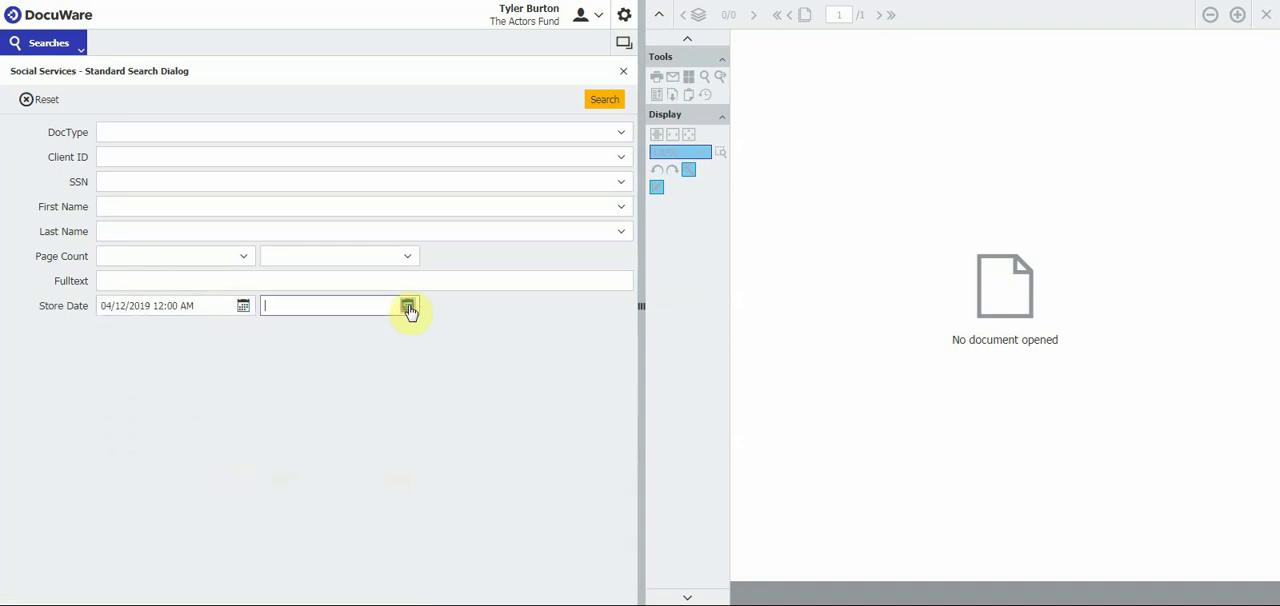
{"action": "left_click", "coordinate": [408, 304]}
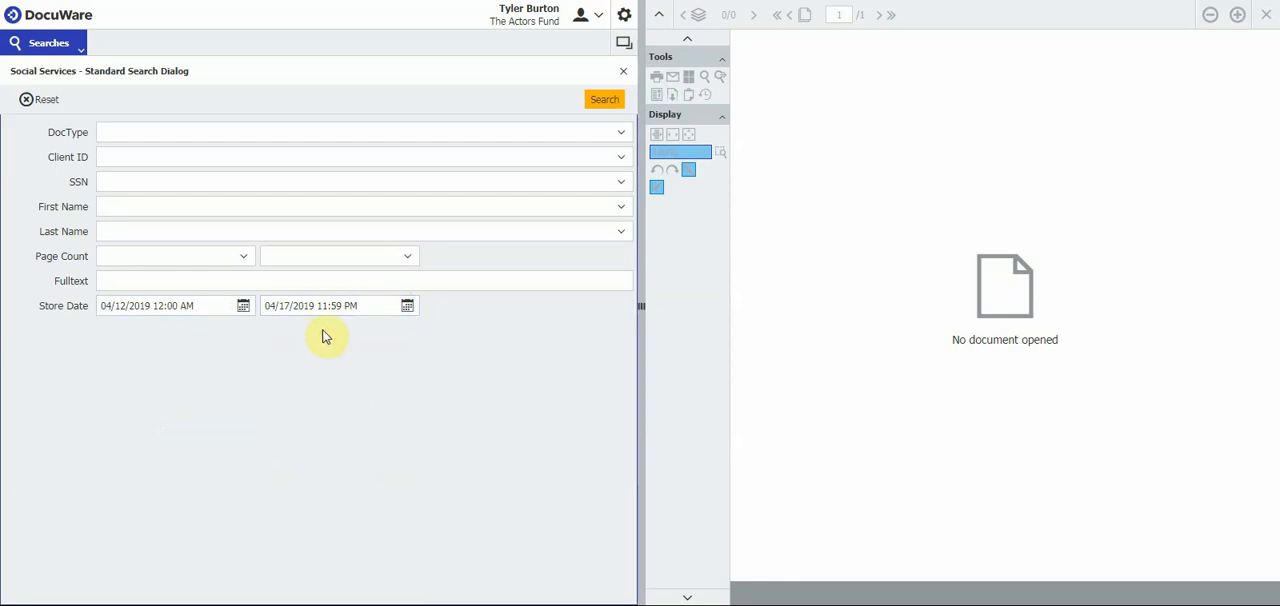
{"action": "mouse_move", "coordinate": [386, 304]}
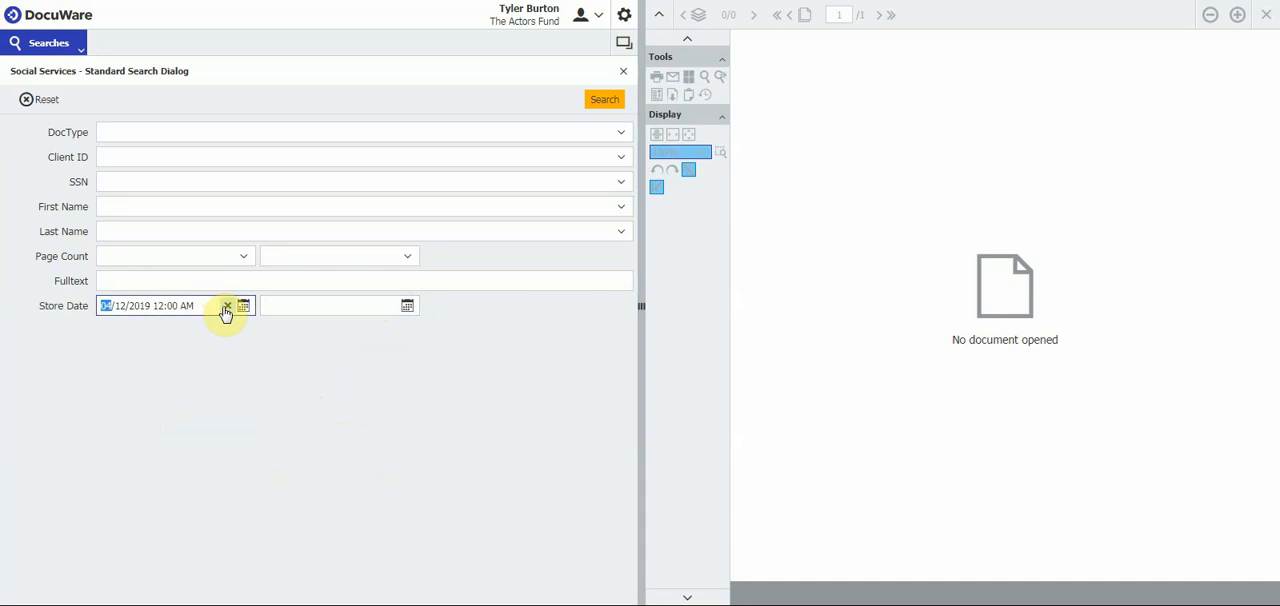
{"action": "left_click", "coordinate": [228, 306]}
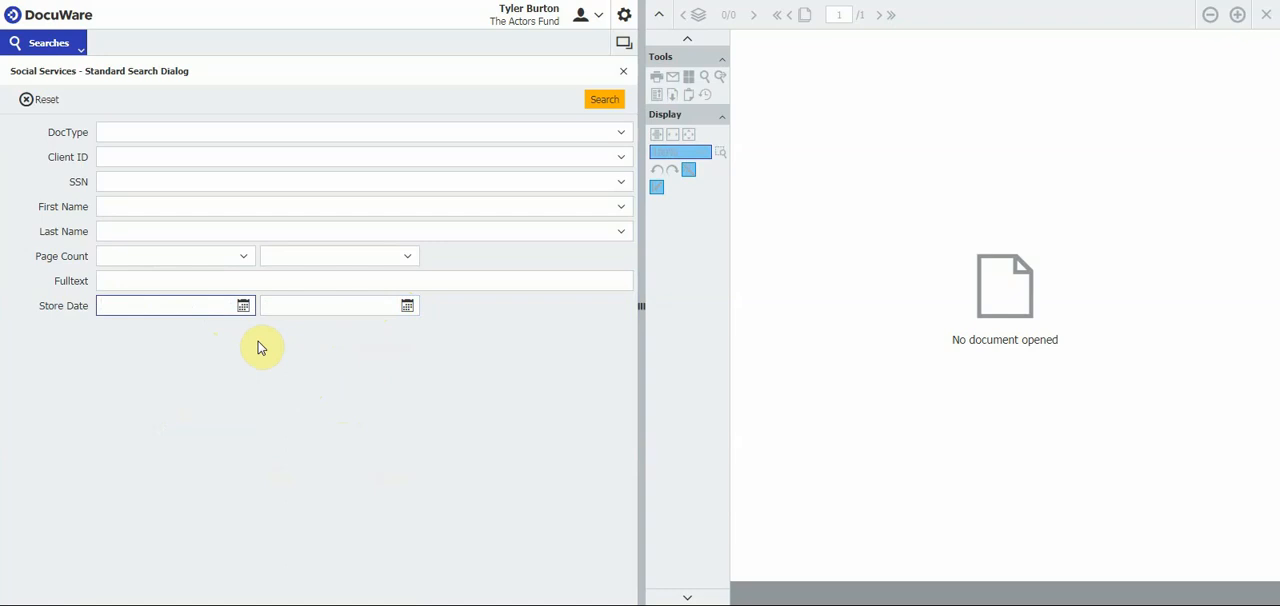
{"action": "left_click", "coordinate": [170, 304]}
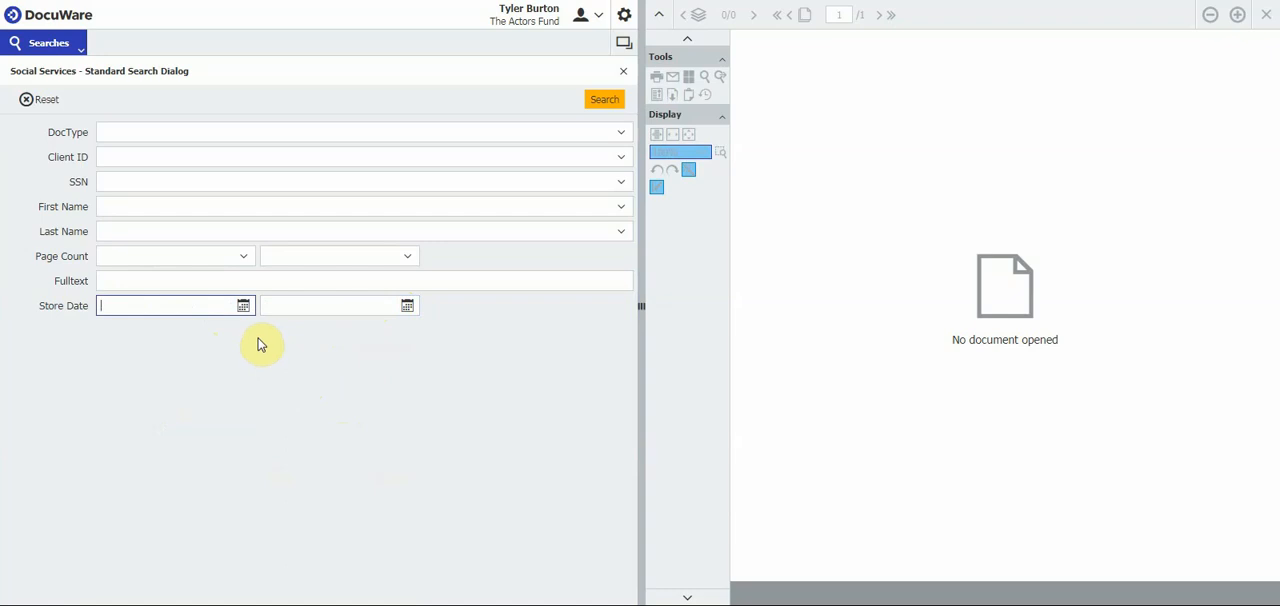
{"action": "mouse_move", "coordinate": [252, 356]}
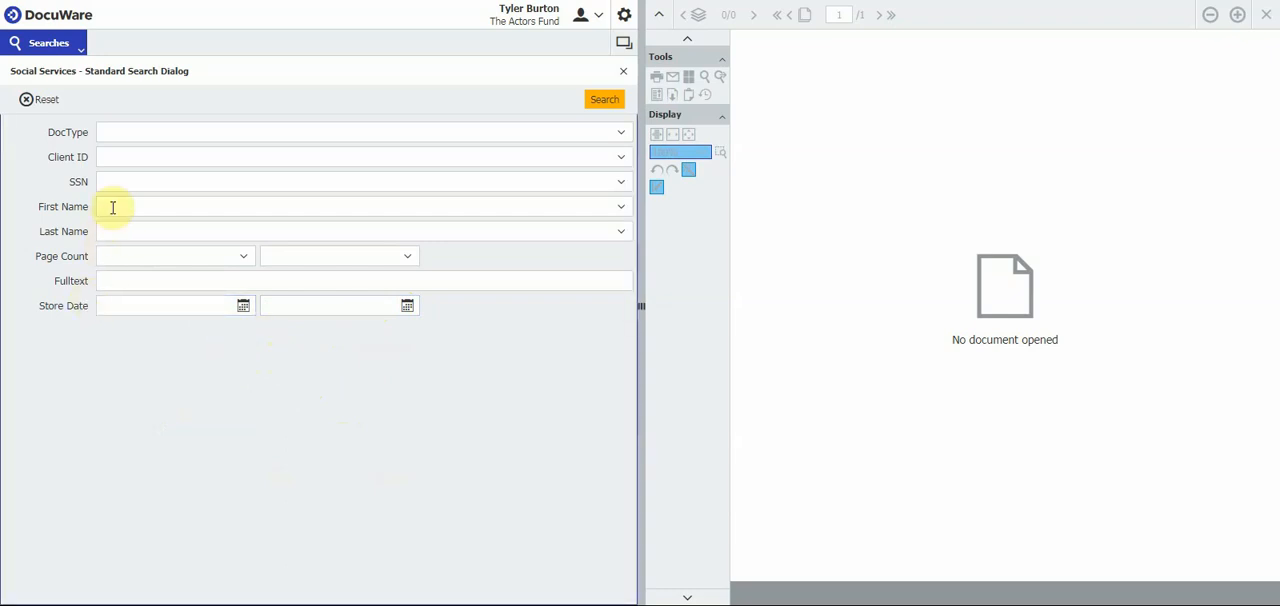
Dismiss the printer error and enter first name Fake and last name Sample in the search form
{"action": "left_click", "coordinate": [360, 208]}
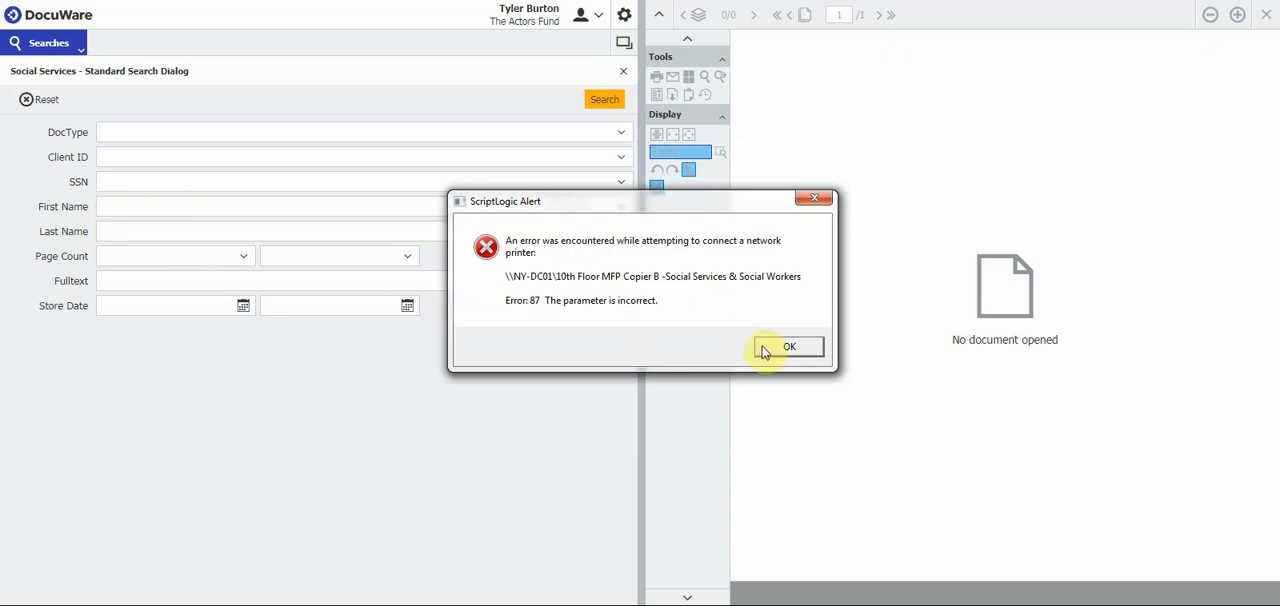
{"action": "left_click", "coordinate": [788, 346]}
{"action": "type", "text": "Sample"}
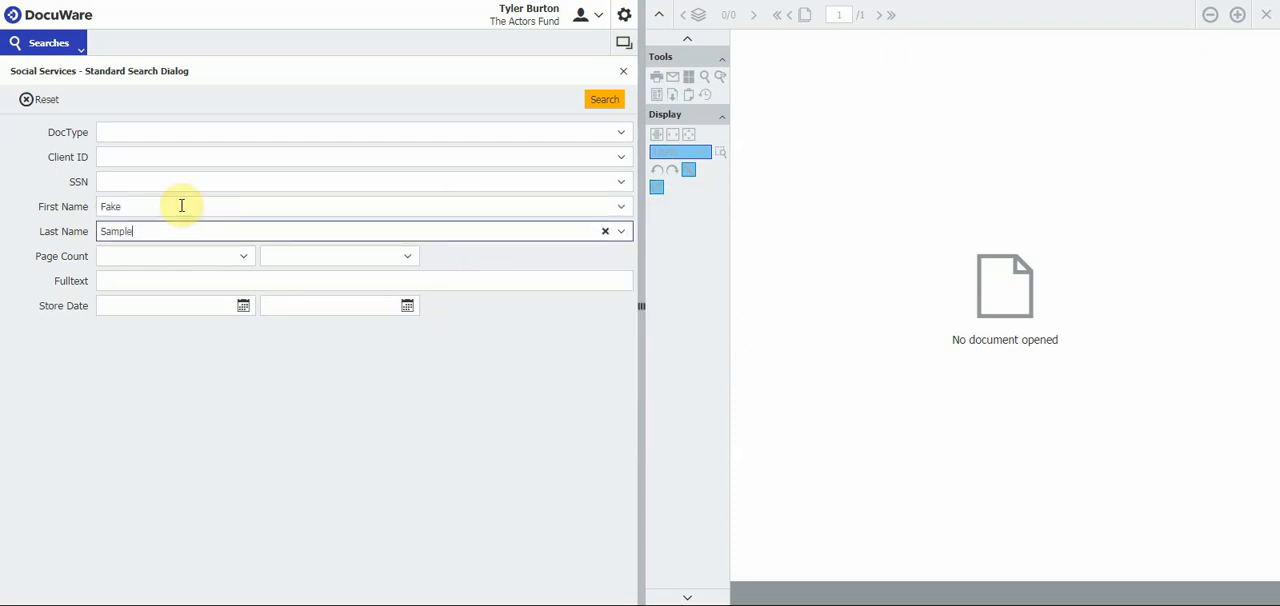
{"action": "left_click", "coordinate": [360, 232]}
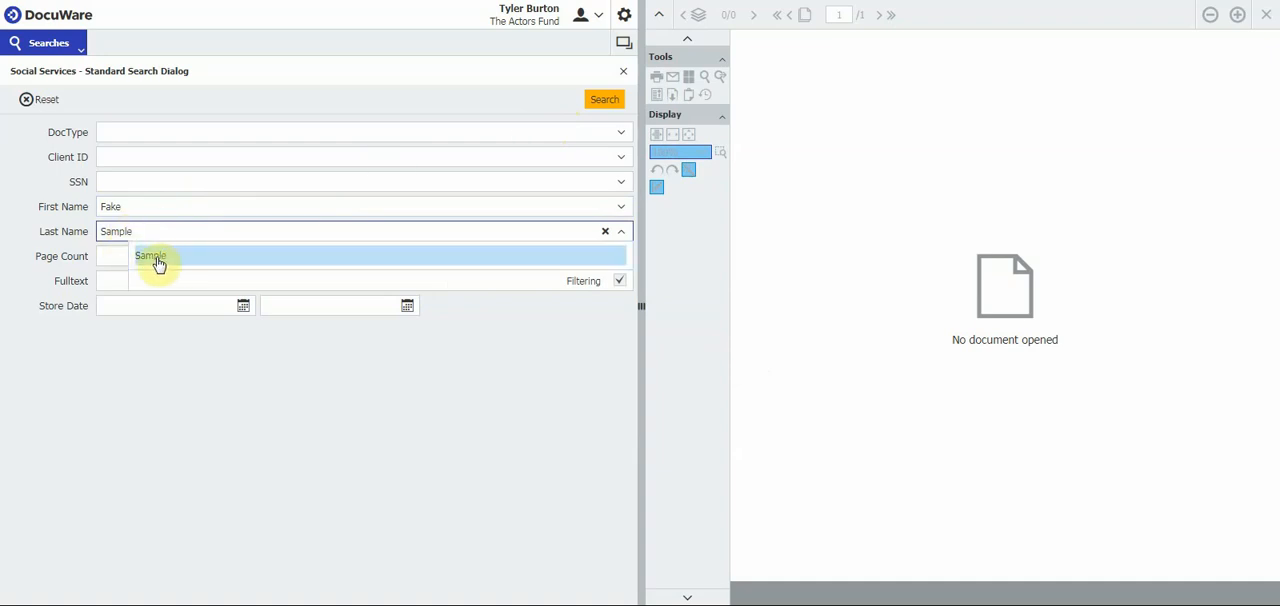
{"action": "left_click", "coordinate": [152, 256]}
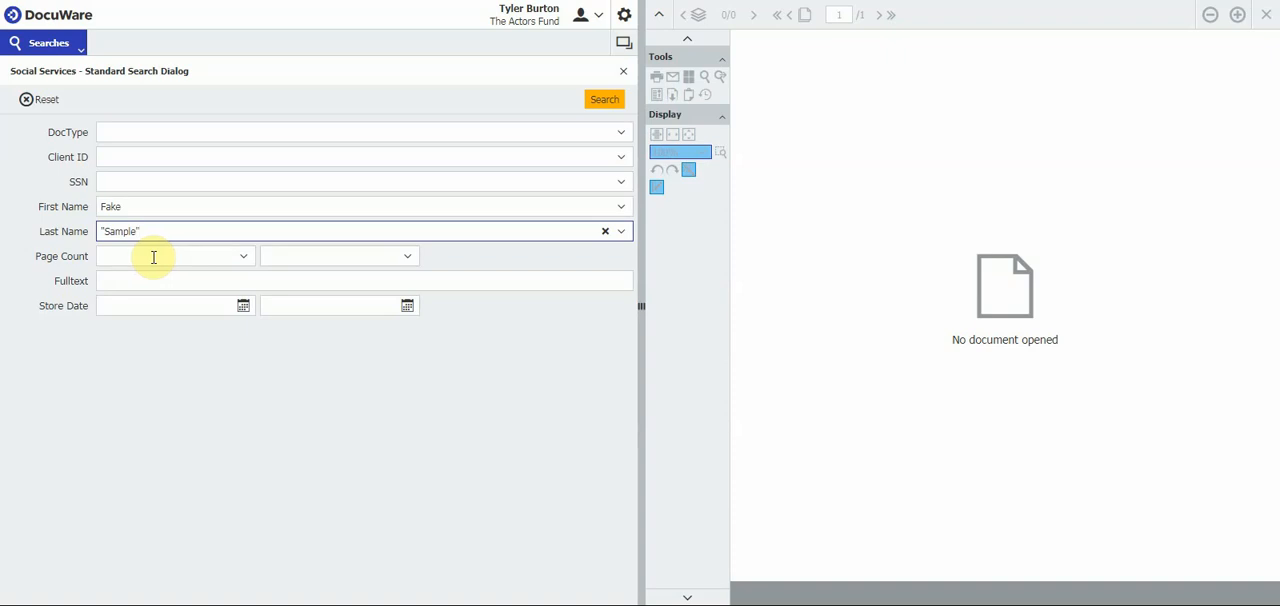
{"action": "mouse_move", "coordinate": [136, 208]}
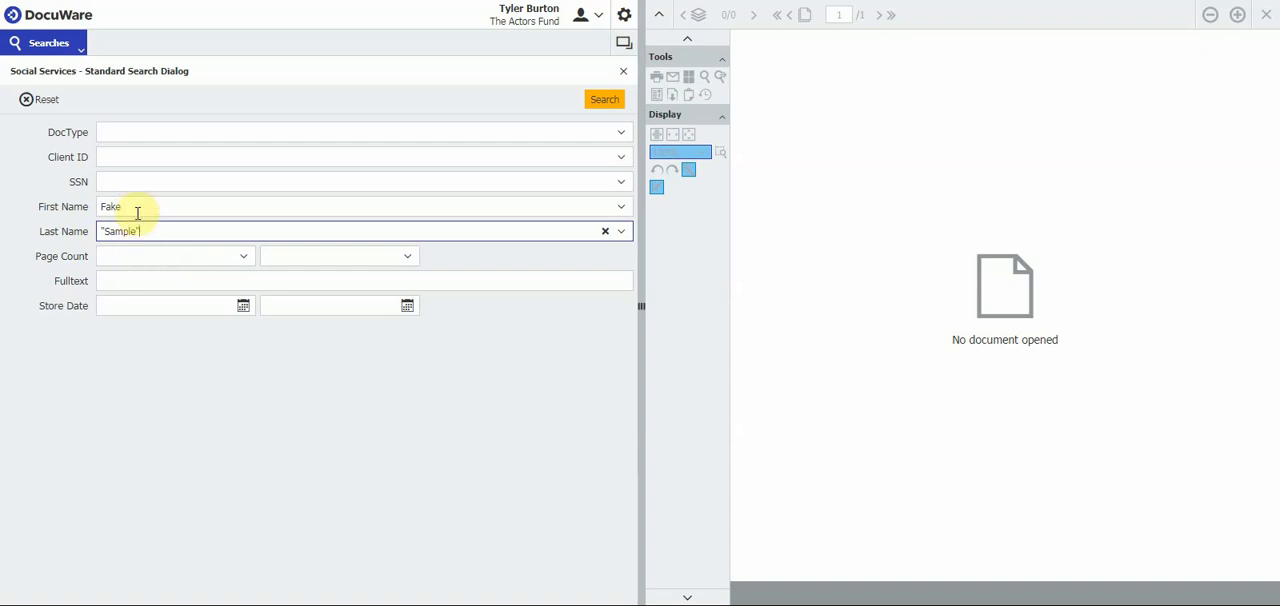
{"action": "mouse_move", "coordinate": [148, 236]}
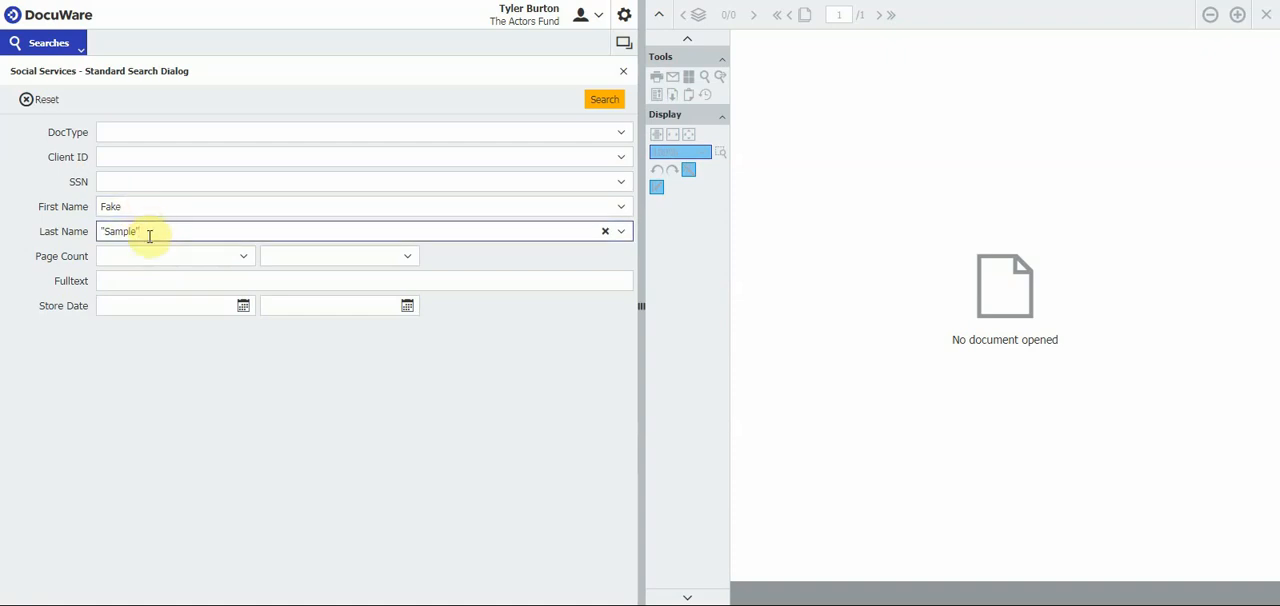
{"action": "mouse_move", "coordinate": [604, 100]}
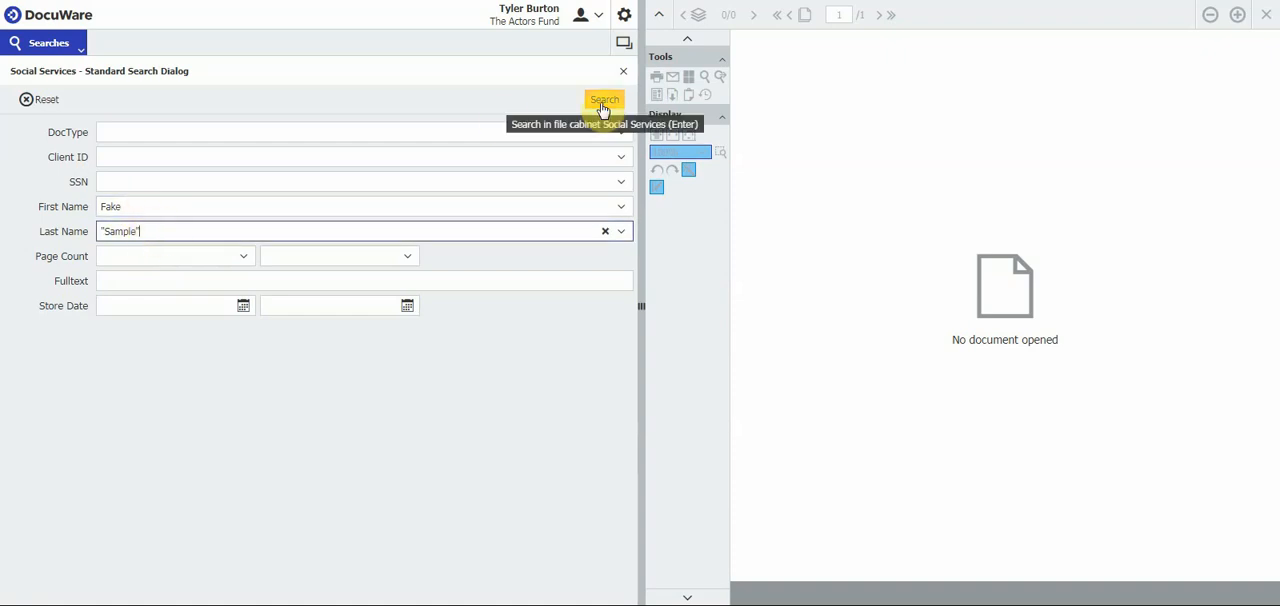
{"action": "left_click", "coordinate": [604, 100]}
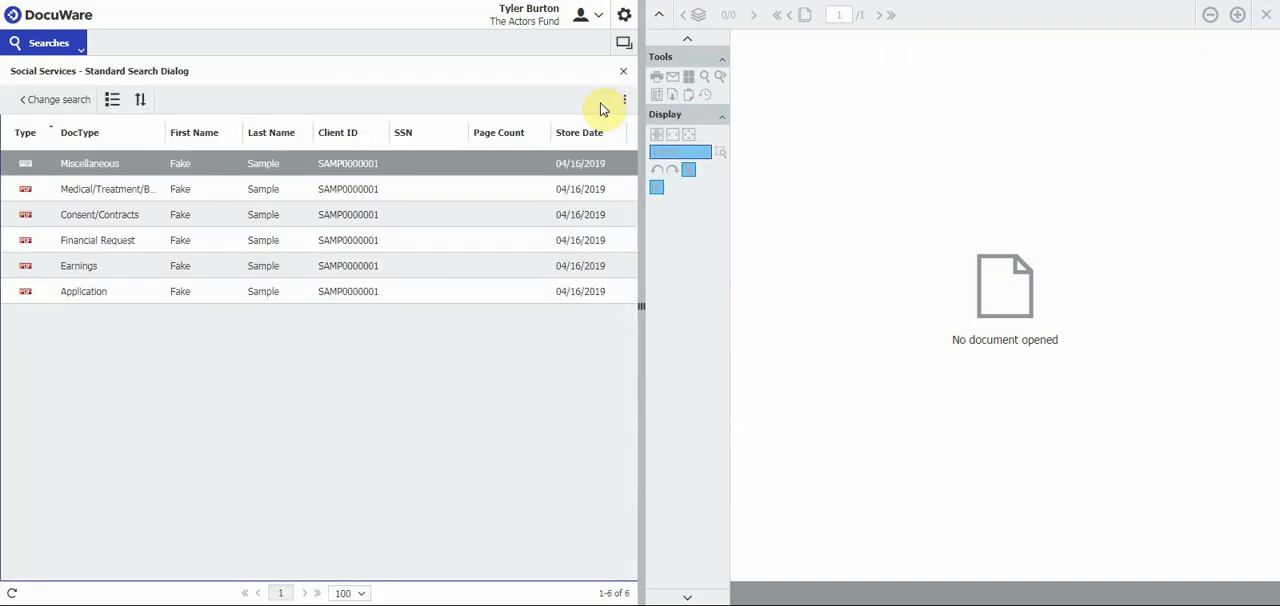
{"action": "mouse_move", "coordinate": [220, 160]}
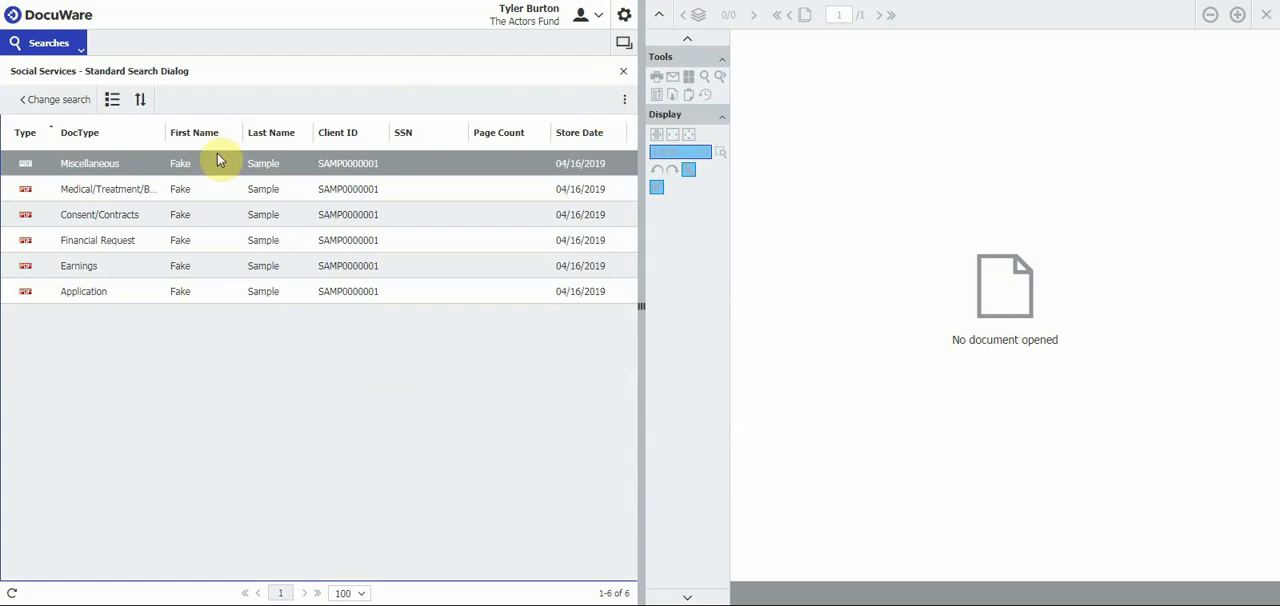
{"action": "mouse_move", "coordinate": [190, 164]}
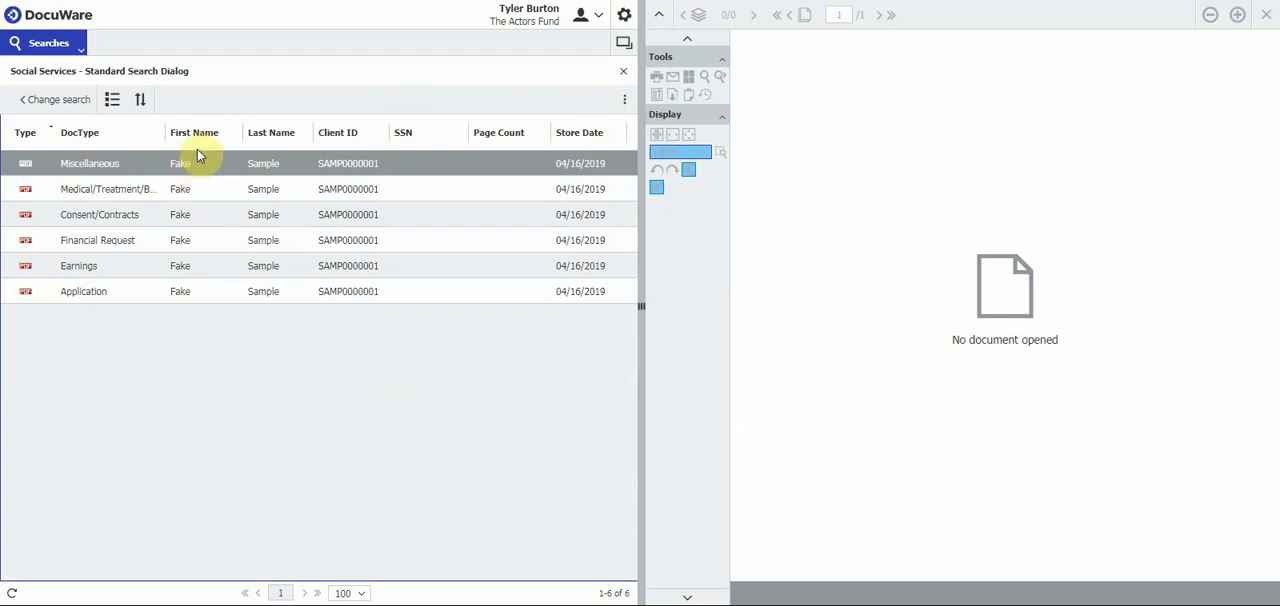
{"action": "left_click", "coordinate": [164, 214]}
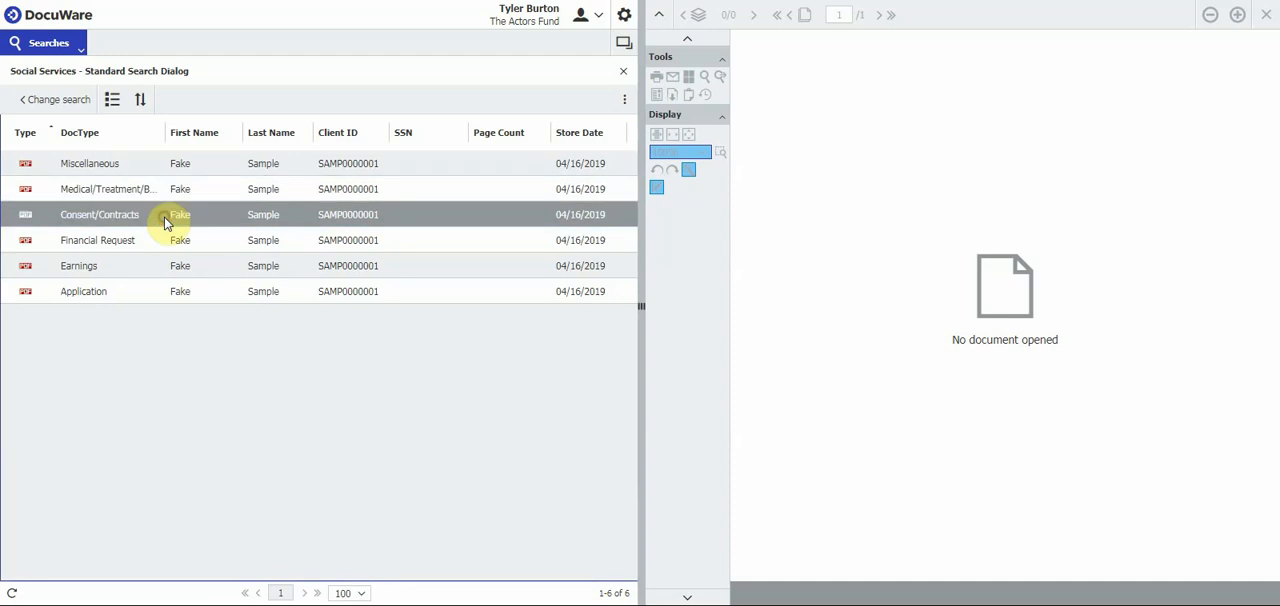
{"action": "left_click", "coordinate": [150, 292]}
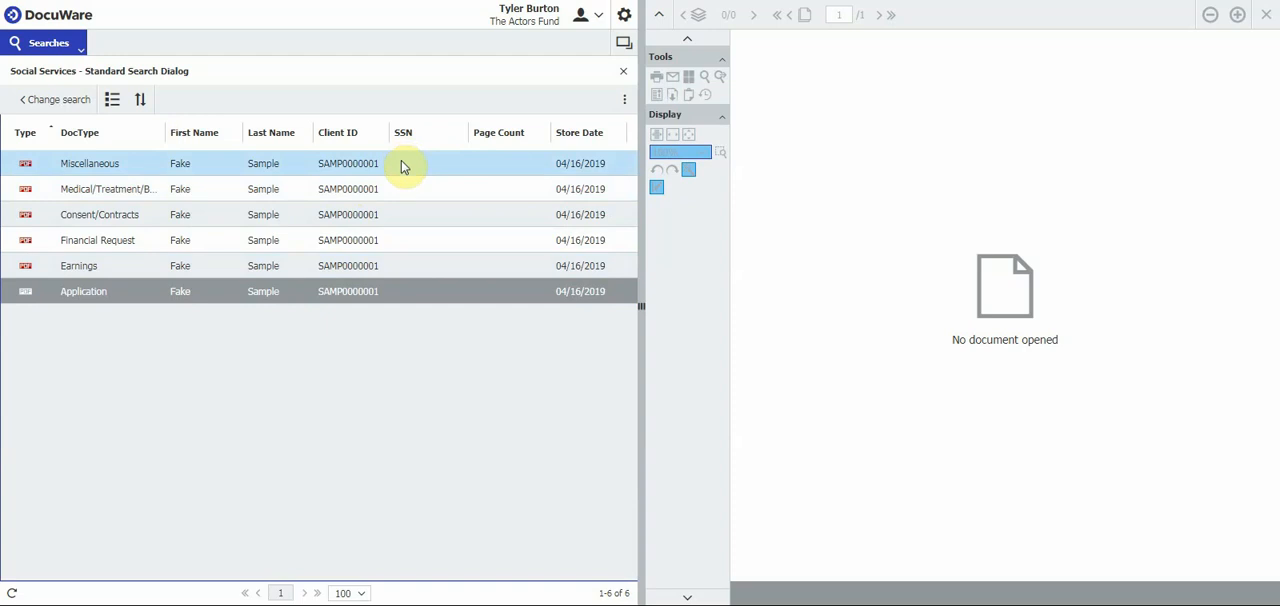
{"action": "mouse_move", "coordinate": [140, 164]}
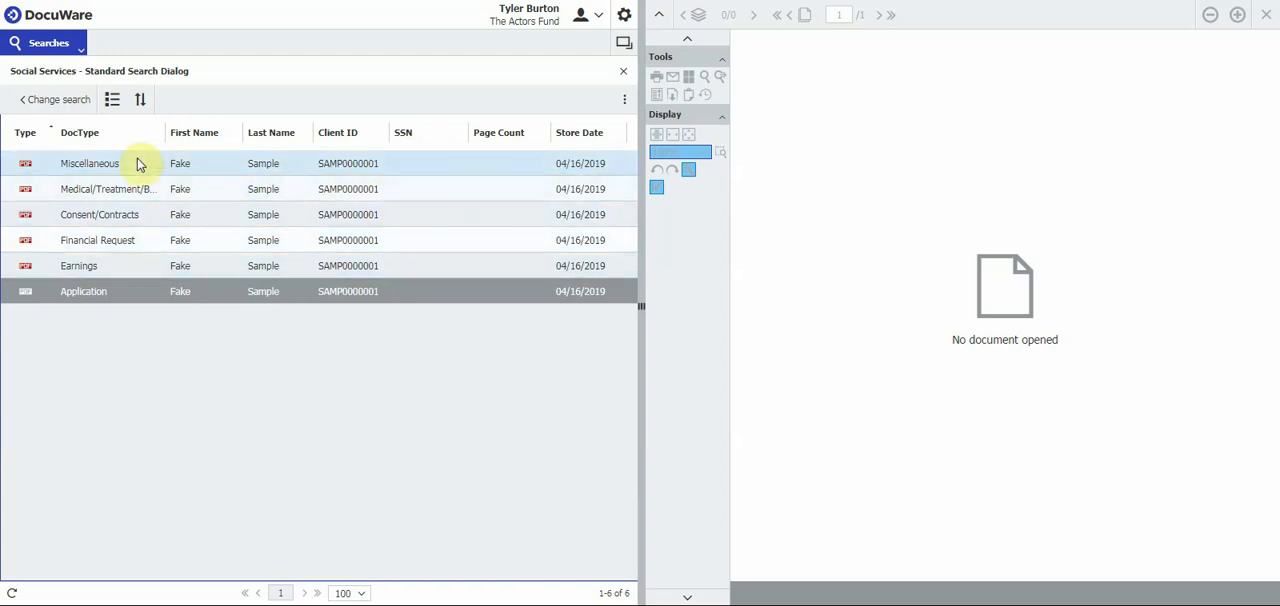
{"action": "left_click", "coordinate": [78, 264]}
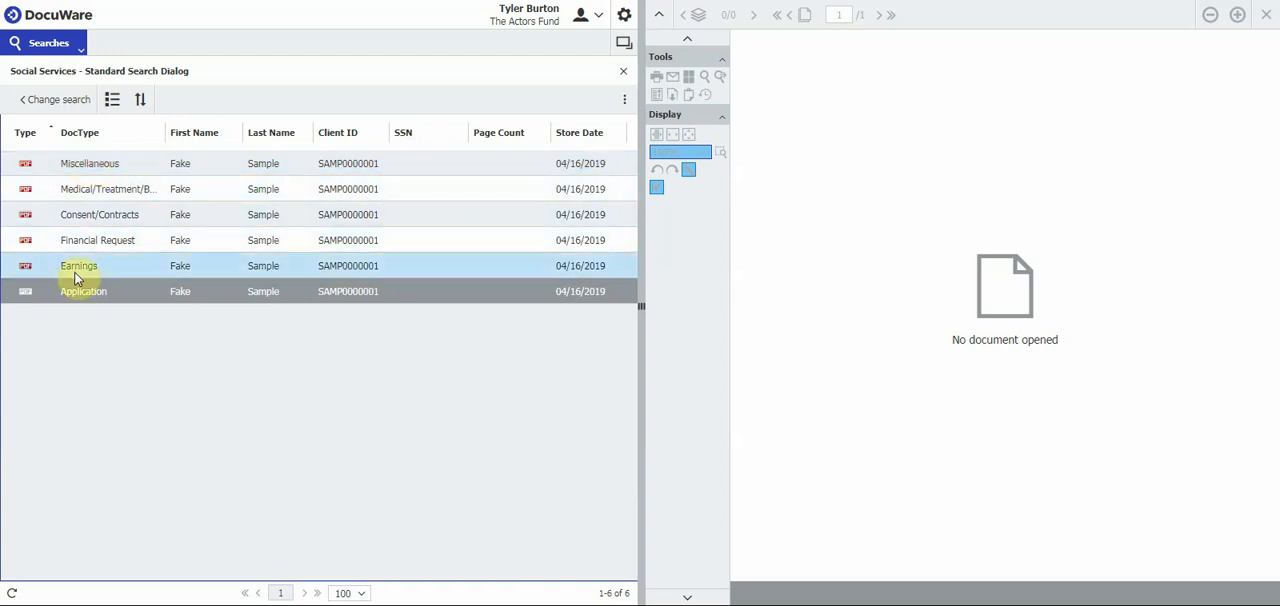
{"action": "mouse_move", "coordinate": [96, 248]}
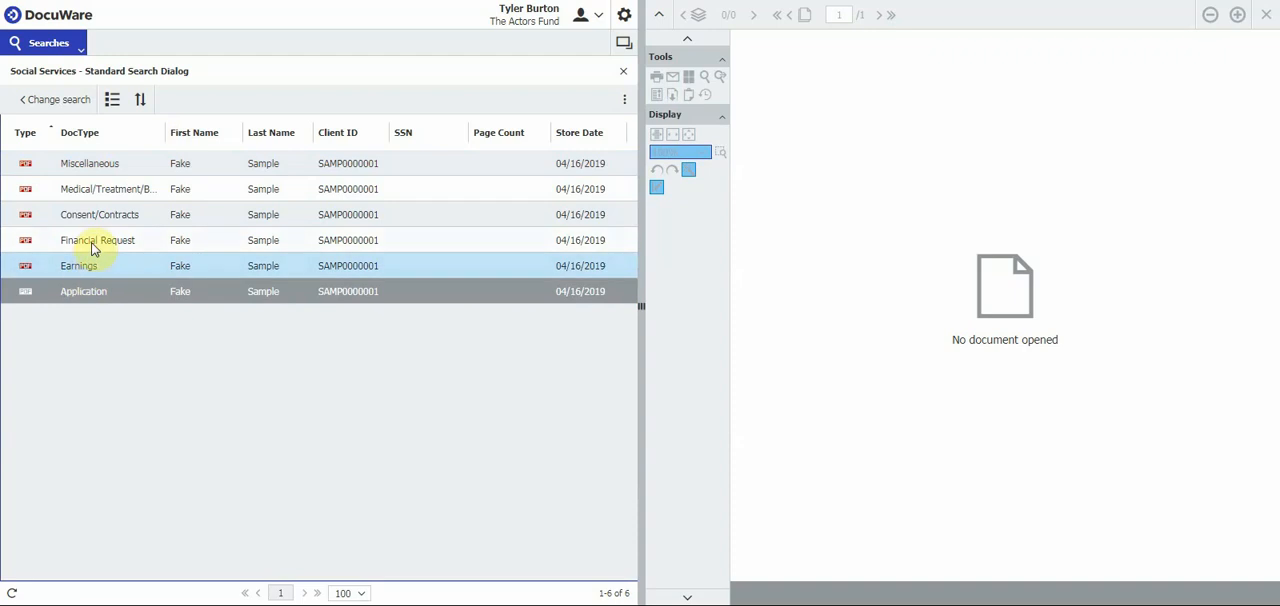
{"action": "left_click", "coordinate": [96, 240]}
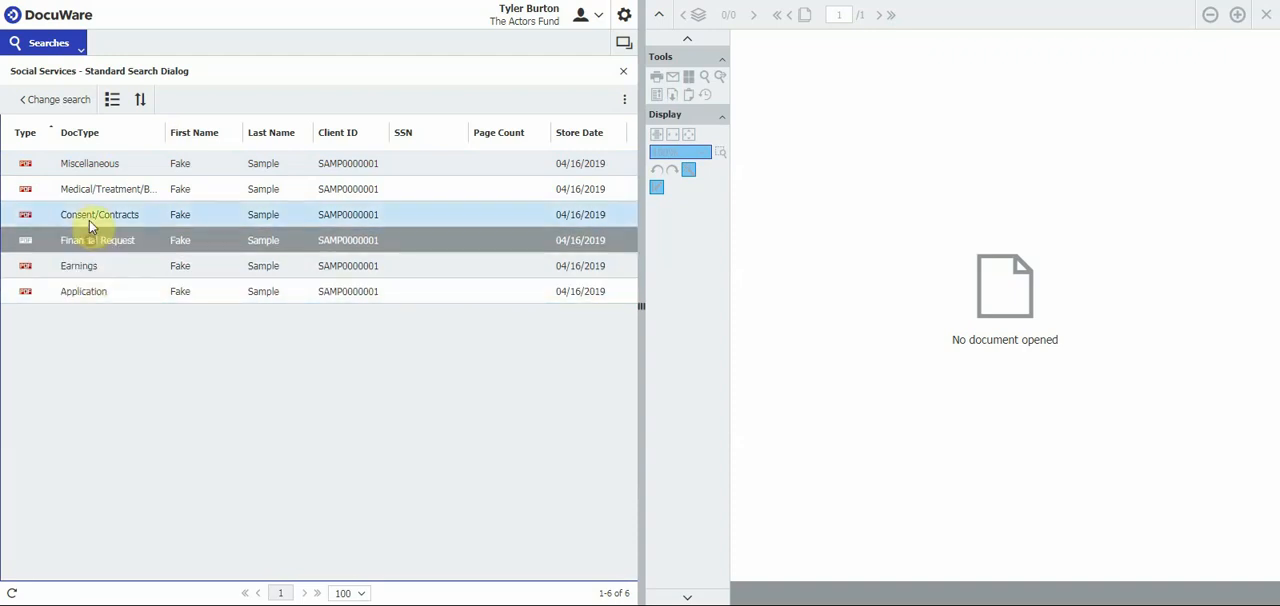
{"action": "left_click", "coordinate": [90, 164]}
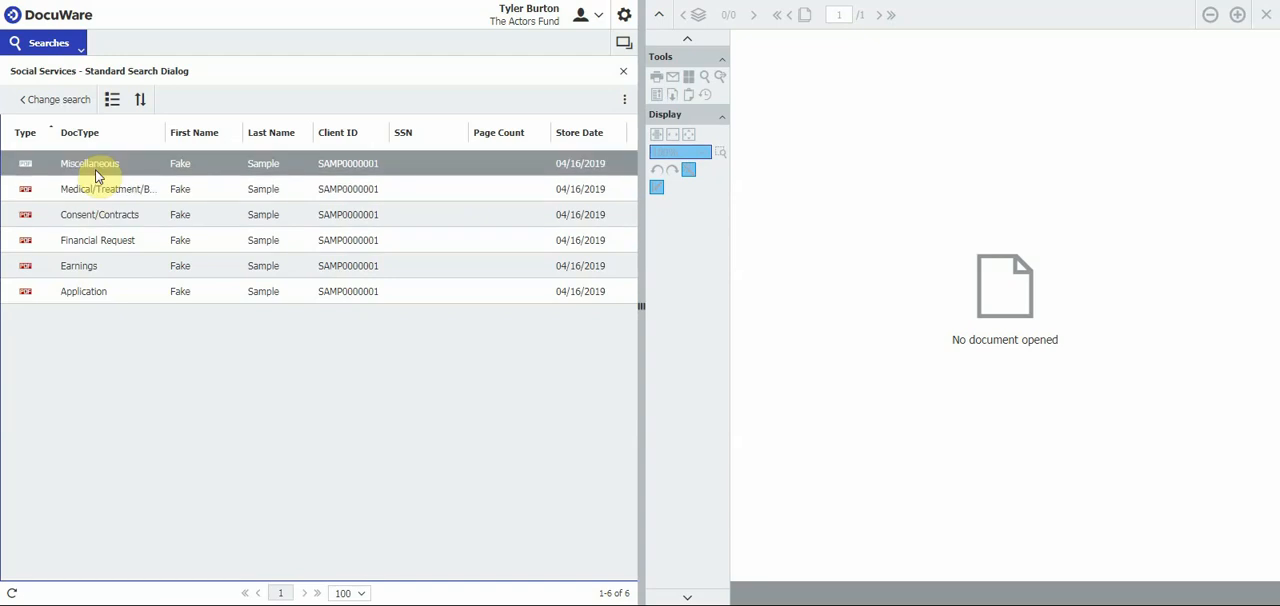
{"action": "left_click", "coordinate": [90, 264]}
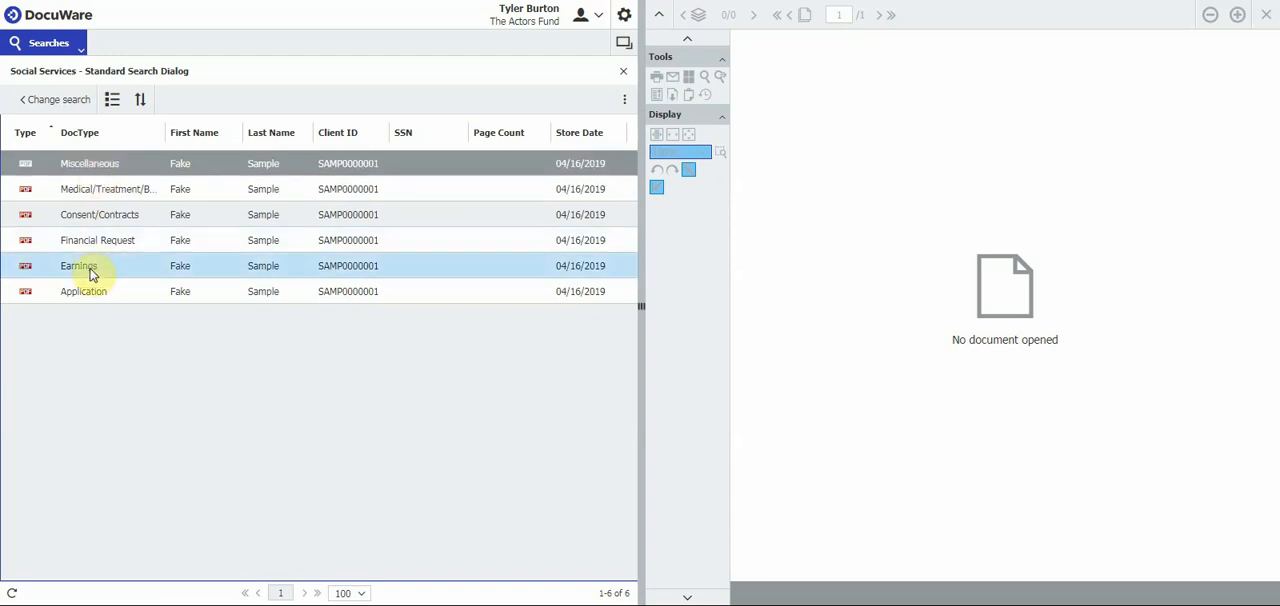
Load the Application document in the viewer and move to its second page, the Welfare Fund letter
{"action": "left_click", "coordinate": [84, 292]}
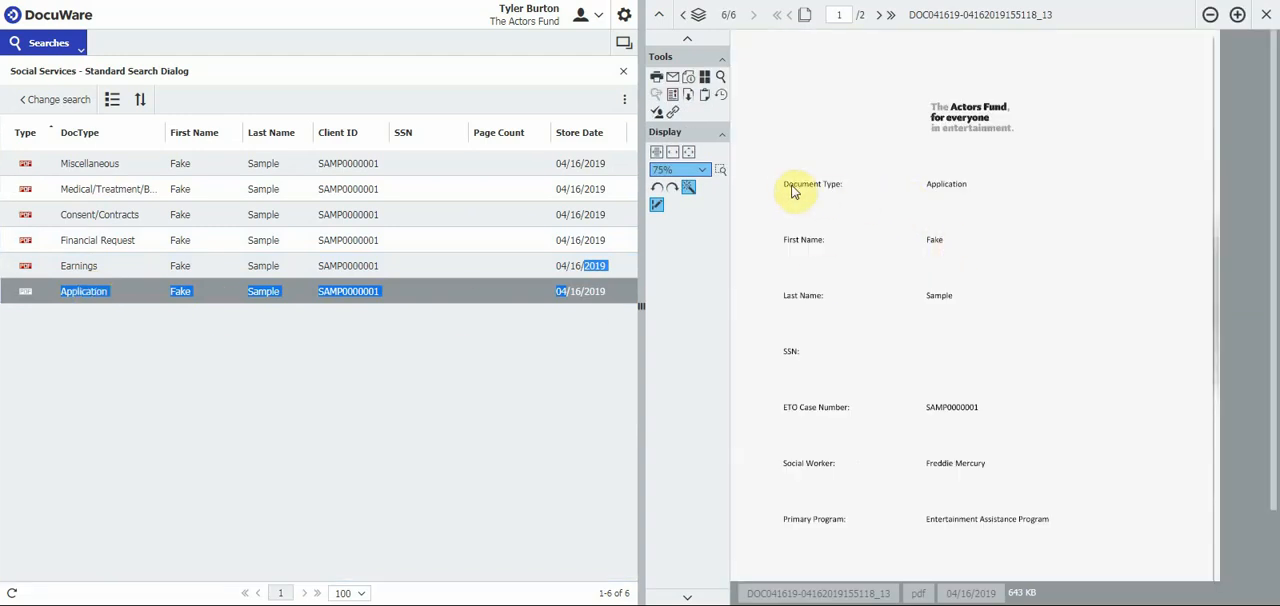
{"action": "mouse_move", "coordinate": [896, 178]}
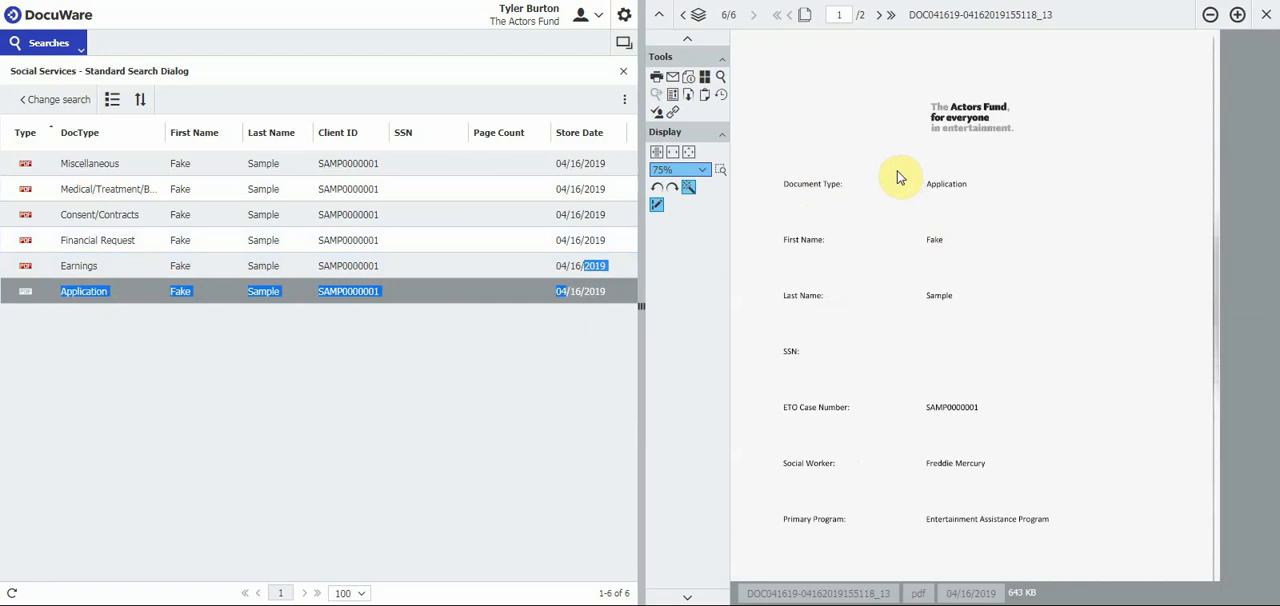
{"action": "mouse_move", "coordinate": [898, 190]}
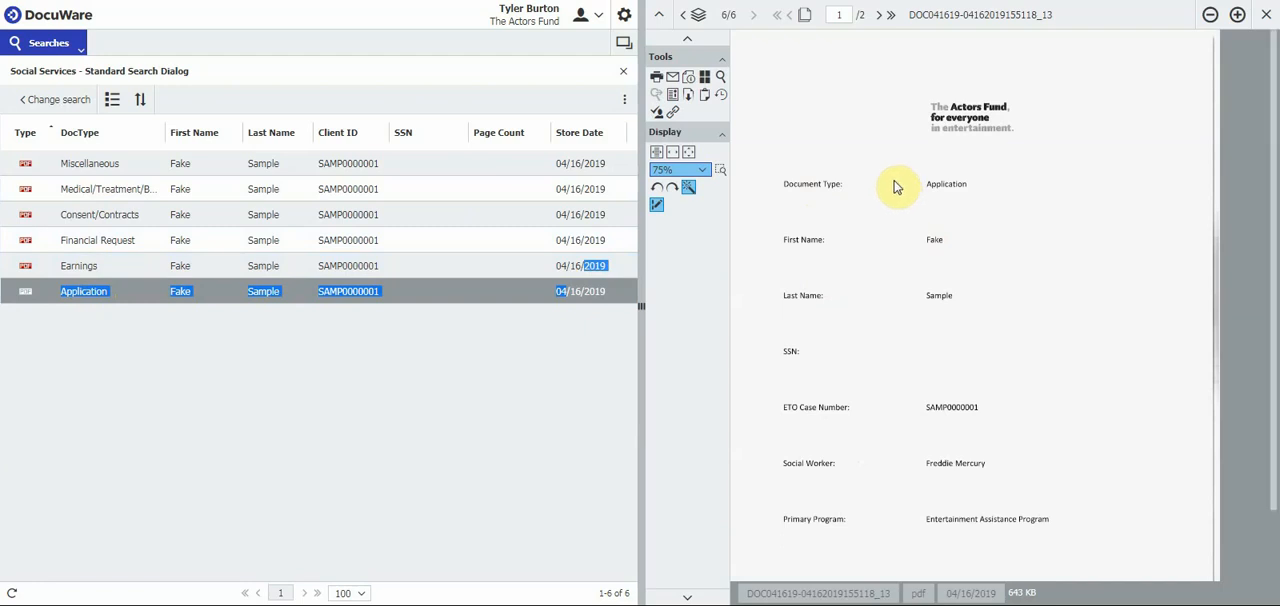
{"action": "mouse_move", "coordinate": [902, 194]}
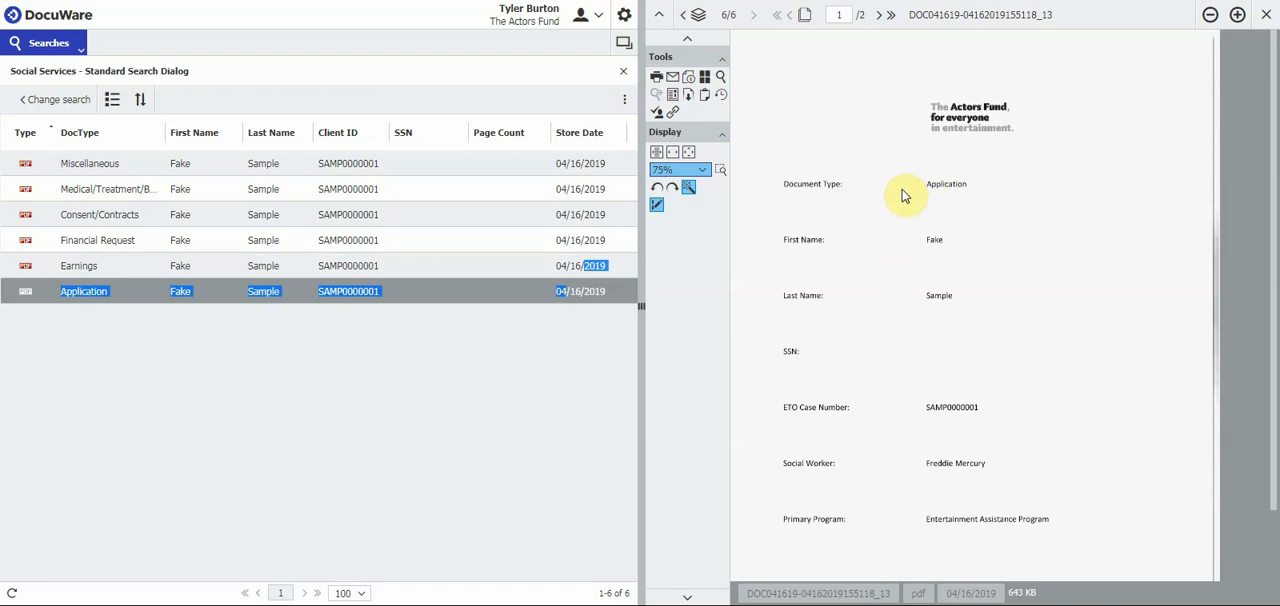
{"action": "mouse_move", "coordinate": [938, 190]}
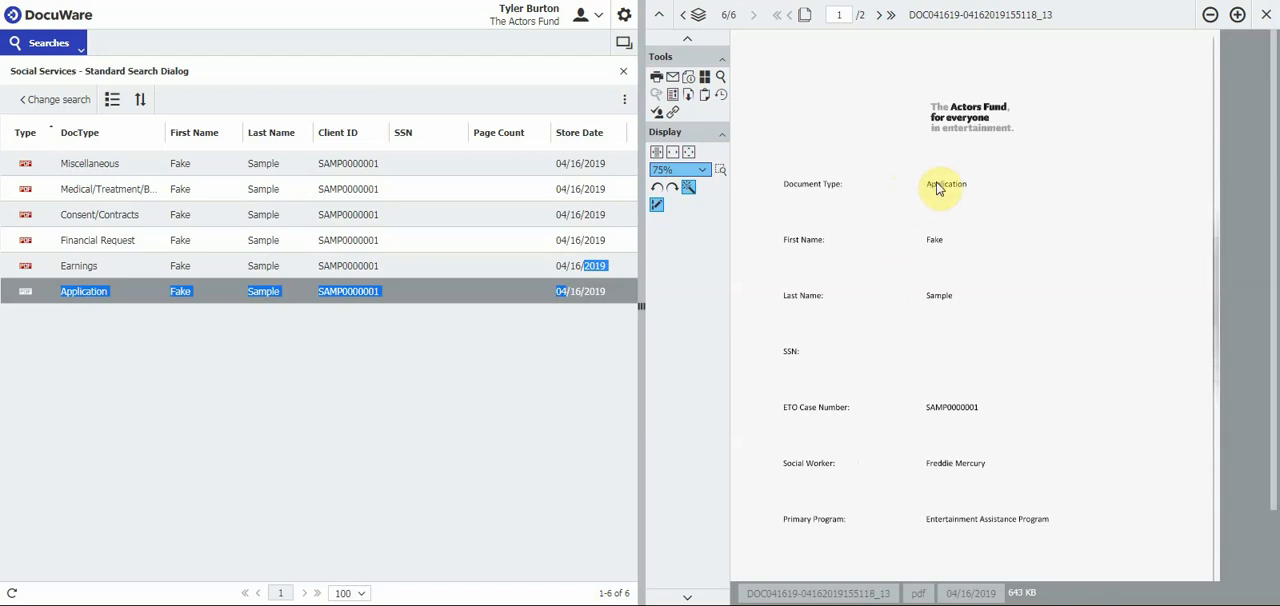
{"action": "mouse_move", "coordinate": [936, 248]}
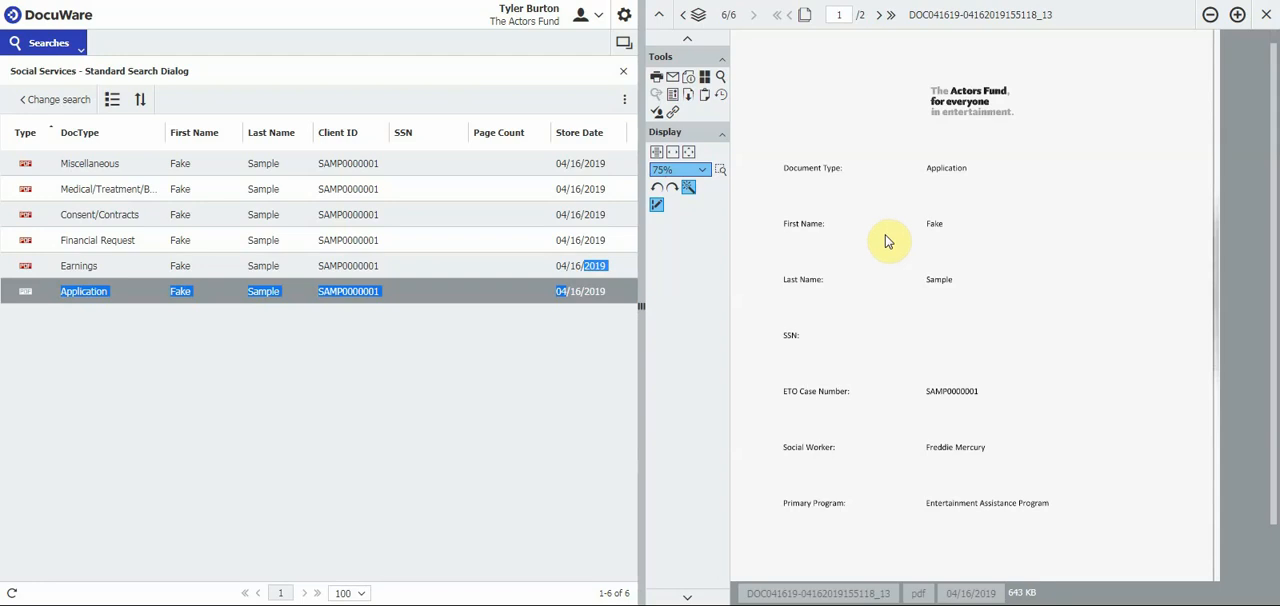
{"action": "mouse_move", "coordinate": [936, 232]}
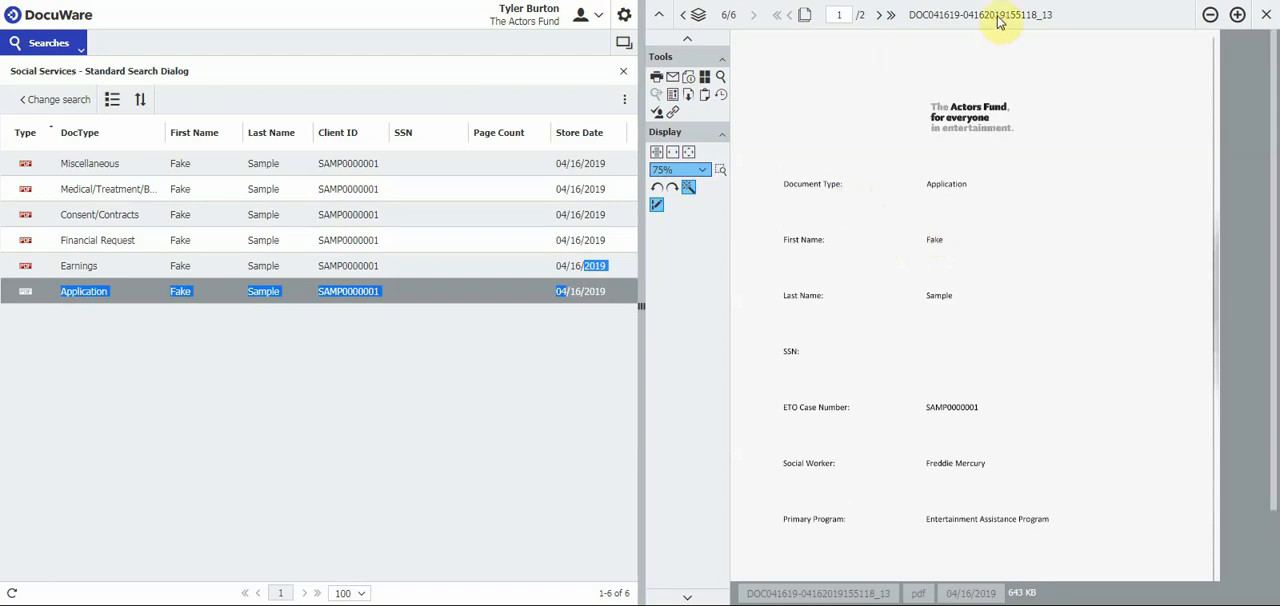
{"action": "mouse_move", "coordinate": [584, 214]}
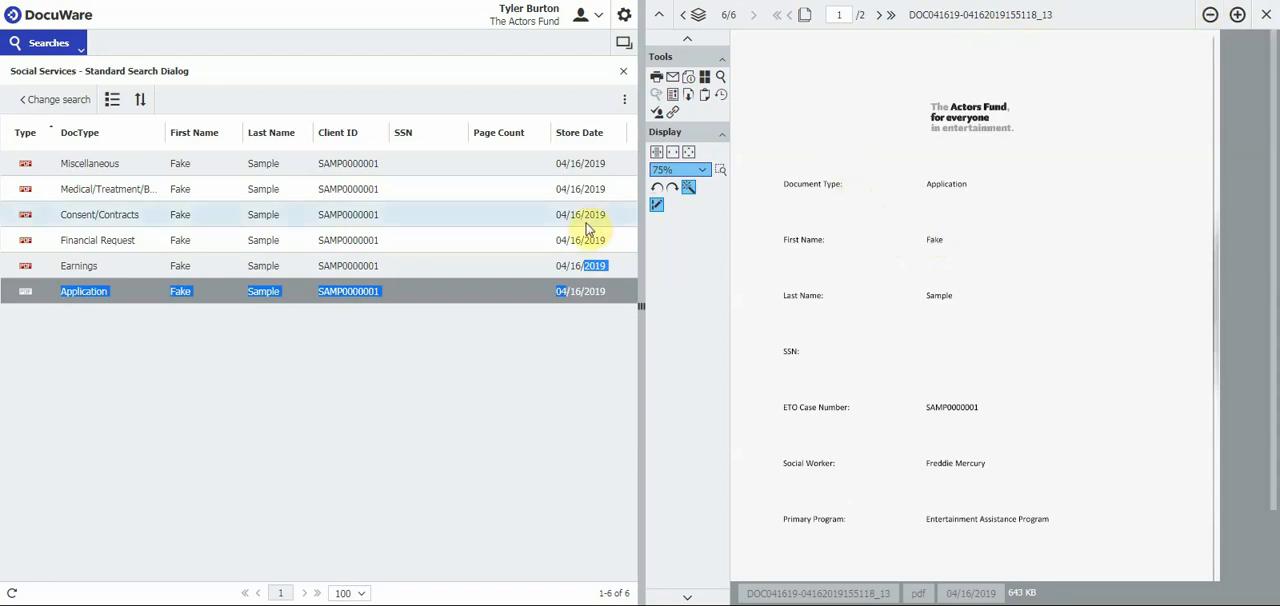
{"action": "mouse_move", "coordinate": [804, 134]}
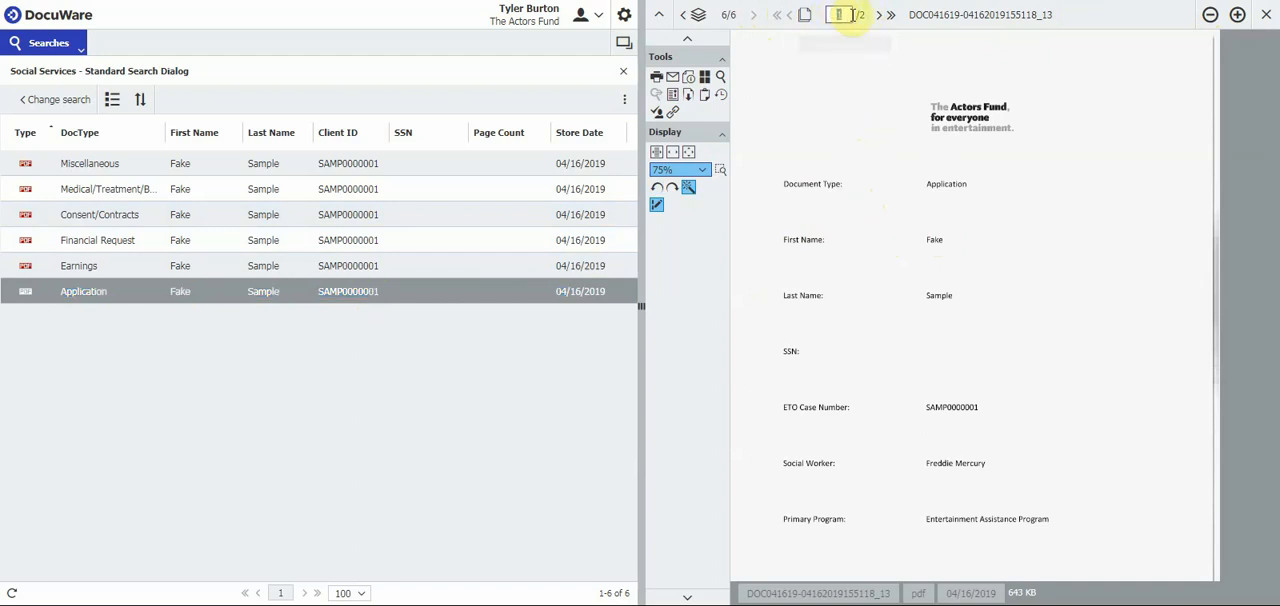
{"action": "mouse_move", "coordinate": [844, 14]}
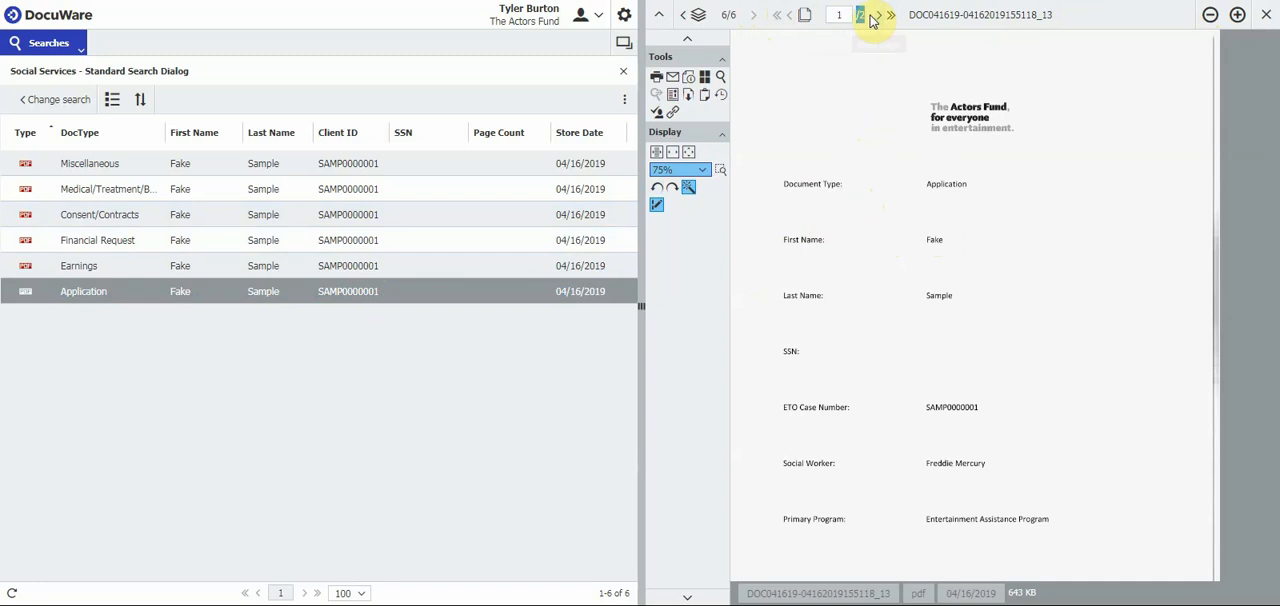
{"action": "mouse_move", "coordinate": [880, 16]}
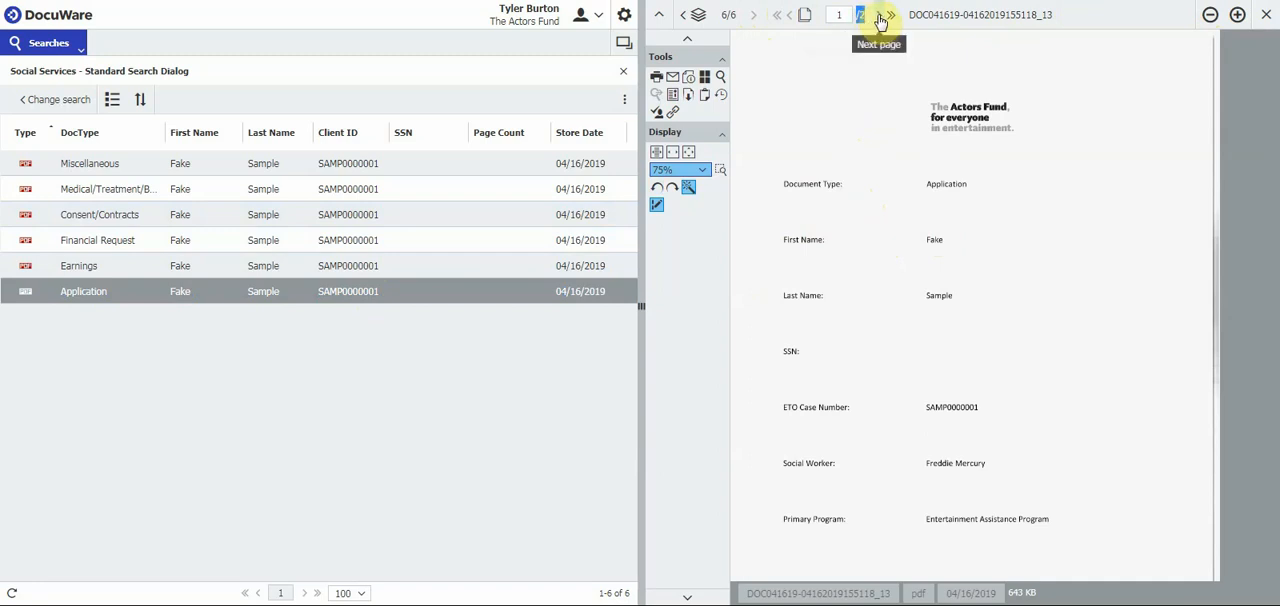
{"action": "mouse_move", "coordinate": [870, 24]}
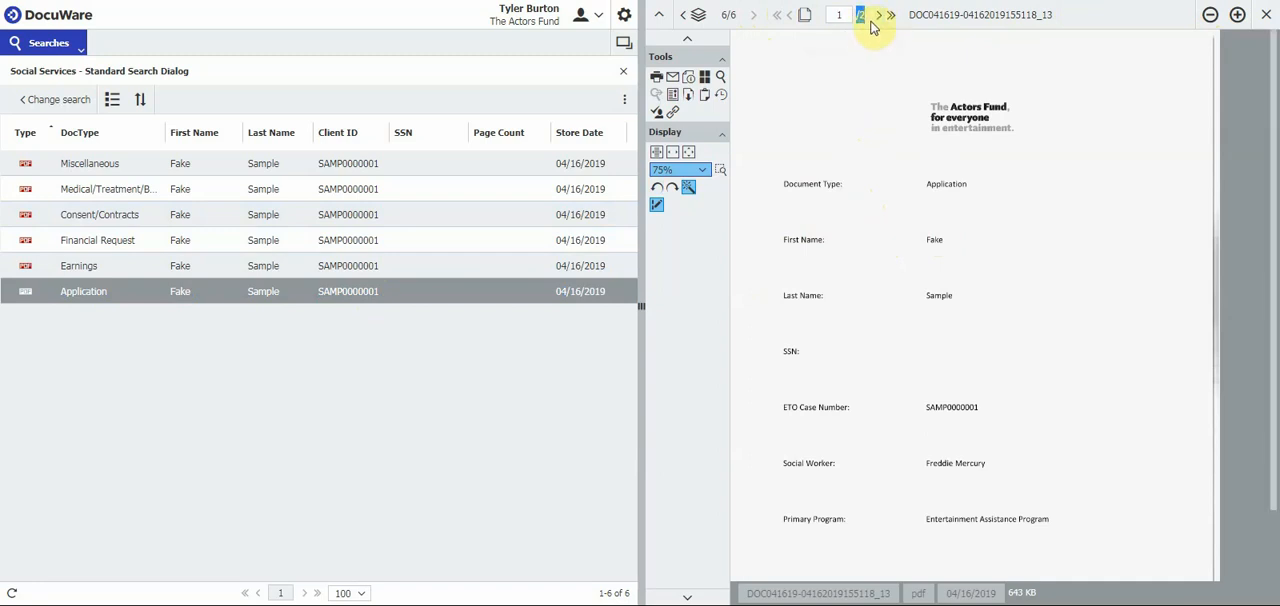
{"action": "mouse_move", "coordinate": [878, 16]}
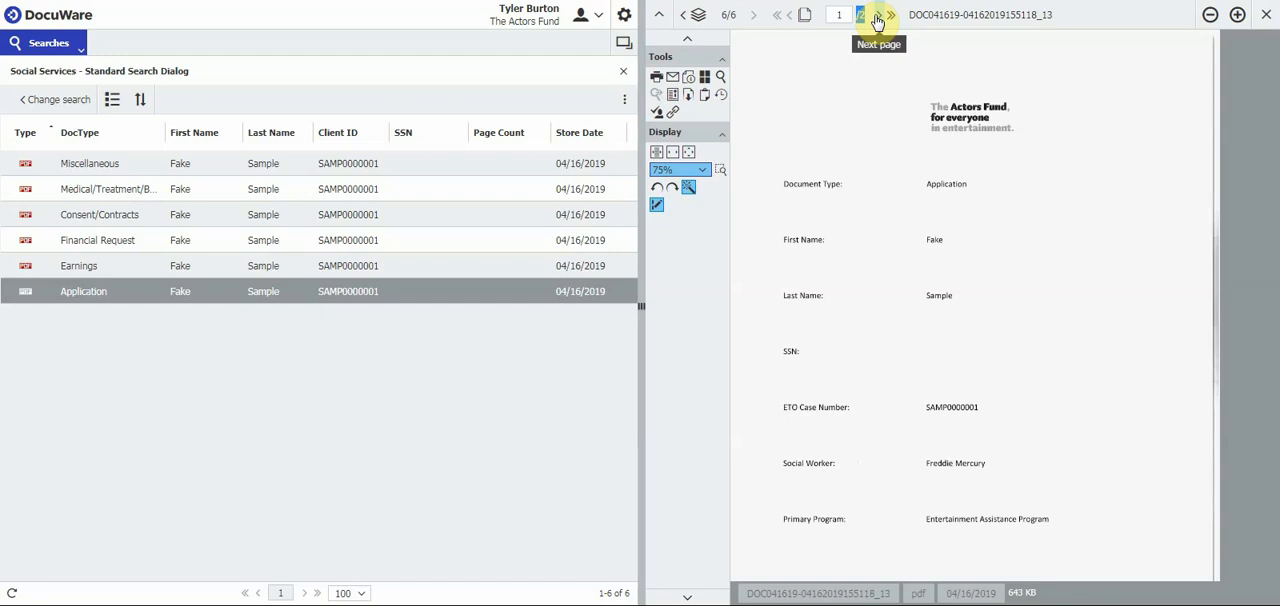
{"action": "left_click", "coordinate": [888, 14]}
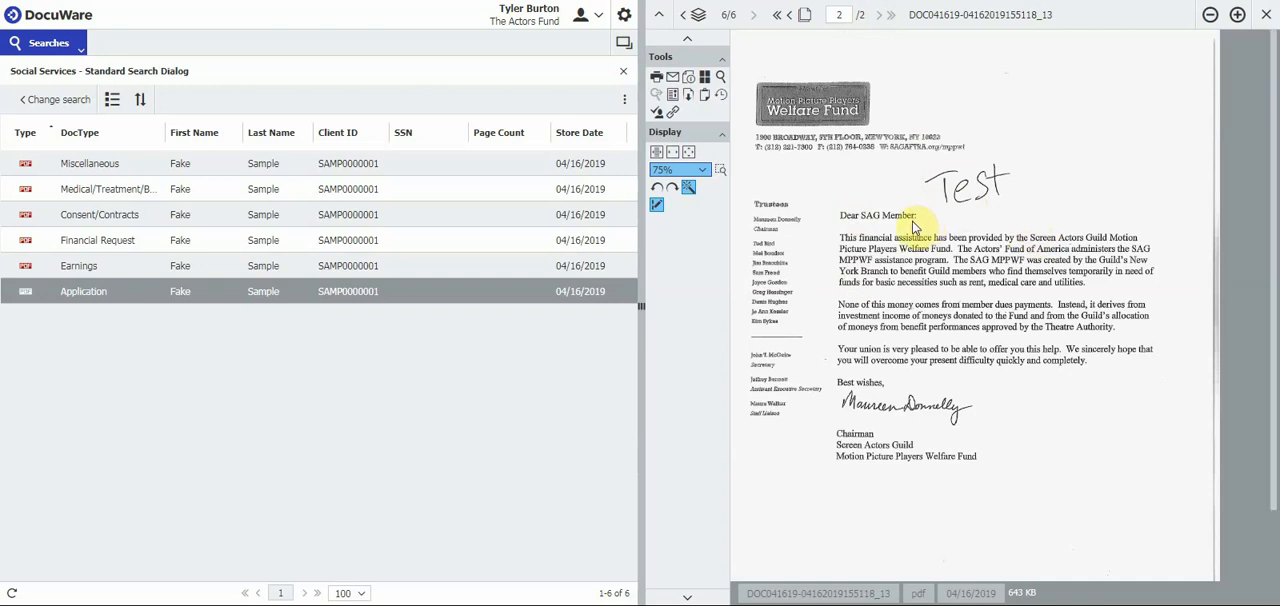
Zoom the letter page in several steps, back out one step, and scroll down it
{"action": "left_click", "coordinate": [1236, 14]}
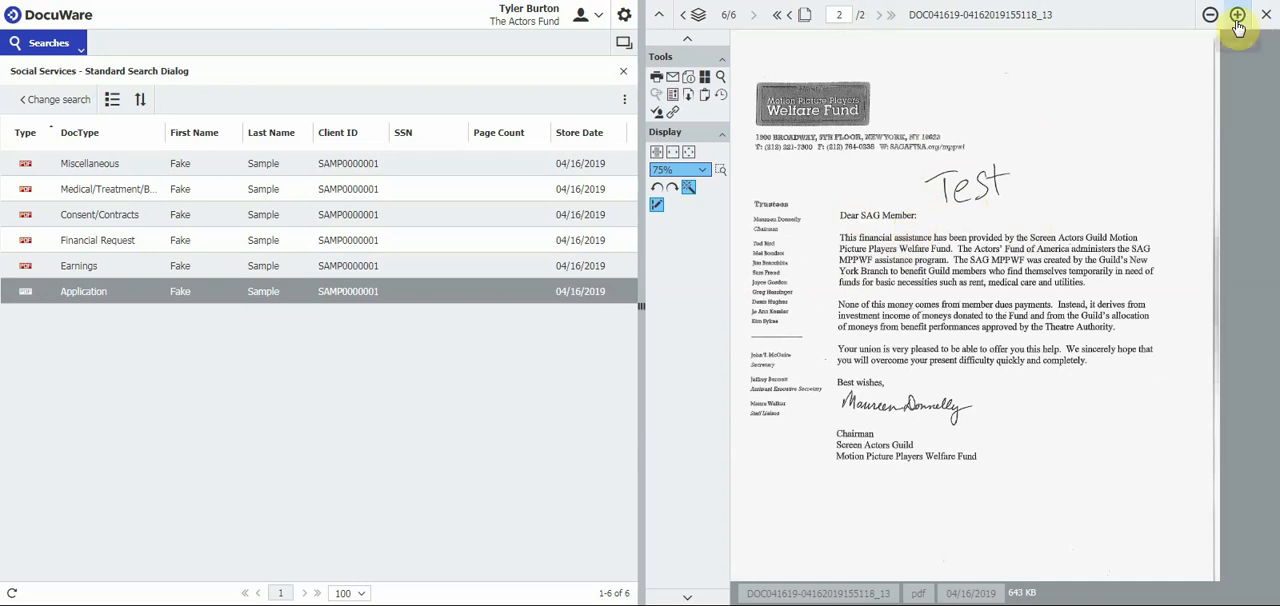
{"action": "mouse_move", "coordinate": [1236, 16]}
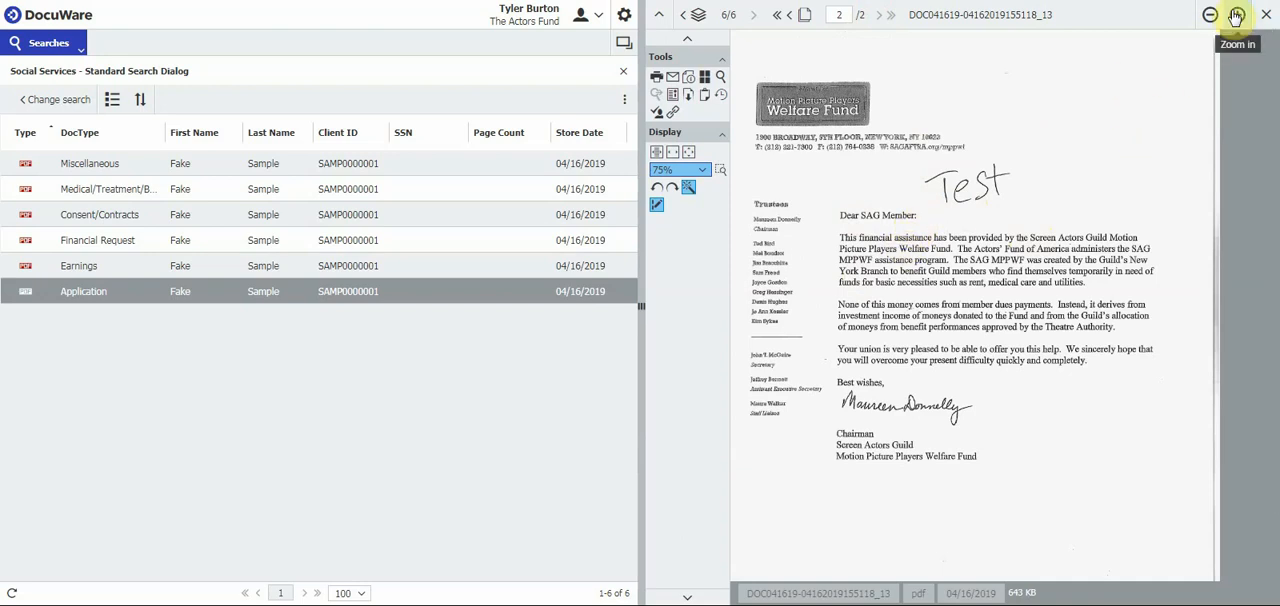
{"action": "left_click", "coordinate": [1236, 16]}
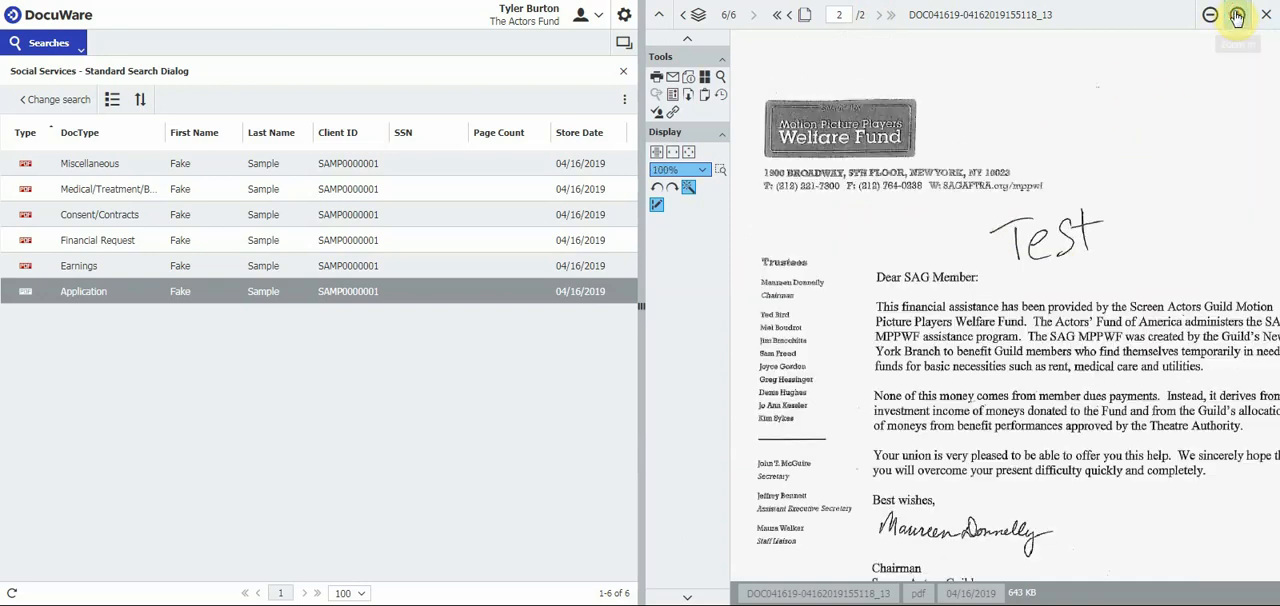
{"action": "left_click", "coordinate": [1236, 14]}
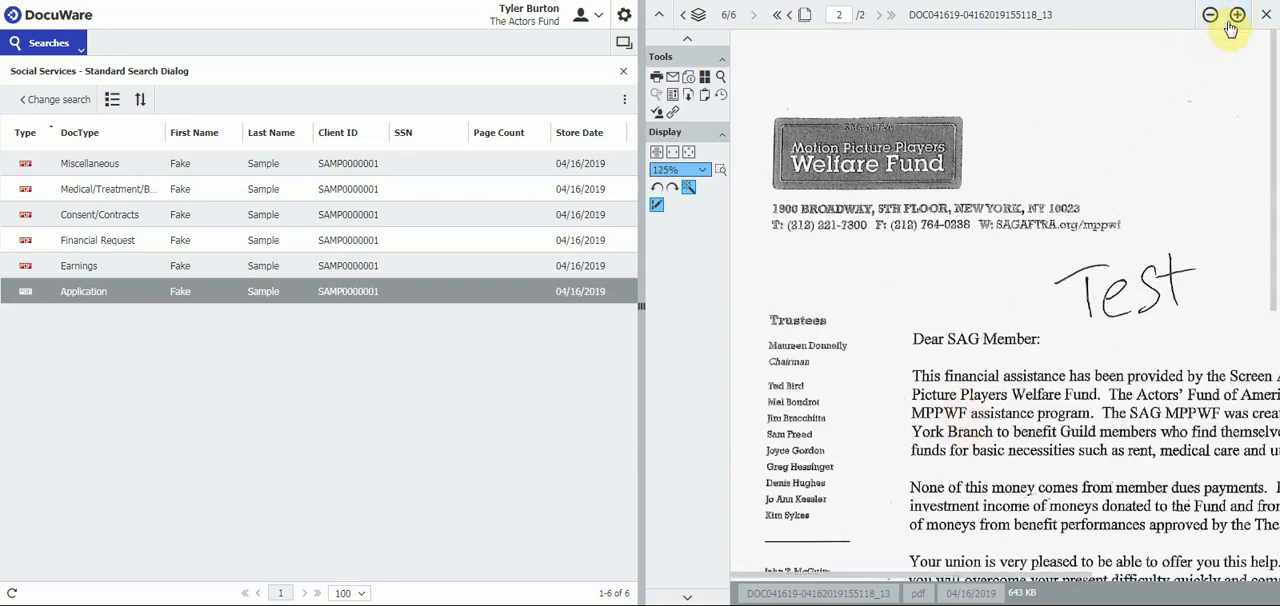
{"action": "left_click", "coordinate": [1208, 14]}
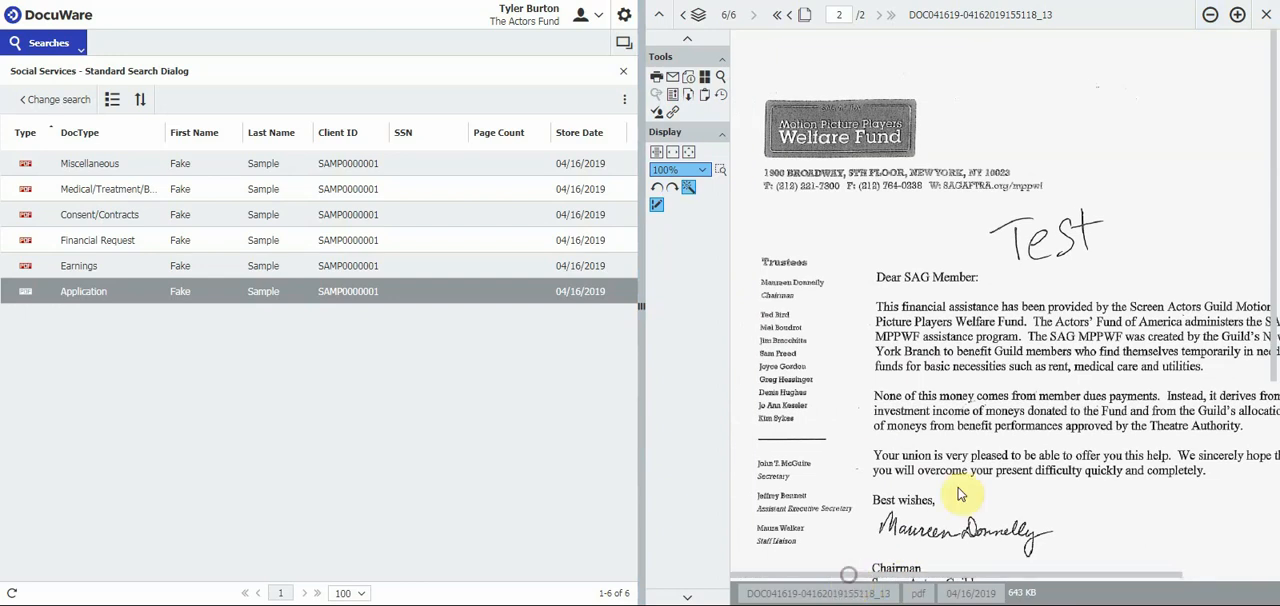
{"action": "scroll", "scroll_direction": "down", "scroll_amount": 3}
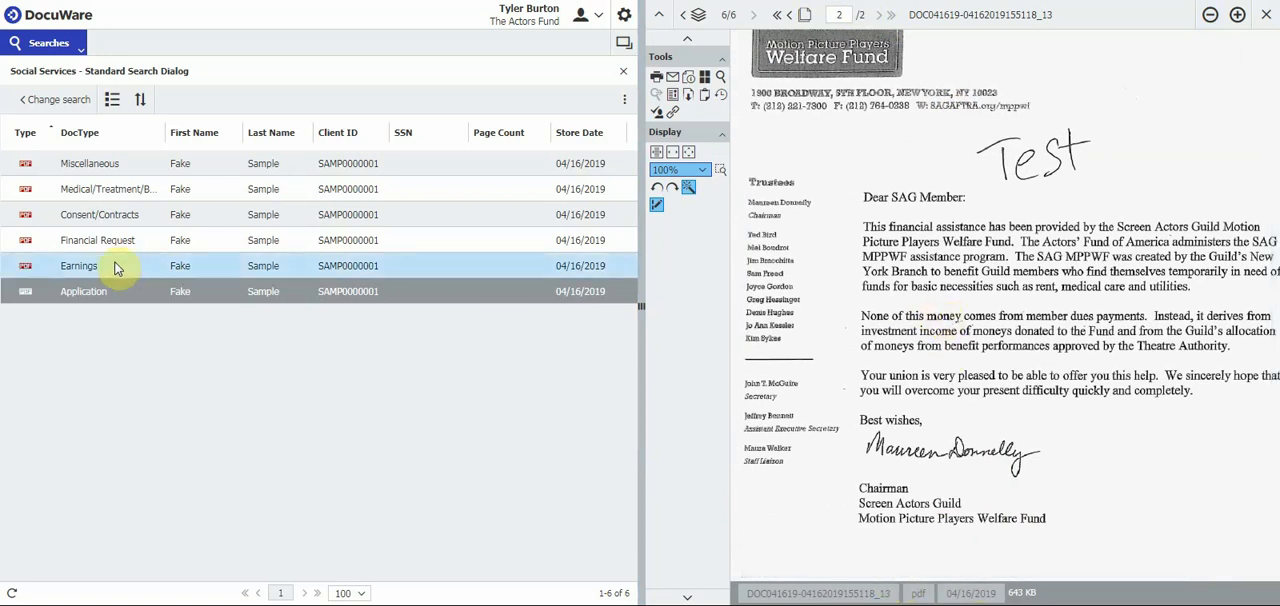
Load the Earnings document in the viewer showing its cover sheet for Fake Sample
{"action": "left_click", "coordinate": [80, 264]}
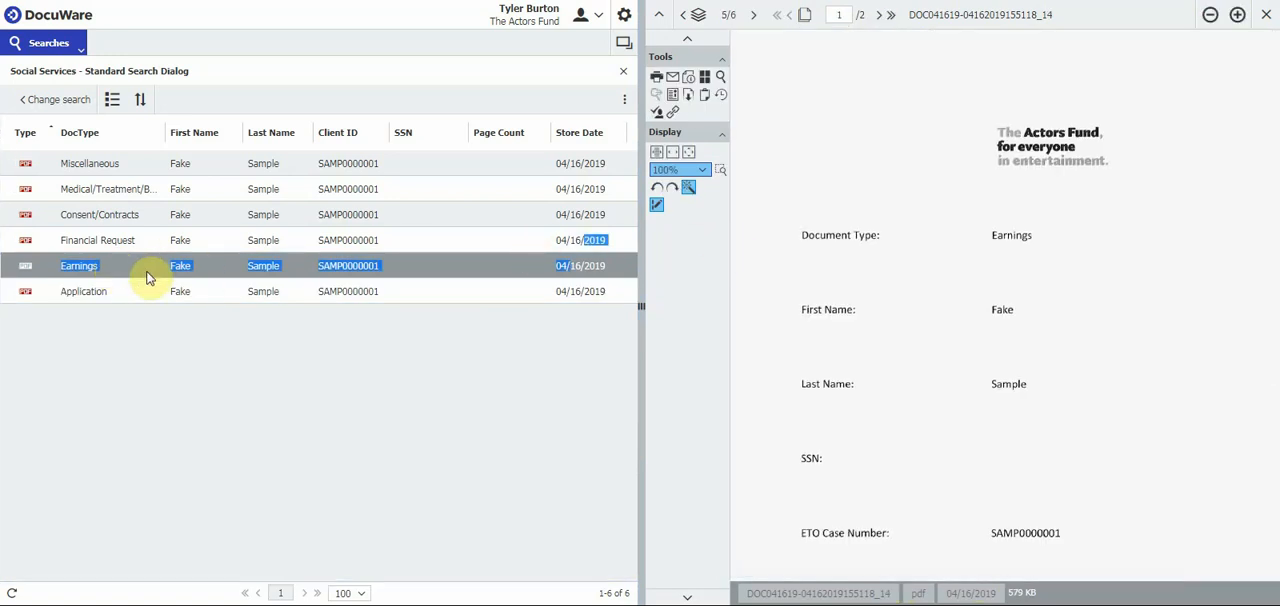
{"action": "mouse_move", "coordinate": [864, 328]}
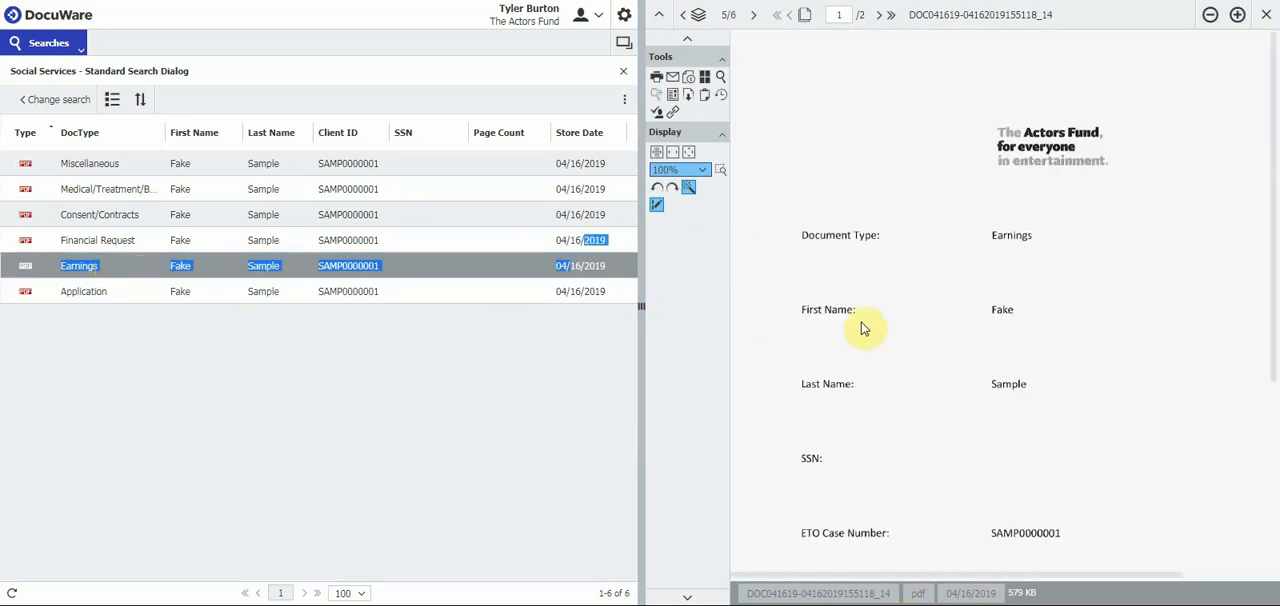
{"action": "scroll", "scroll_direction": "up", "scroll_amount": 3}
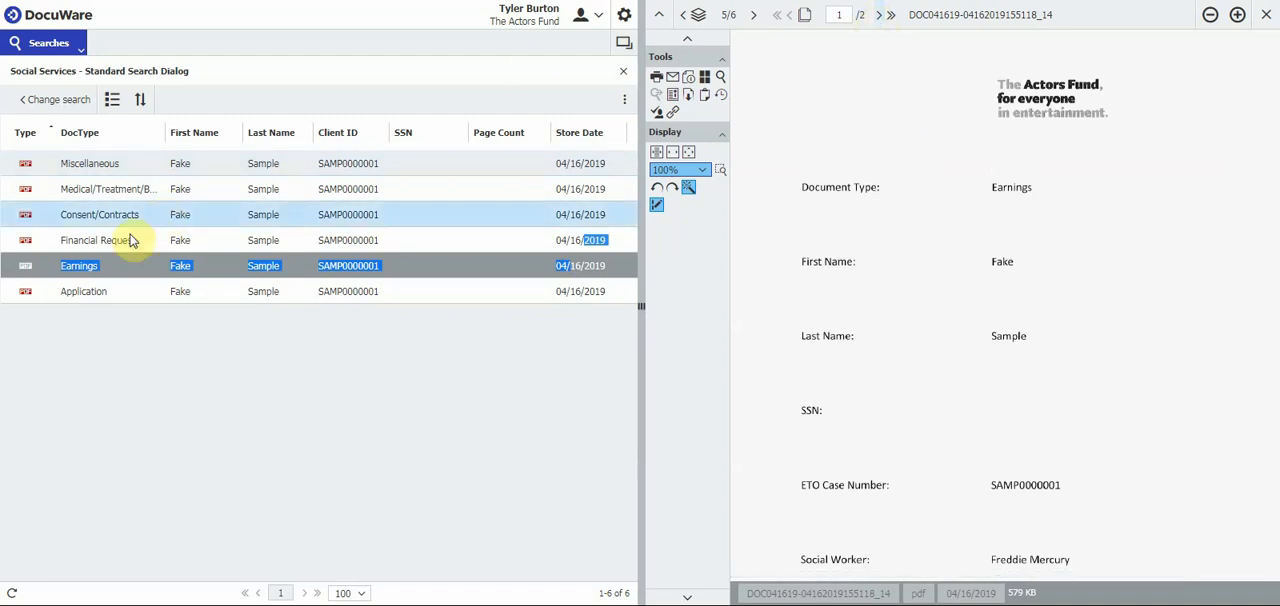
{"action": "mouse_move", "coordinate": [156, 340]}
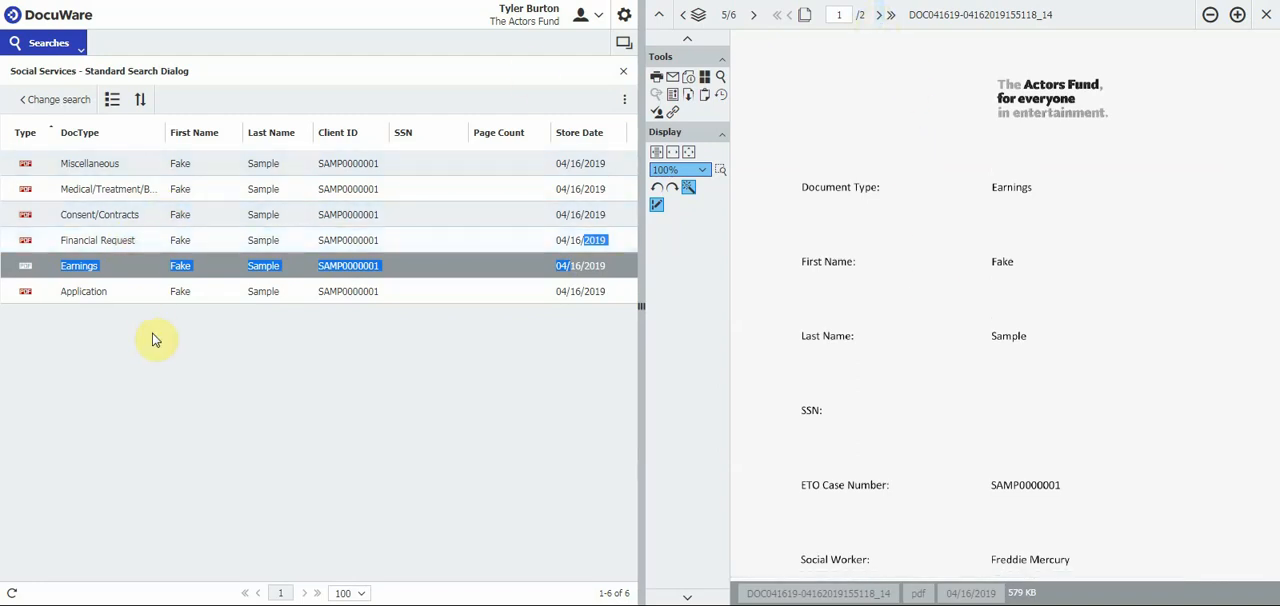
{"action": "mouse_move", "coordinate": [52, 100]}
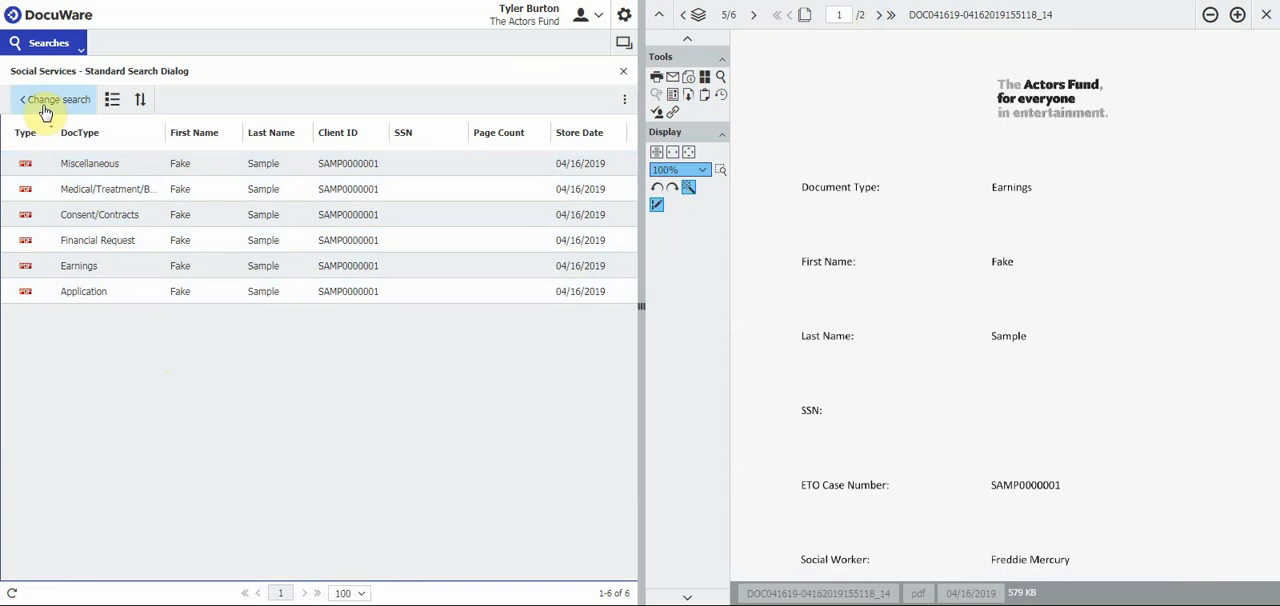
Return to the search form, clear the old names, and enter first name Testy with last name McTesterson
{"action": "left_click", "coordinate": [54, 100]}
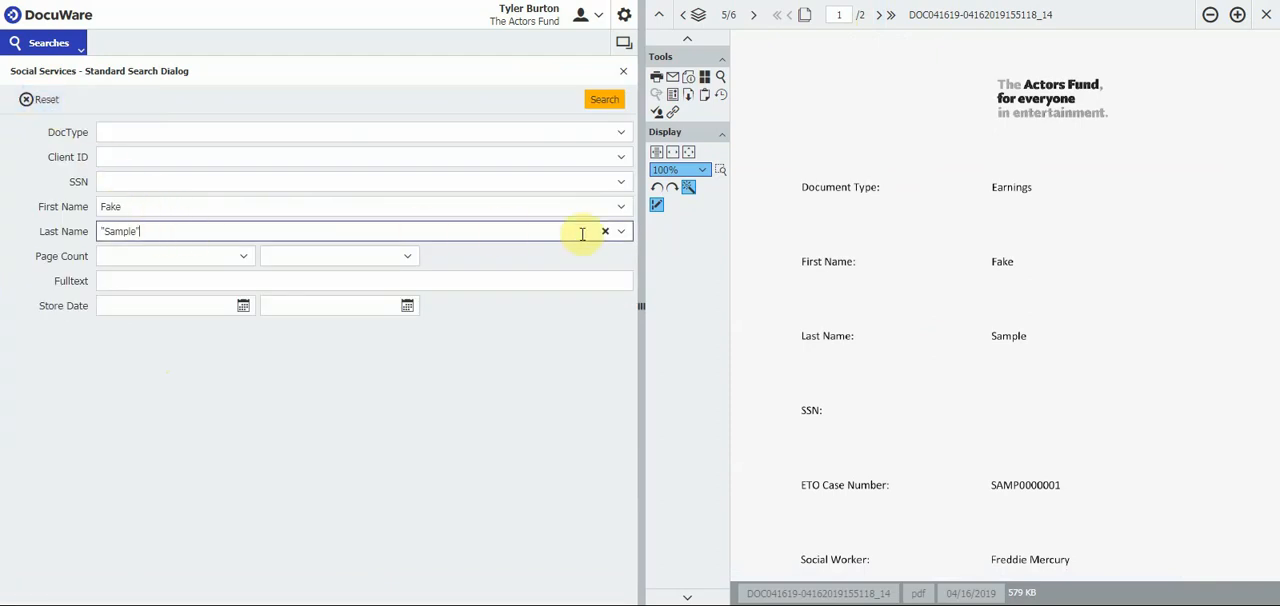
{"action": "left_click", "coordinate": [604, 232]}
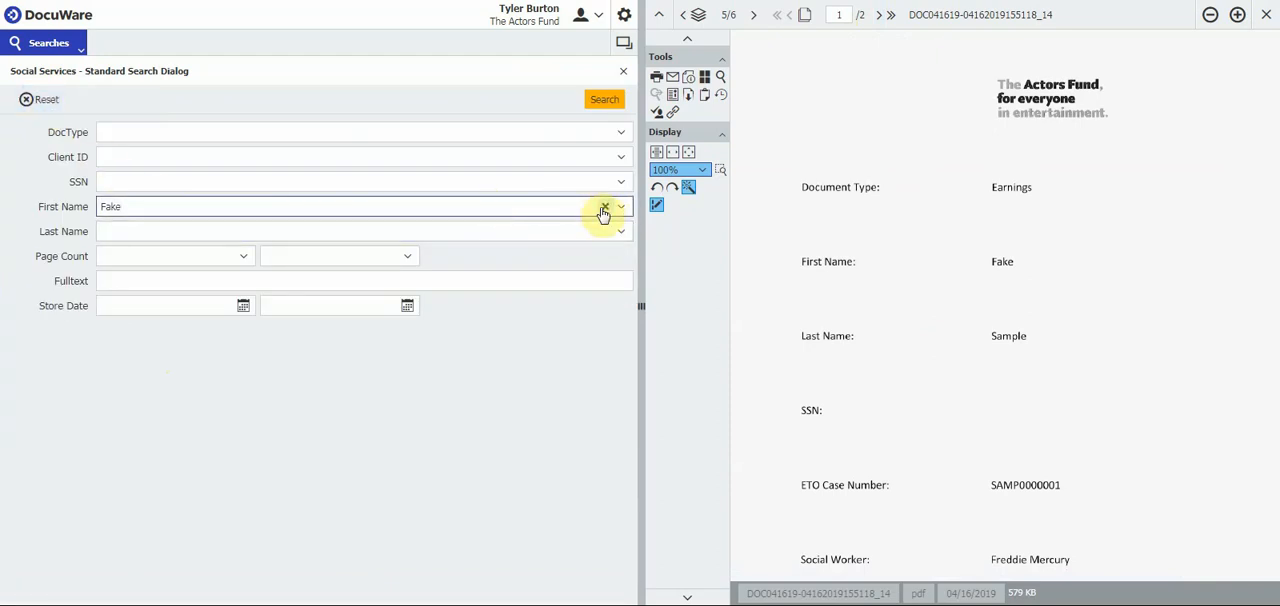
{"action": "left_click", "coordinate": [604, 208]}
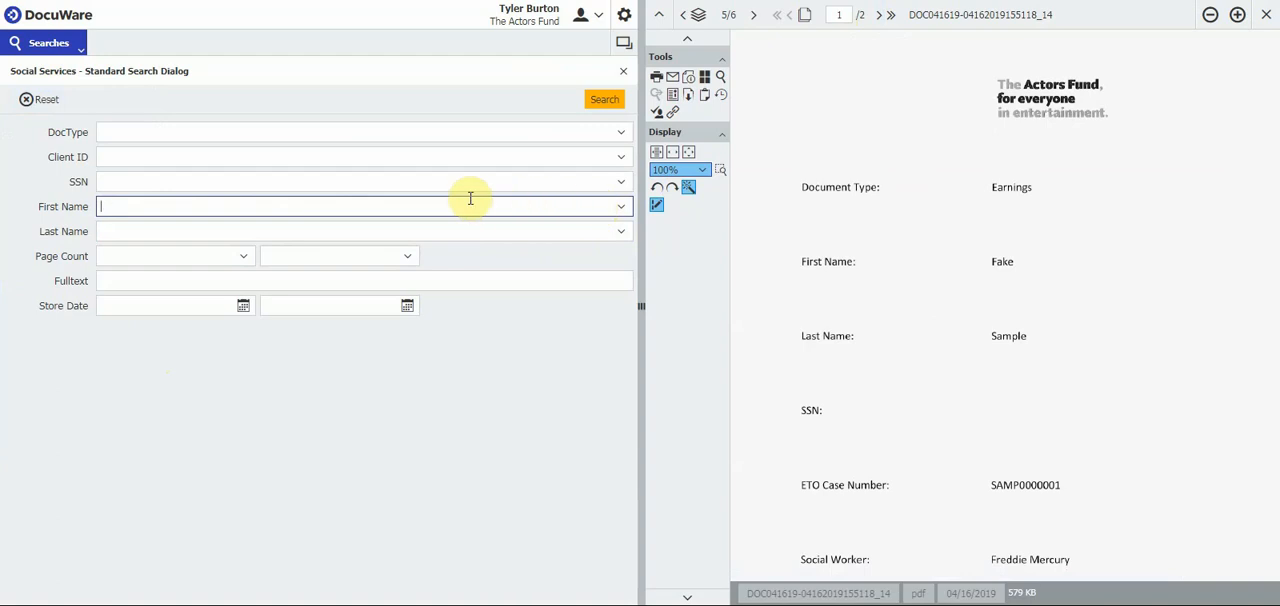
{"action": "mouse_move", "coordinate": [448, 206]}
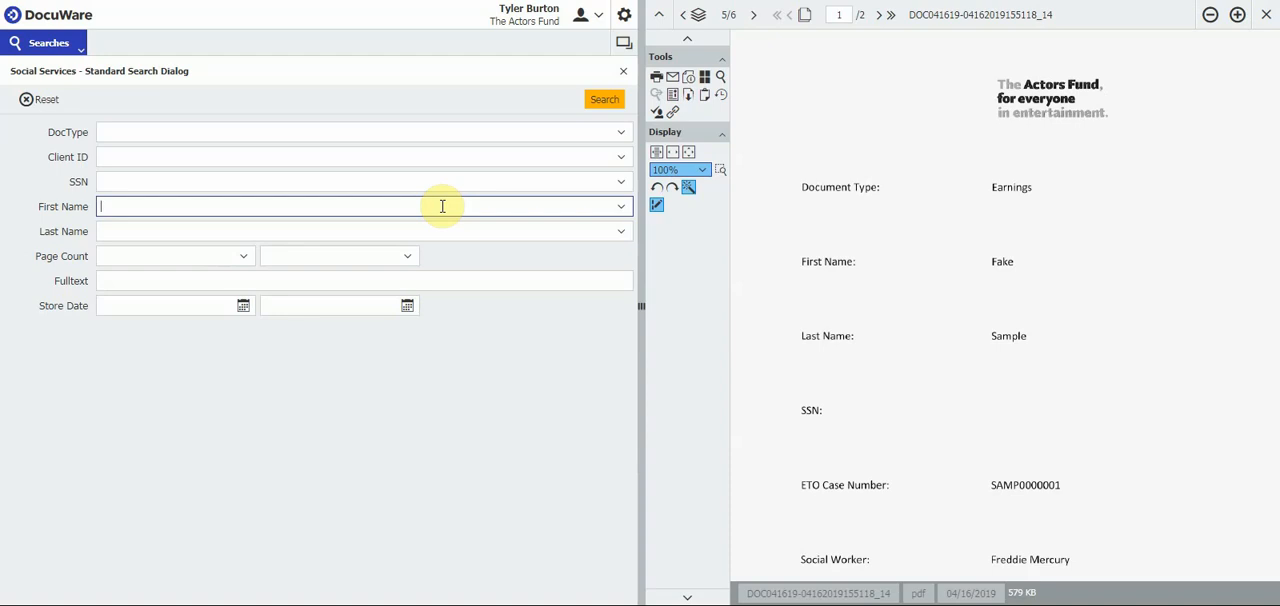
{"action": "type", "text": "Testy\""}
{"action": "left_click", "coordinate": [364, 232]}
{"action": "type", "text": "McT"}
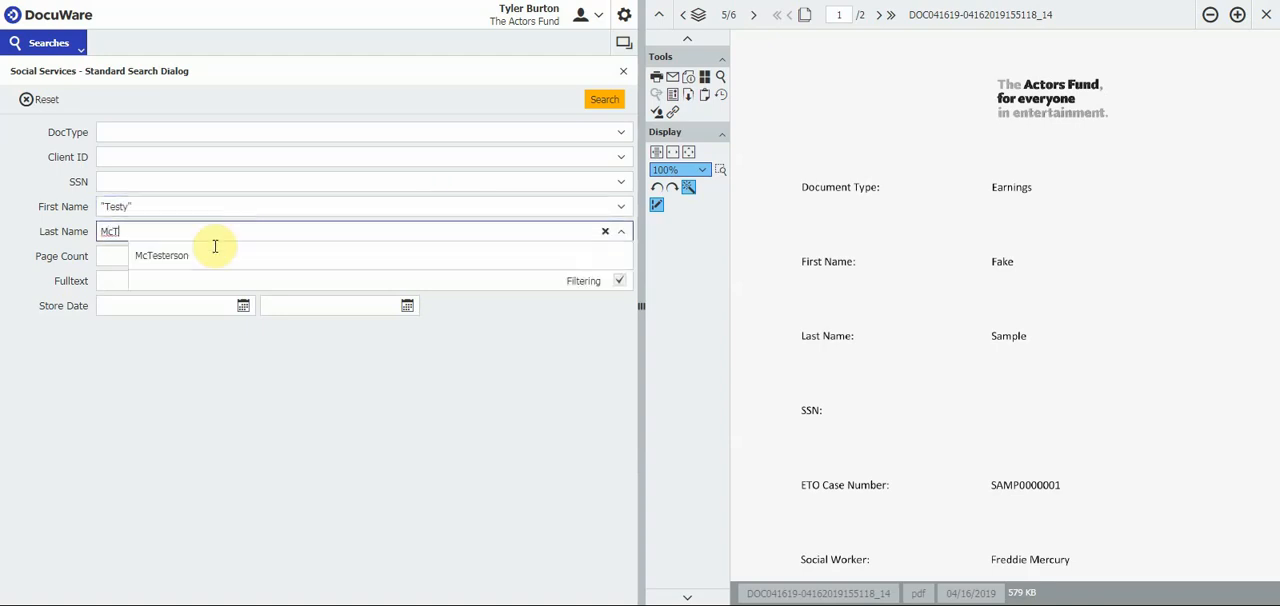
{"action": "mouse_move", "coordinate": [176, 256]}
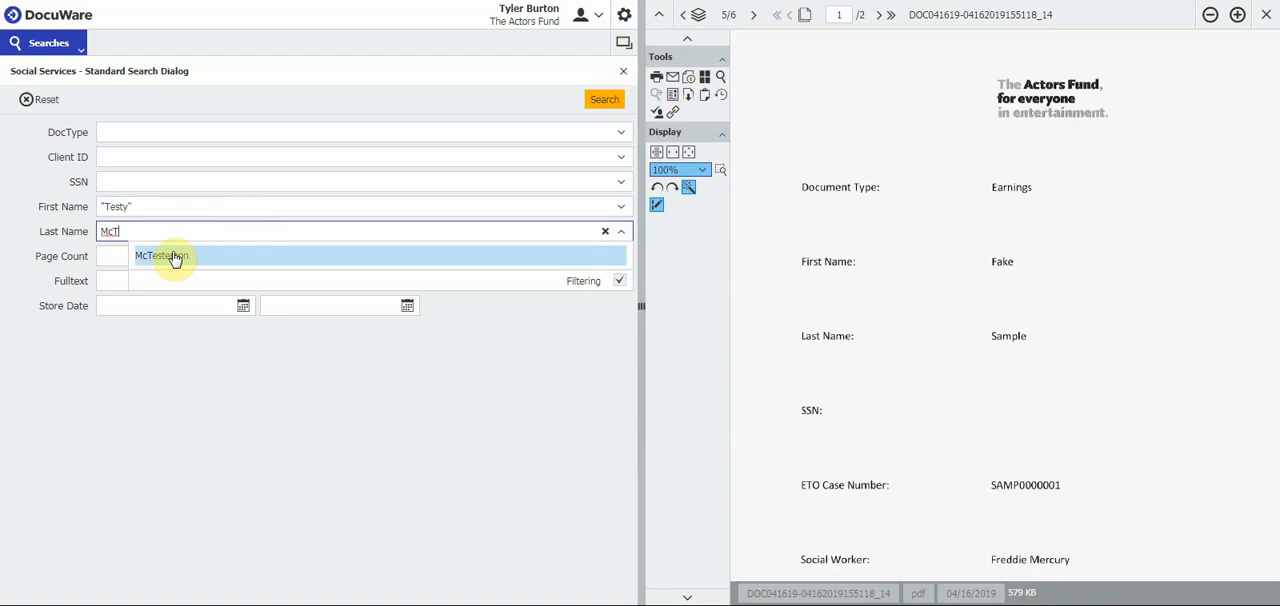
{"action": "left_click", "coordinate": [162, 256]}
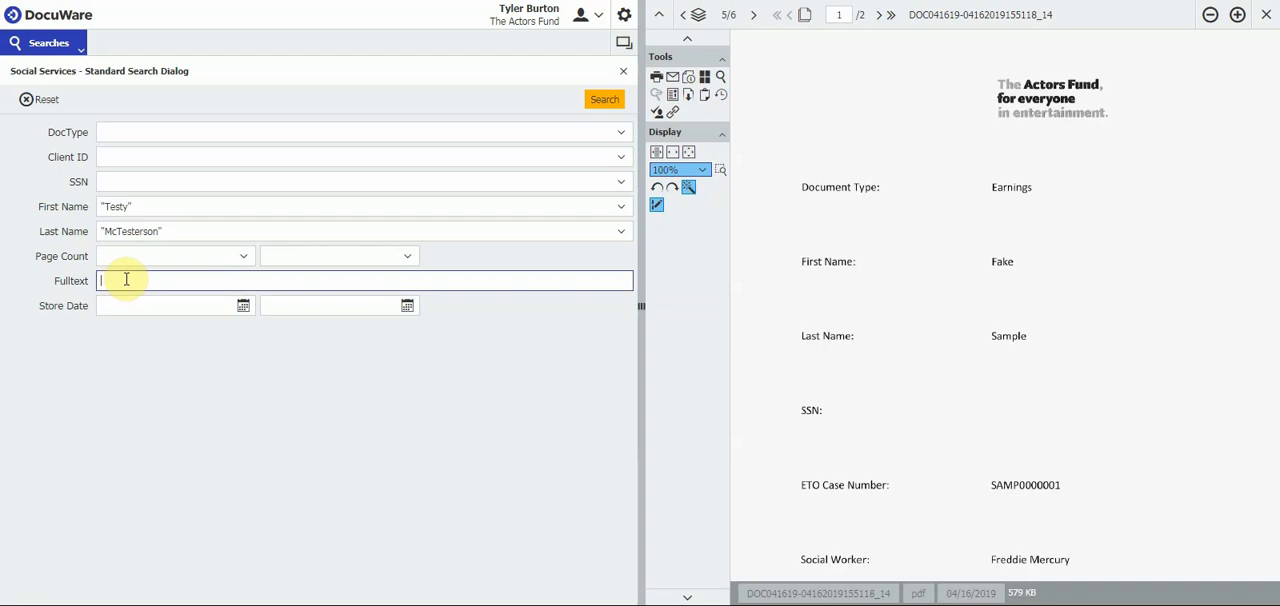
Enter the full-text term Jujamcyn in the Fulltext field
{"action": "type", "text": "Juani"}
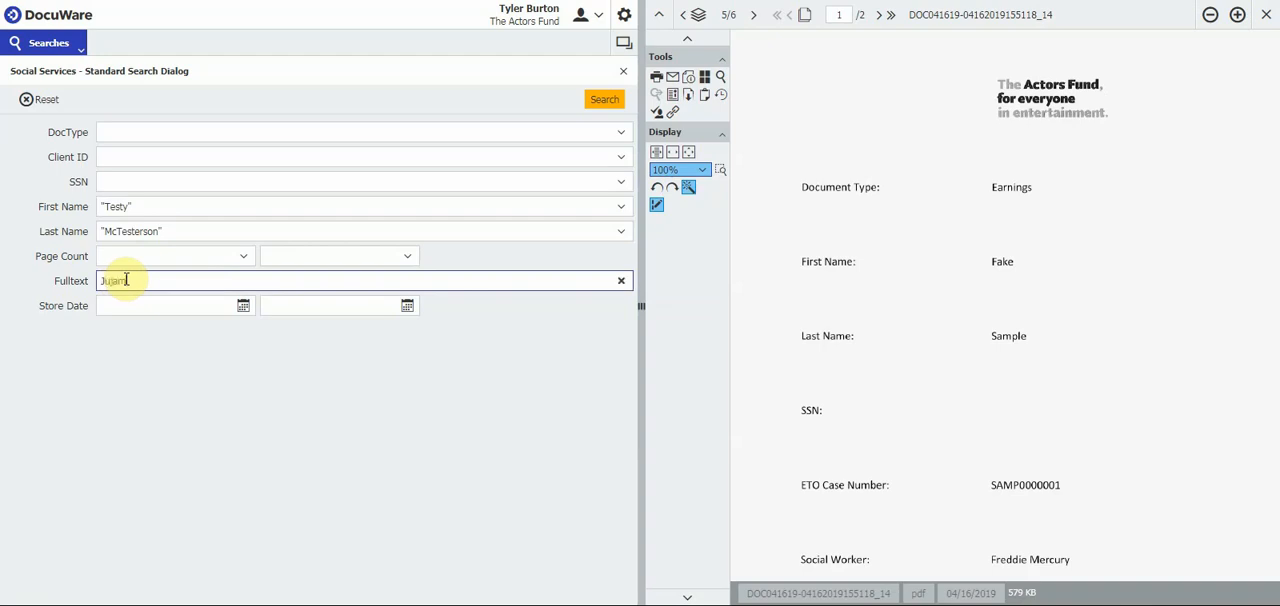
{"action": "type", "text": "Lyn"}
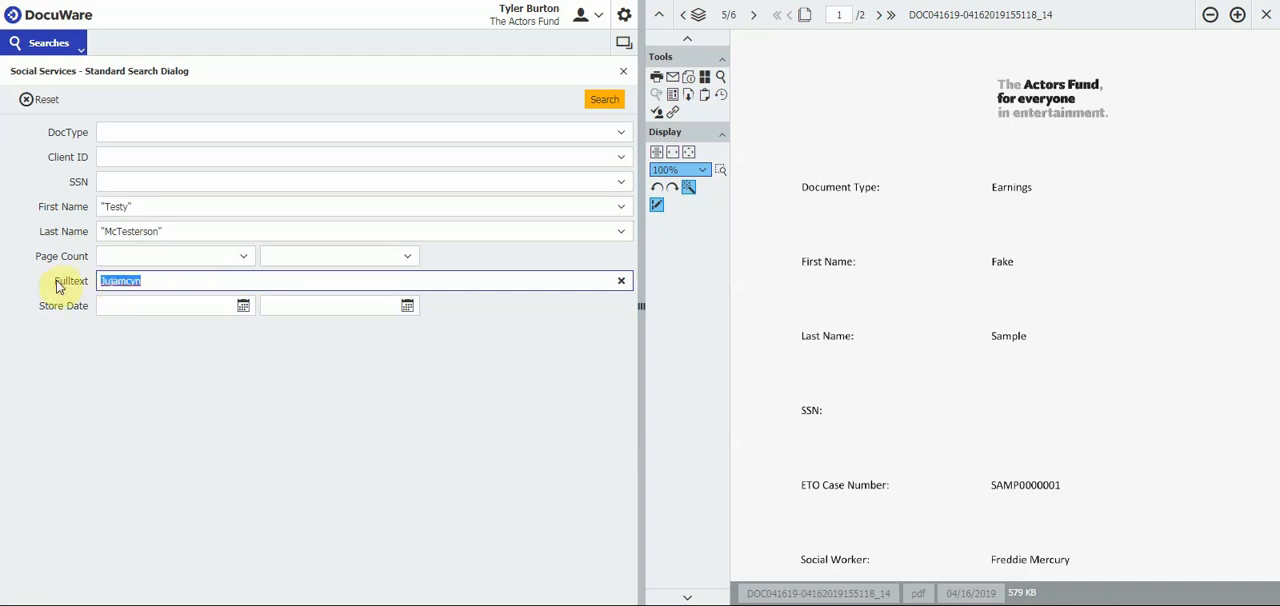
{"action": "left_click", "coordinate": [182, 280]}
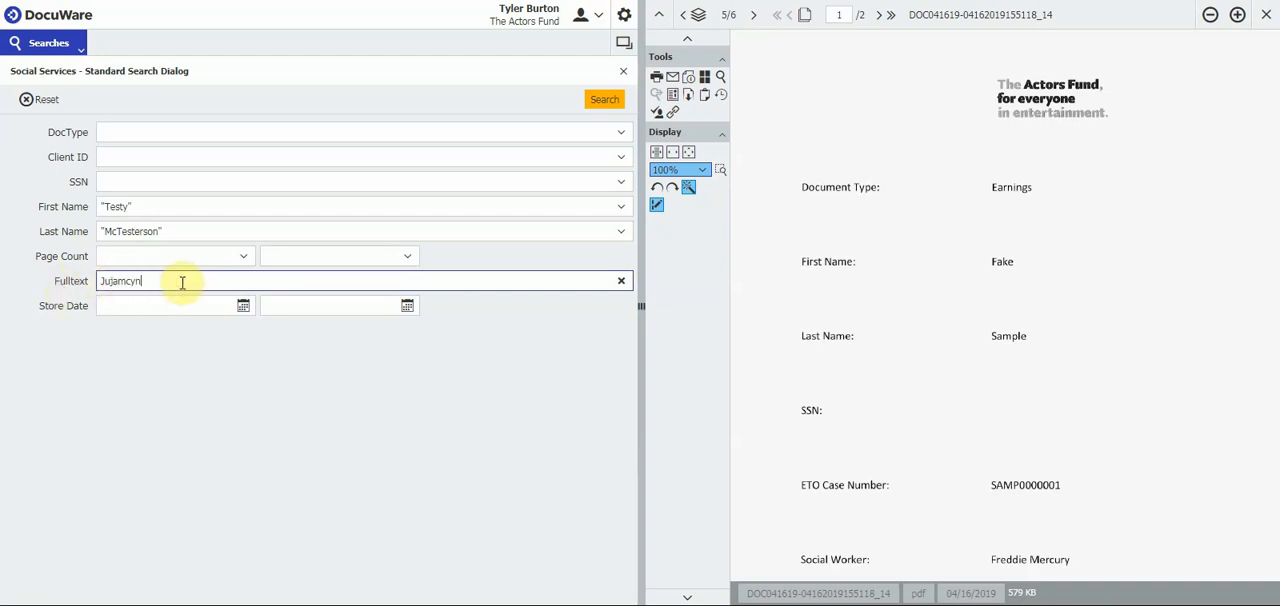
{"action": "mouse_move", "coordinate": [604, 100]}
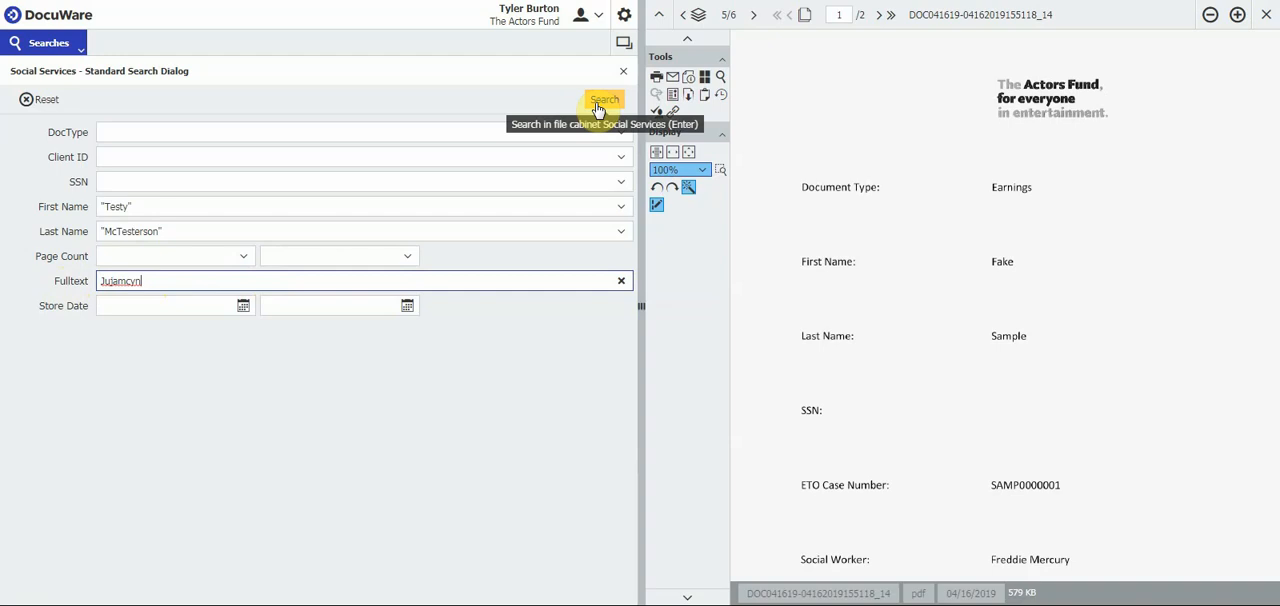
Run the Social Services search and view the matching JTAP letter, adjusting its zoom
{"action": "left_click", "coordinate": [604, 100]}
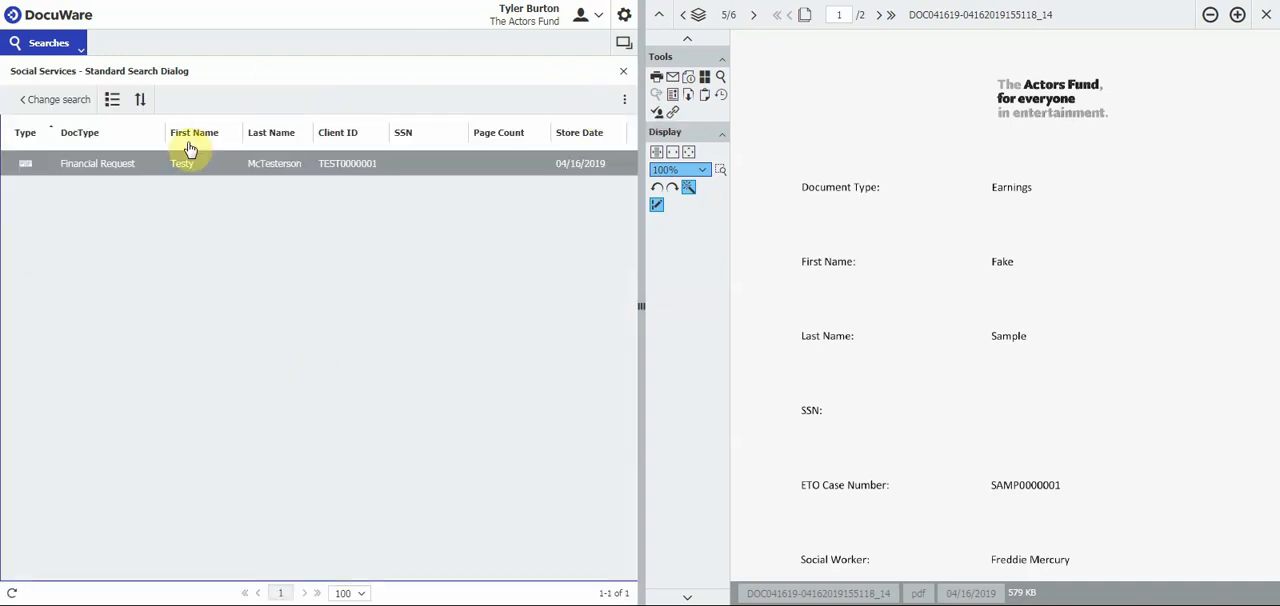
{"action": "mouse_move", "coordinate": [212, 168]}
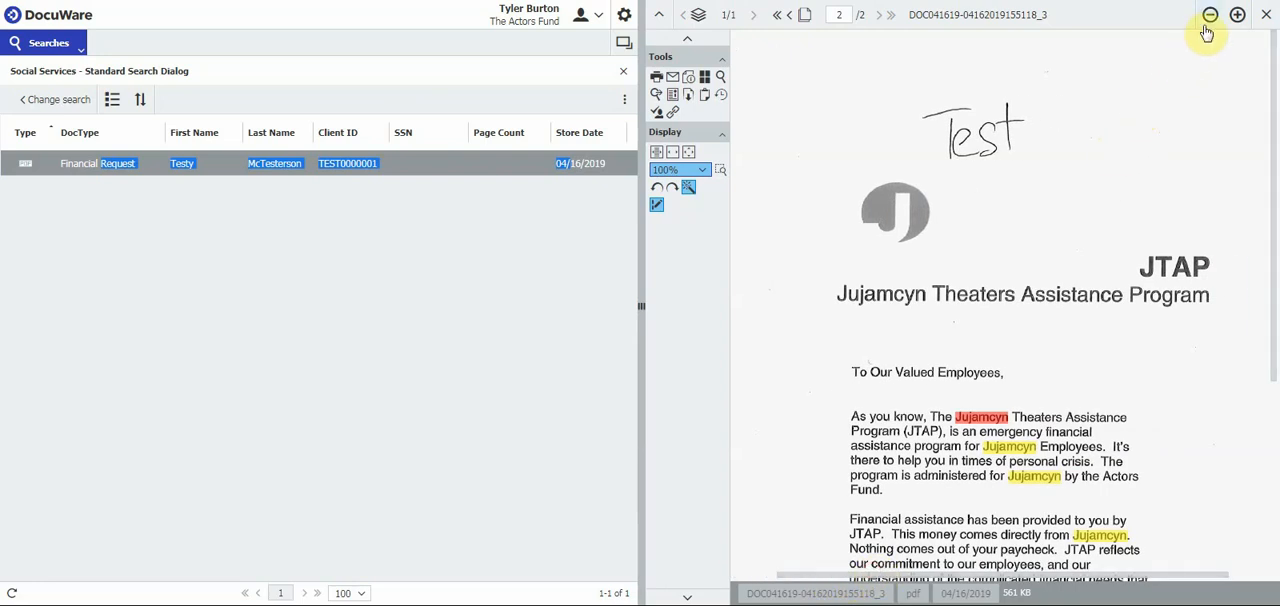
{"action": "left_click", "coordinate": [1210, 14]}
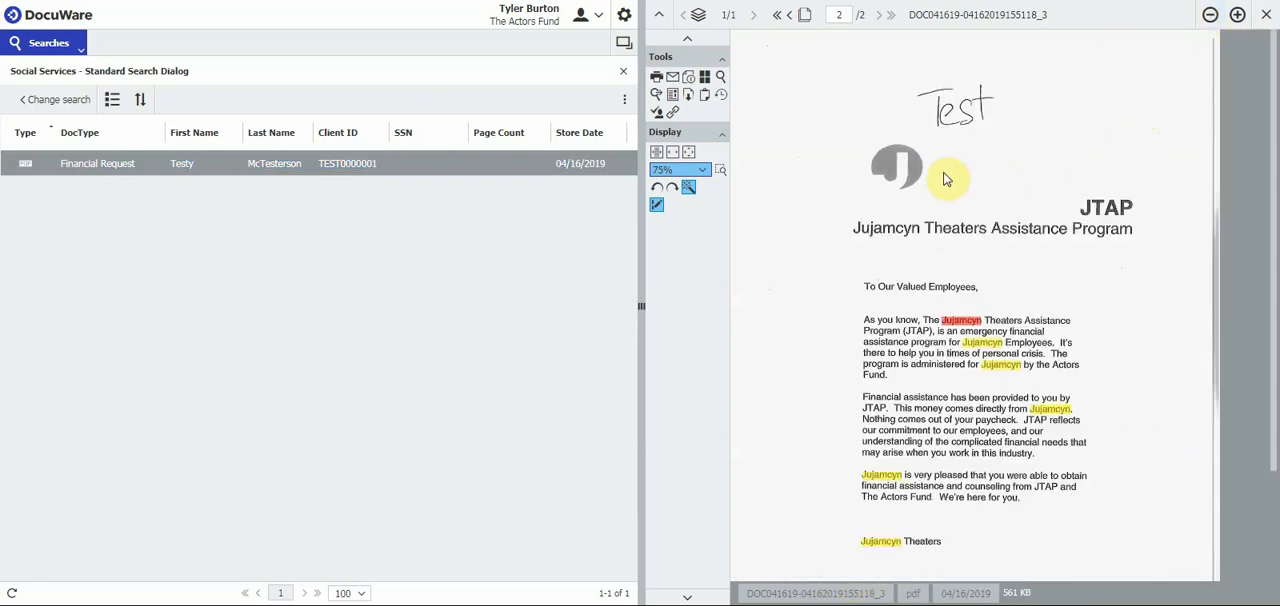
{"action": "mouse_move", "coordinate": [920, 208]}
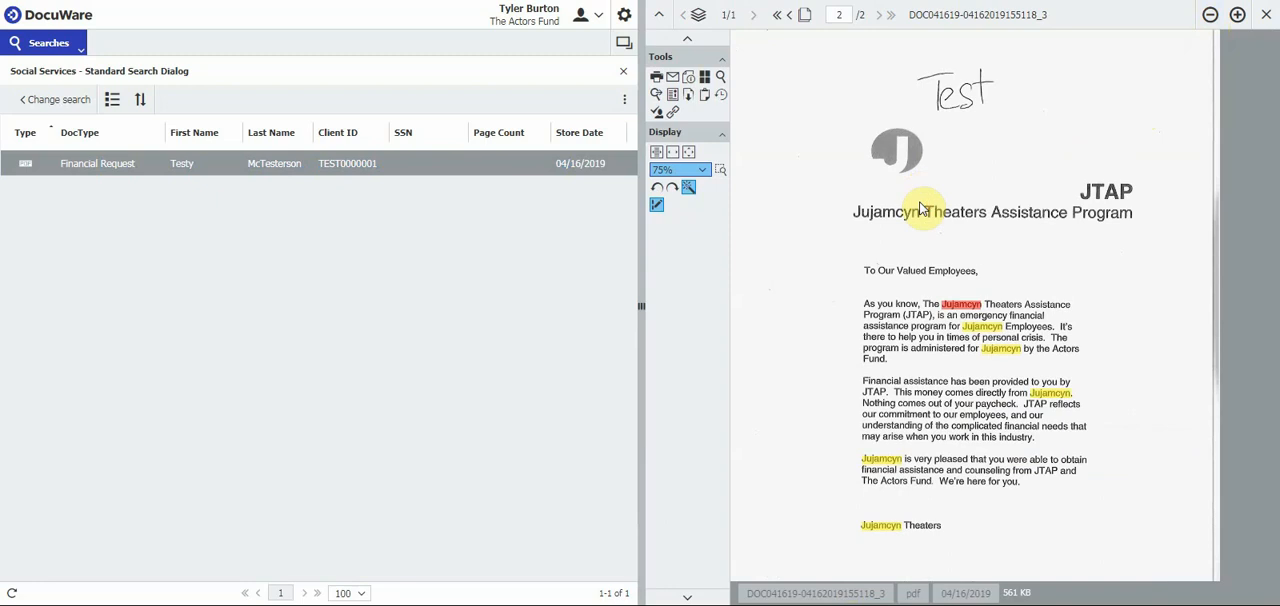
{"action": "mouse_move", "coordinate": [900, 234]}
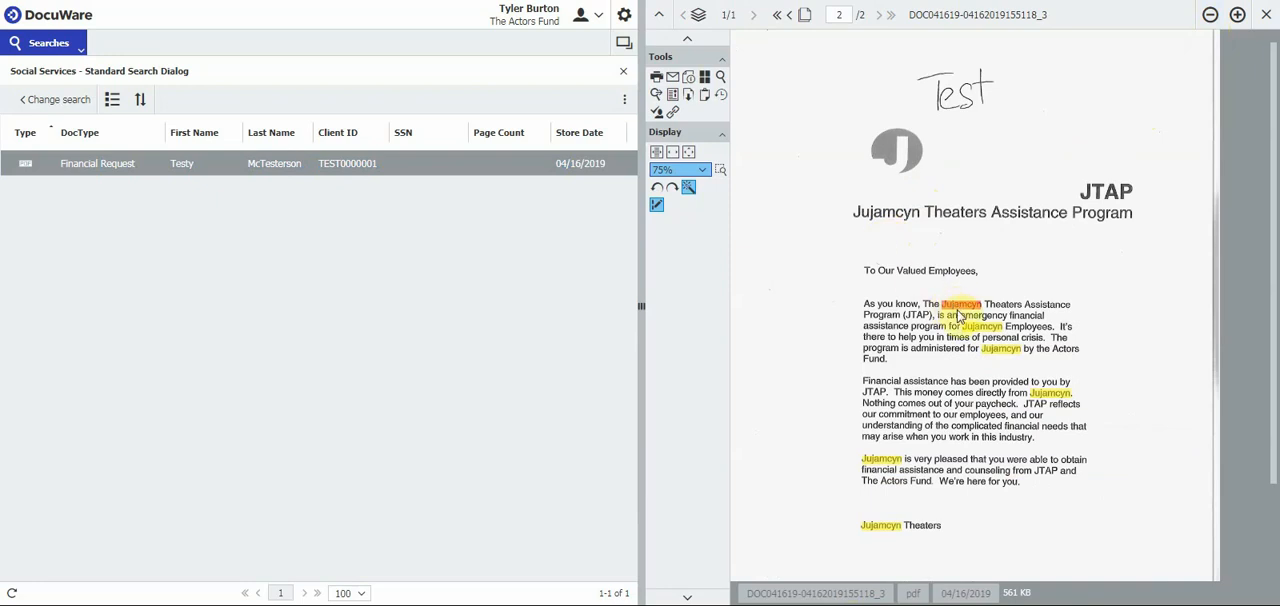
{"action": "mouse_move", "coordinate": [960, 318]}
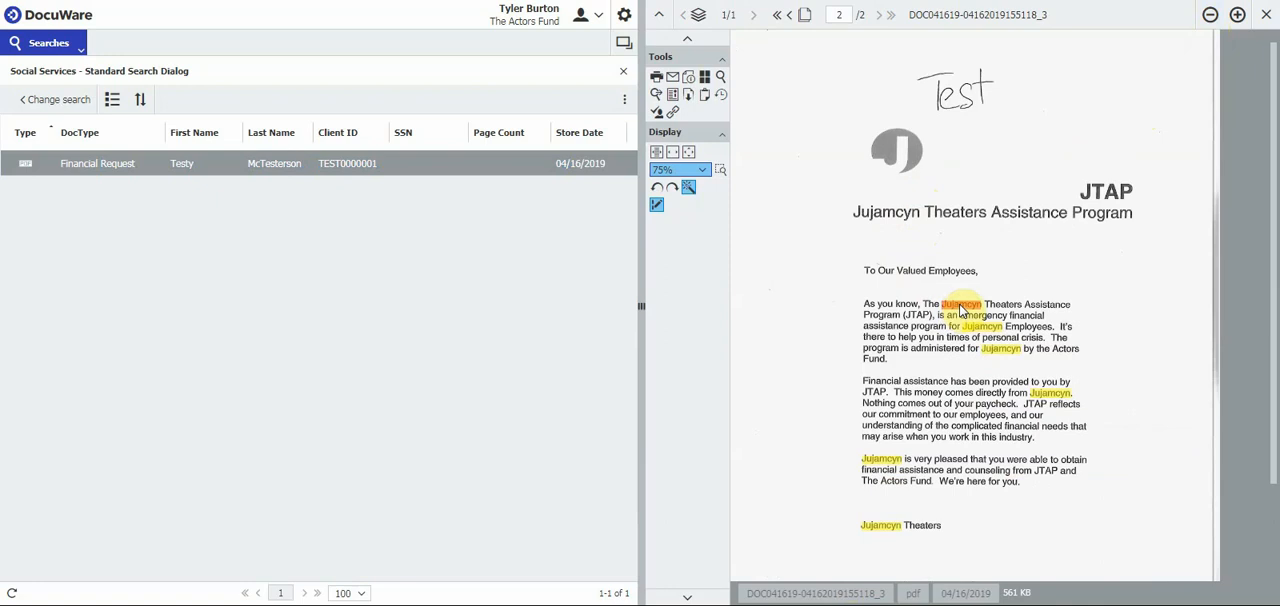
{"action": "left_click", "coordinate": [1238, 14]}
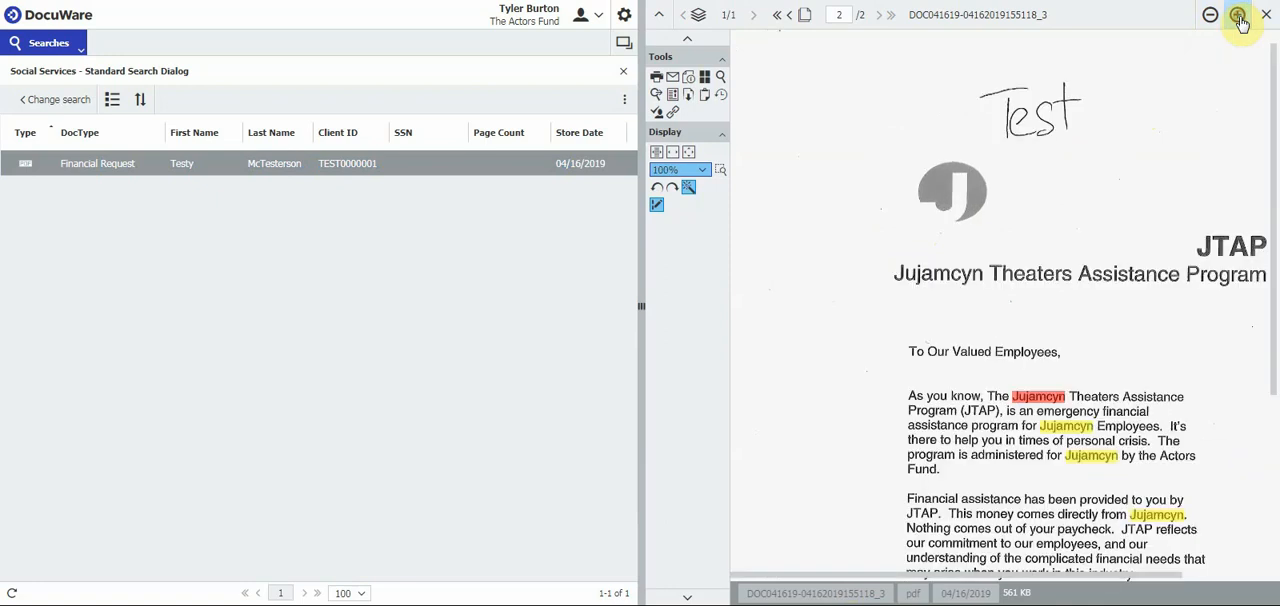
Reduce the magnification a step and scroll down through the JTAP letter
{"action": "left_click", "coordinate": [1210, 14]}
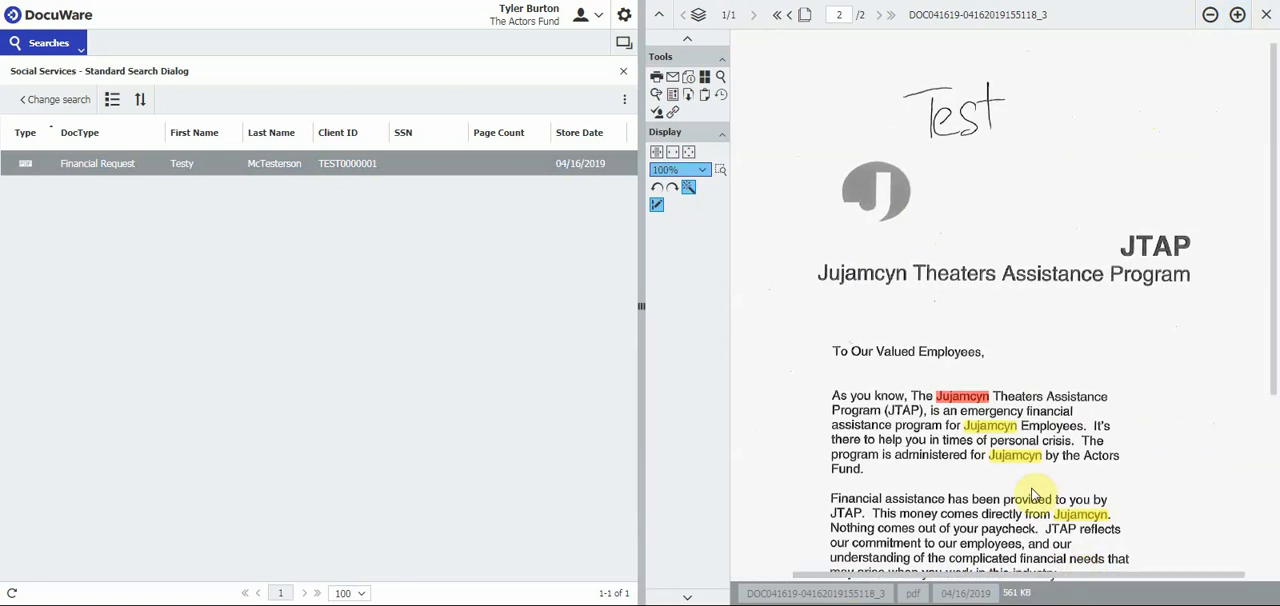
{"action": "scroll", "scroll_direction": "down", "scroll_amount": 3}
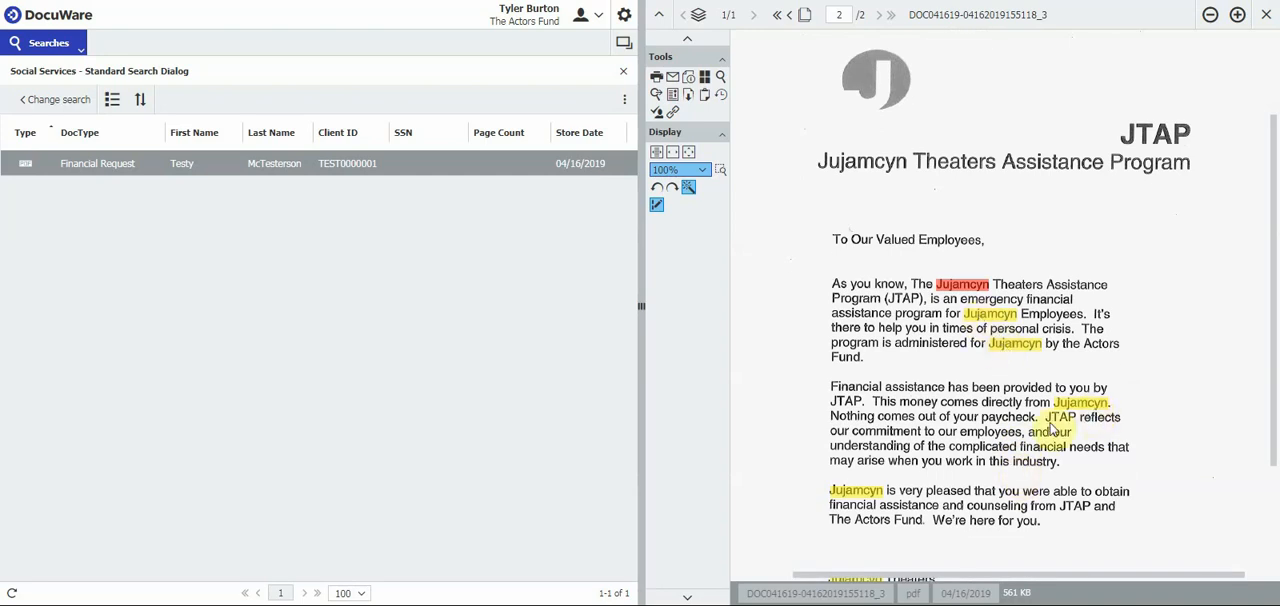
{"action": "scroll", "scroll_direction": "down", "scroll_amount": 3}
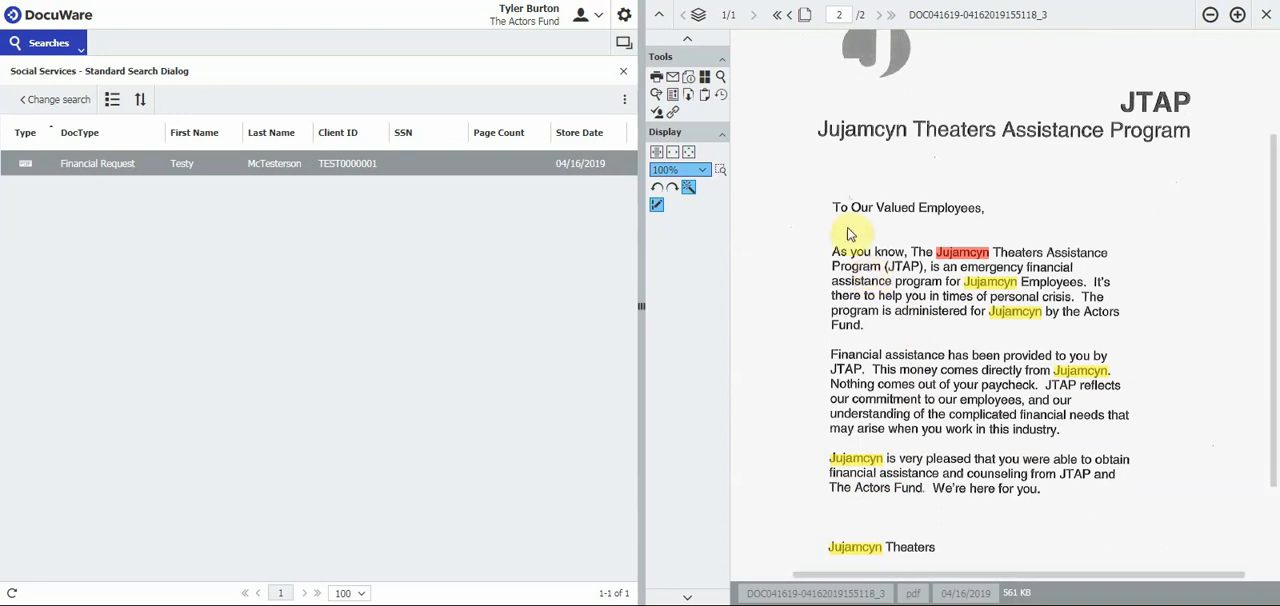
{"action": "mouse_move", "coordinate": [816, 168]}
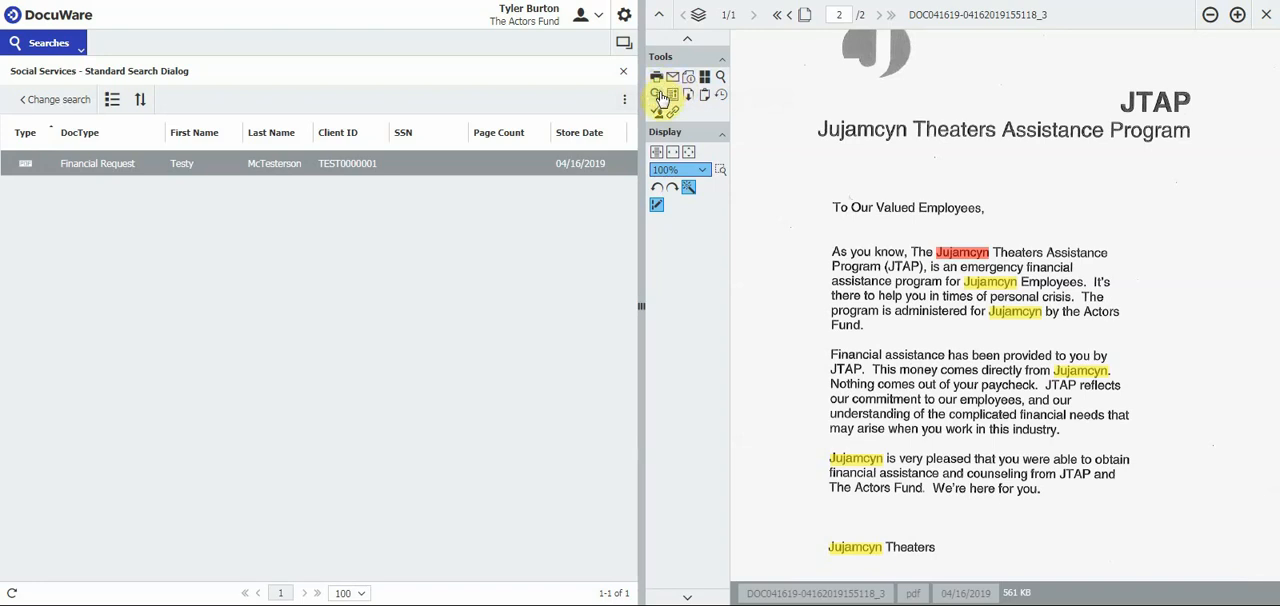
{"action": "mouse_move", "coordinate": [662, 96]}
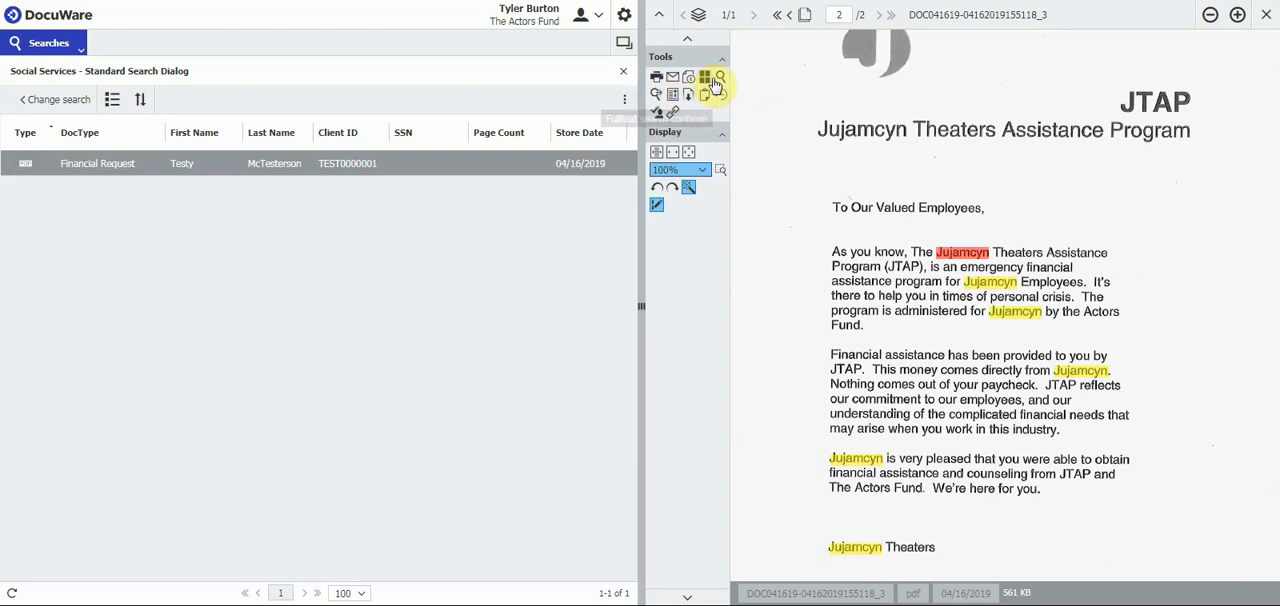
{"action": "mouse_move", "coordinate": [718, 78]}
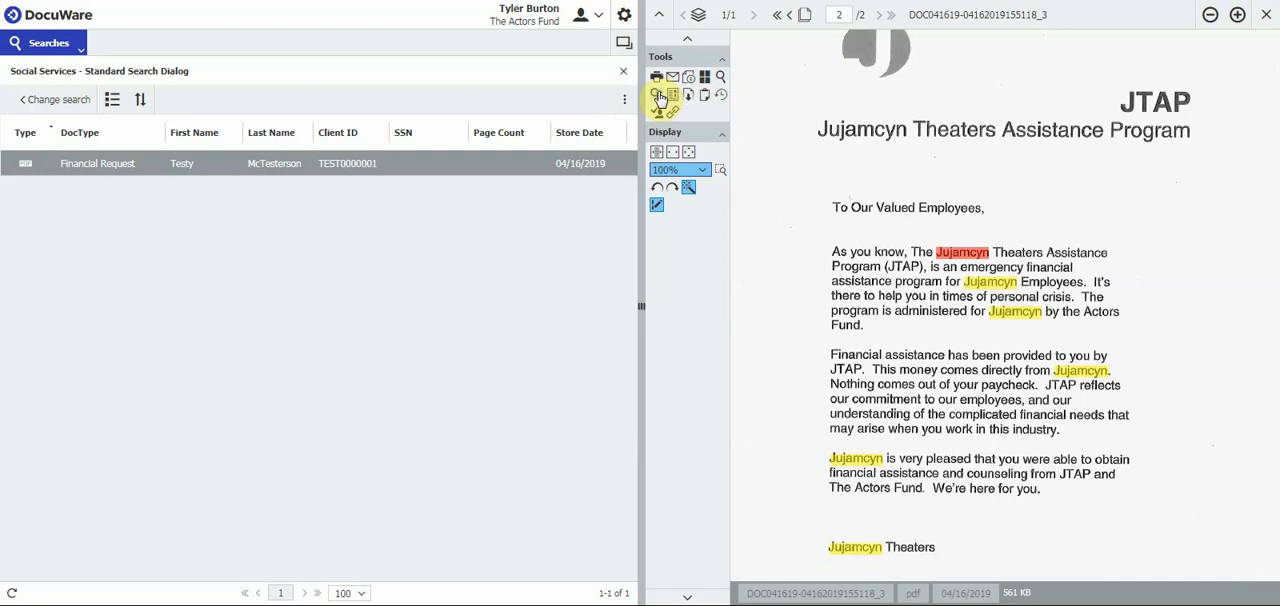
{"action": "mouse_move", "coordinate": [656, 96]}
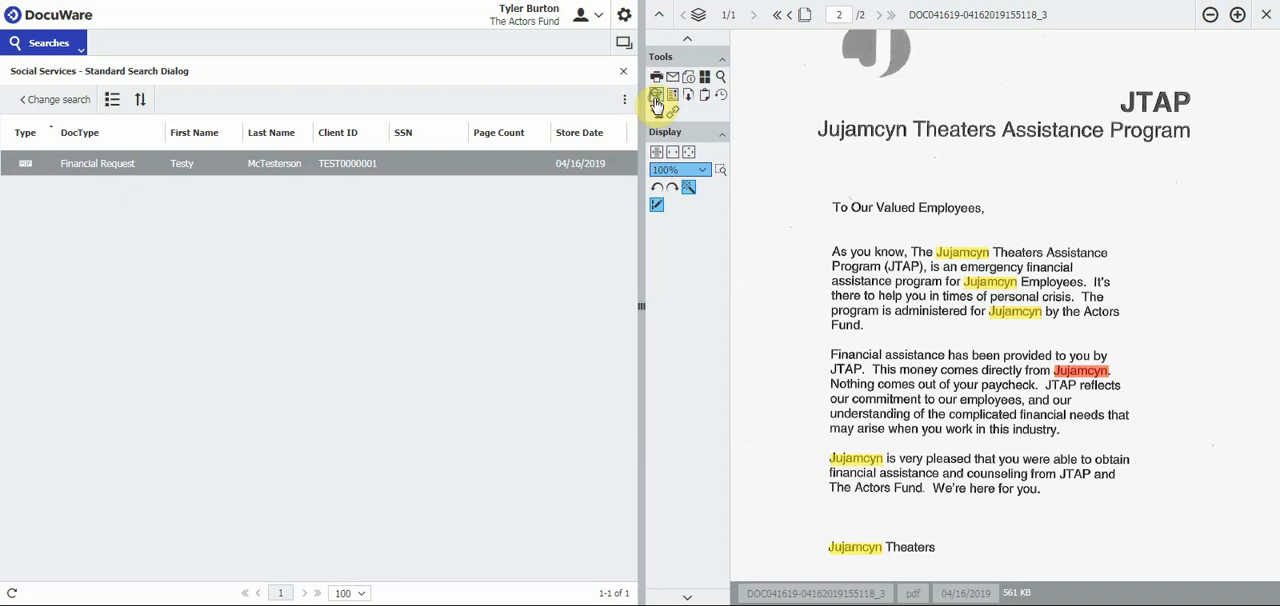
Scroll the JTAP letter to follow the highlighted Jujamcyn hits to the last paragraph
{"action": "scroll", "scroll_direction": "up", "scroll_amount": 3}
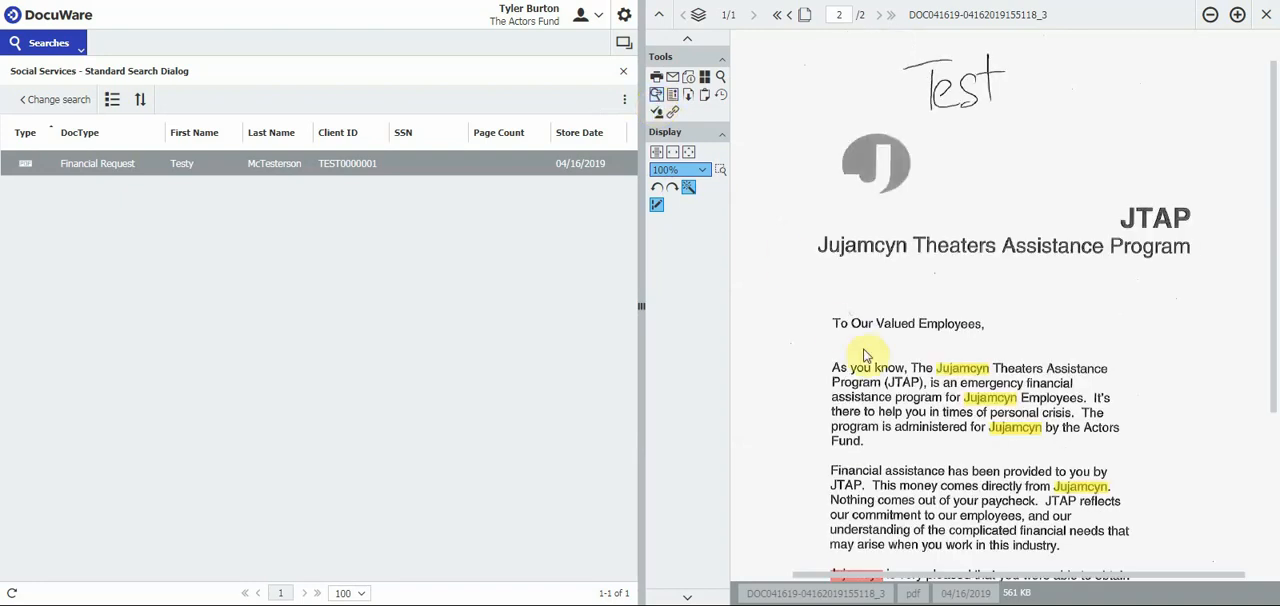
{"action": "scroll", "scroll_direction": "down", "scroll_amount": 3}
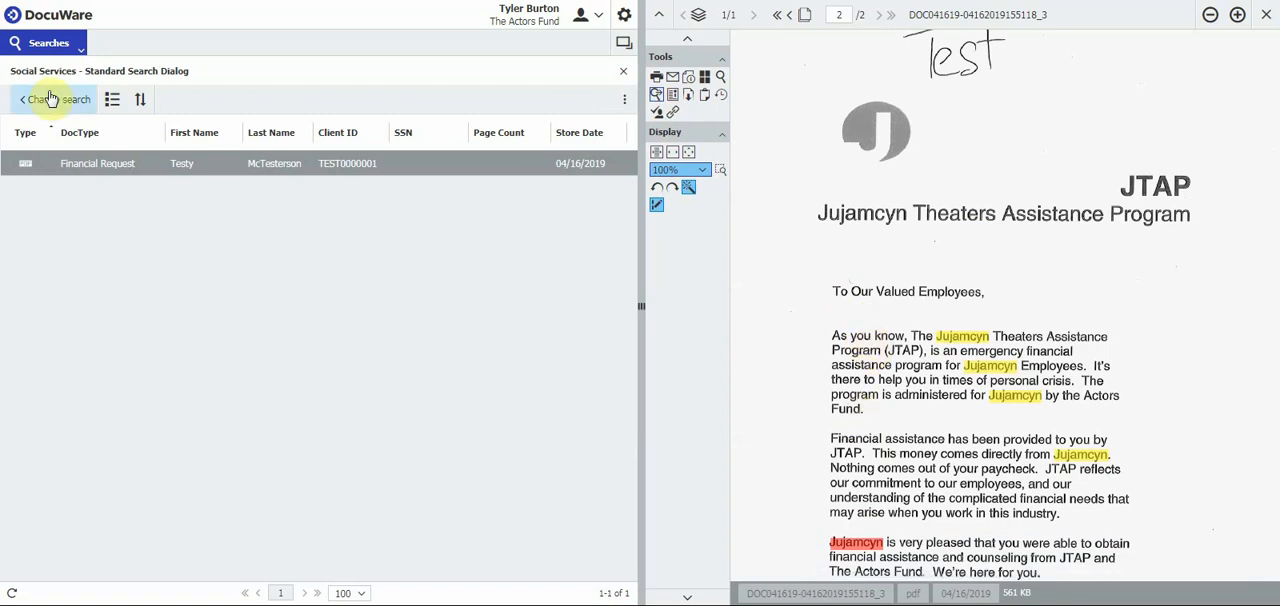
{"action": "mouse_move", "coordinate": [54, 100]}
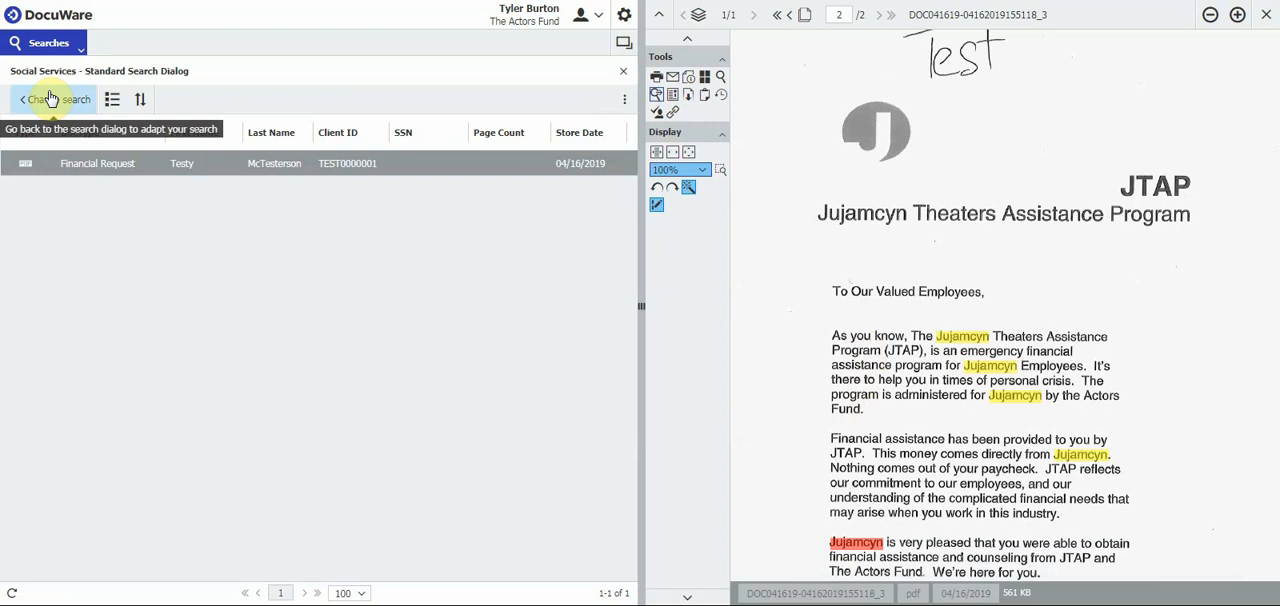
Return to the search form, clear McTesterson, and enter first name Dan and last name Done (Test)
{"action": "left_click", "coordinate": [54, 100]}
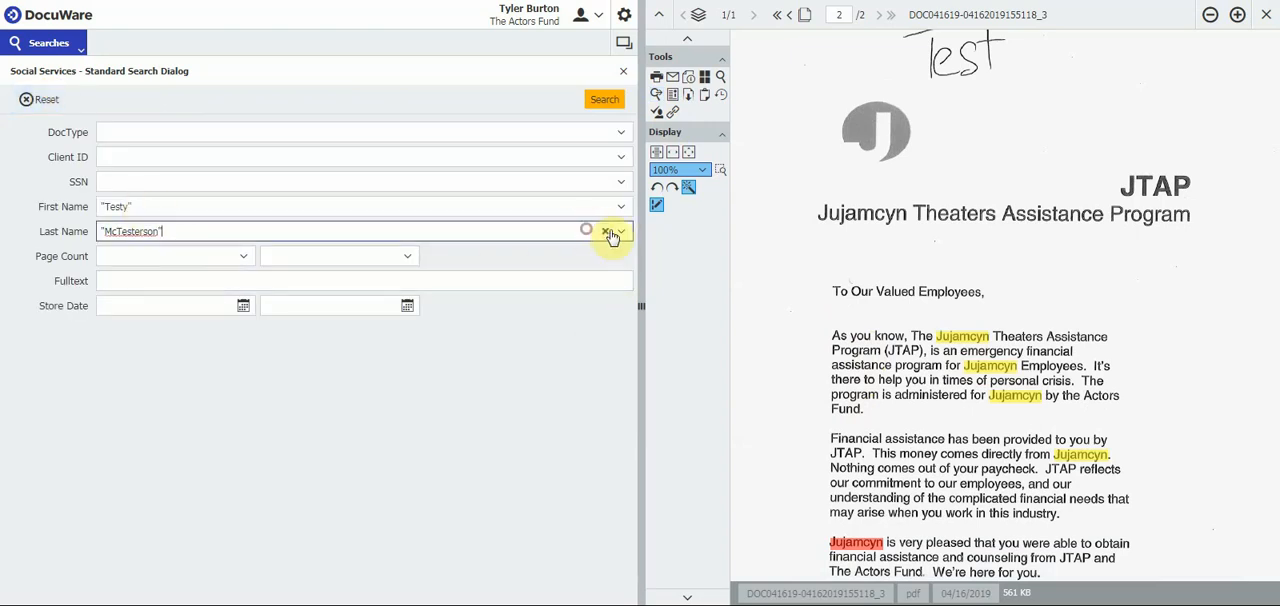
{"action": "left_click", "coordinate": [604, 232]}
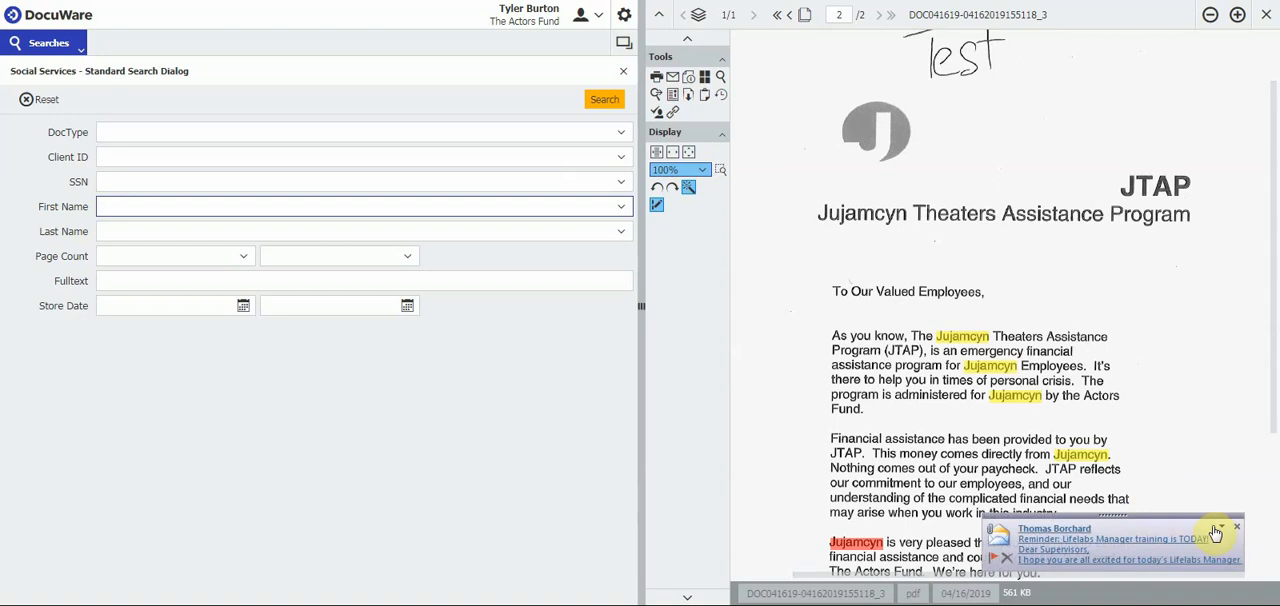
{"action": "left_click", "coordinate": [204, 208]}
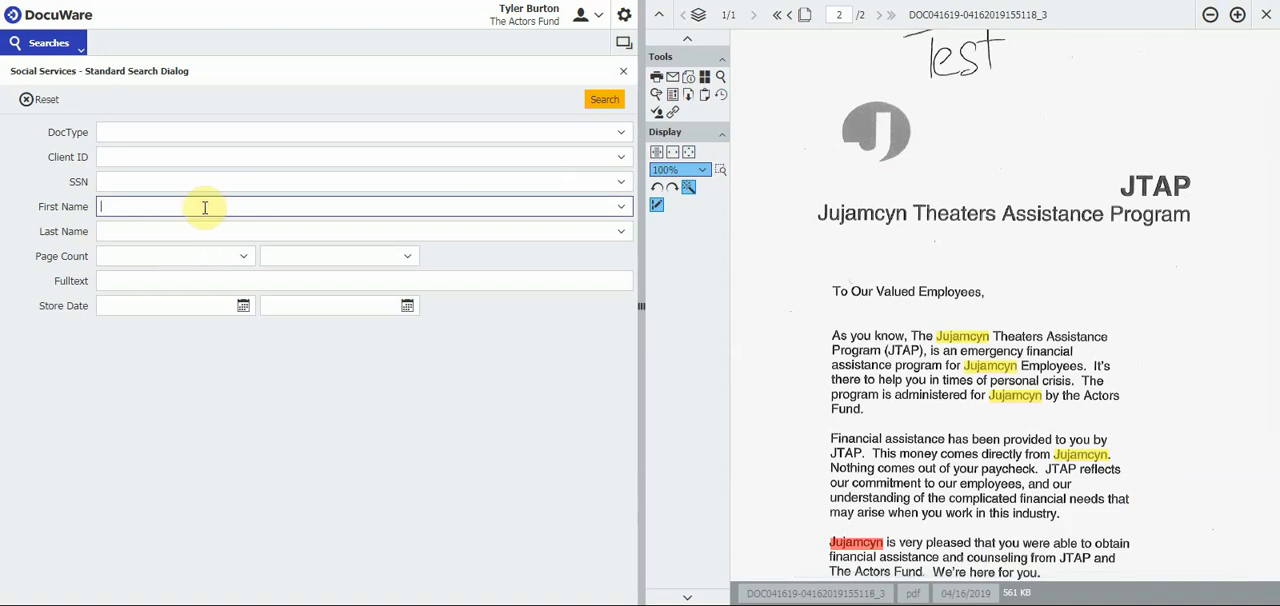
{"action": "type", "text": "Dan"}
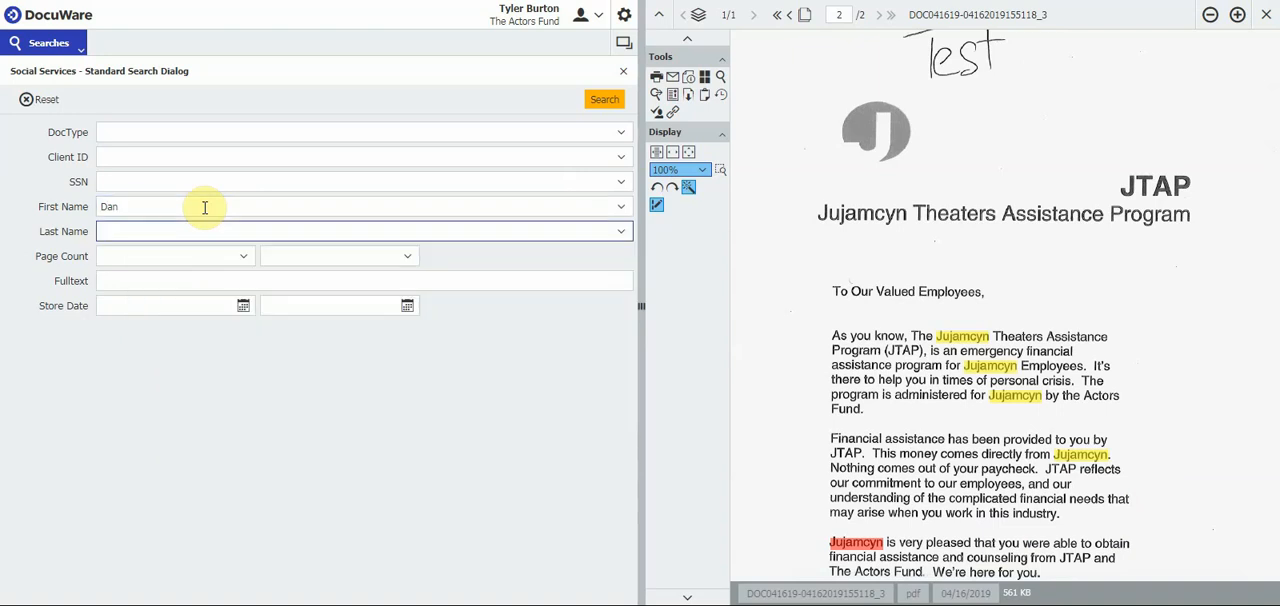
{"action": "type", "text": "Done"}
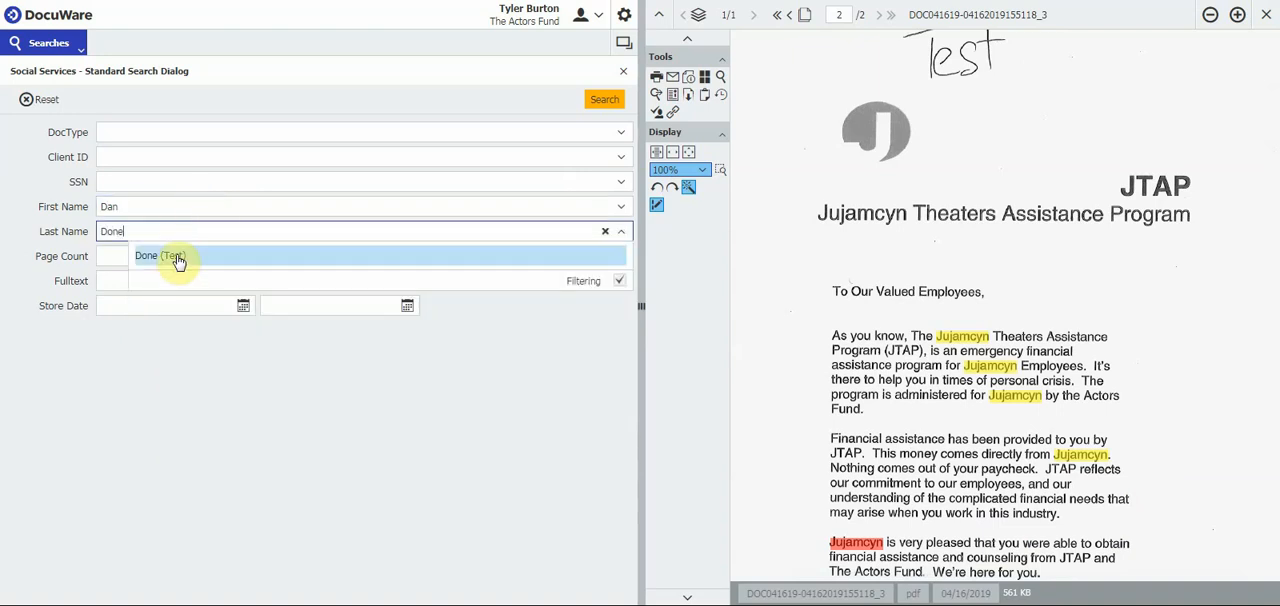
Set the document type criterion to Financial Request from the 'Fi' suggestions
{"action": "left_click", "coordinate": [160, 256]}
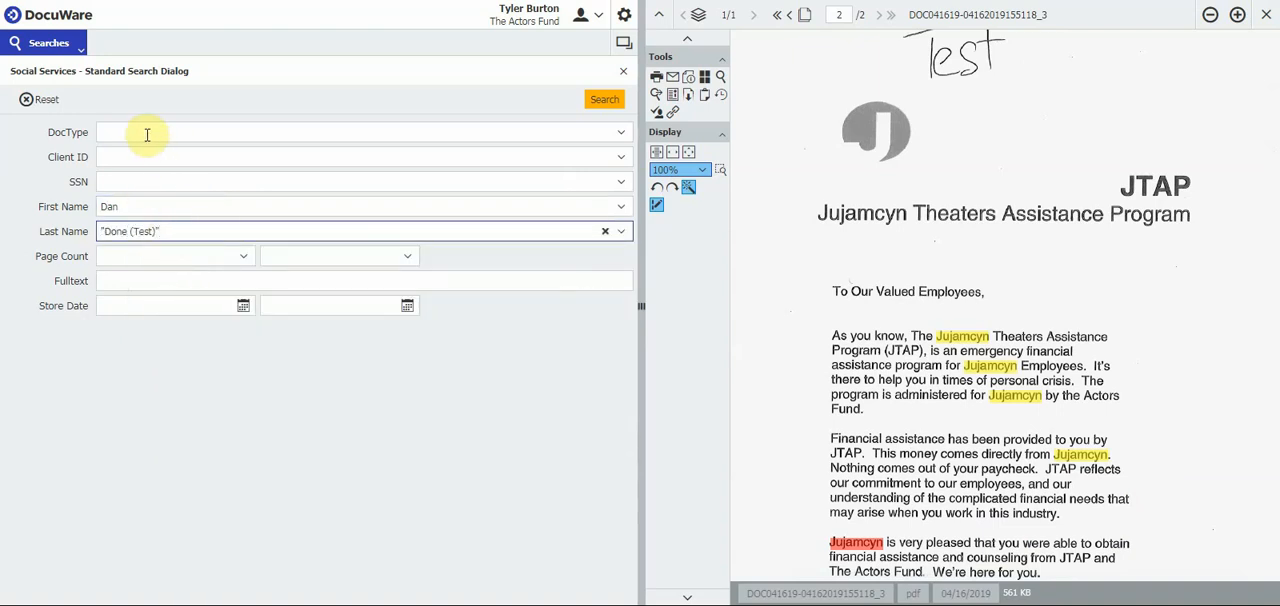
{"action": "left_click", "coordinate": [350, 132]}
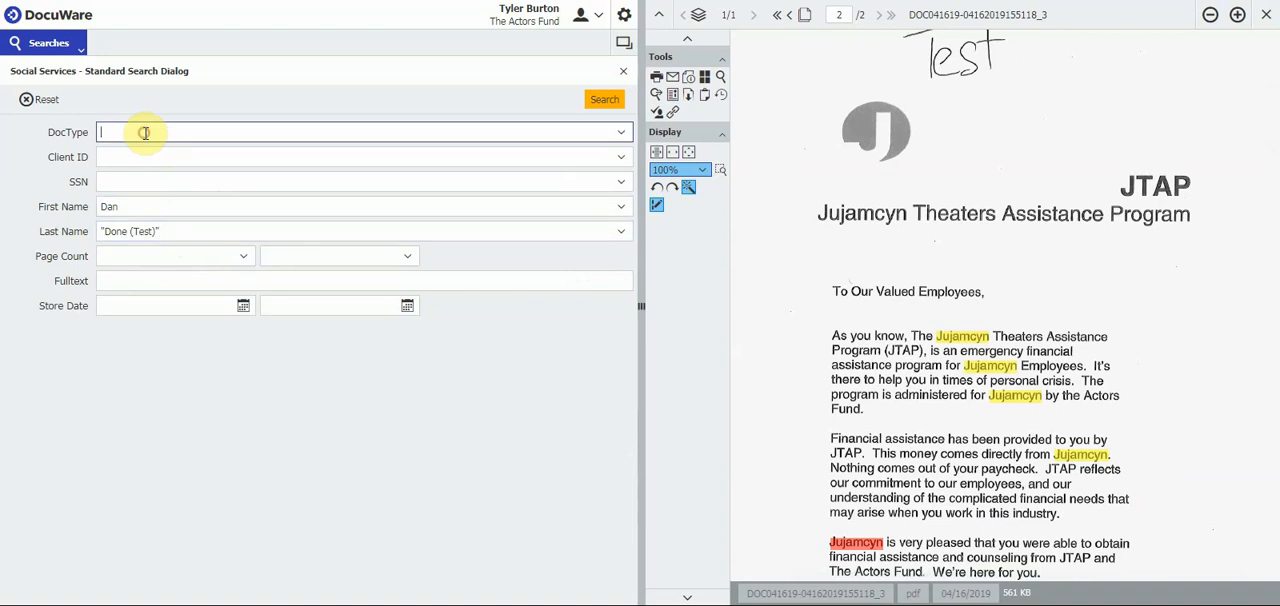
{"action": "type", "text": "Fi"}
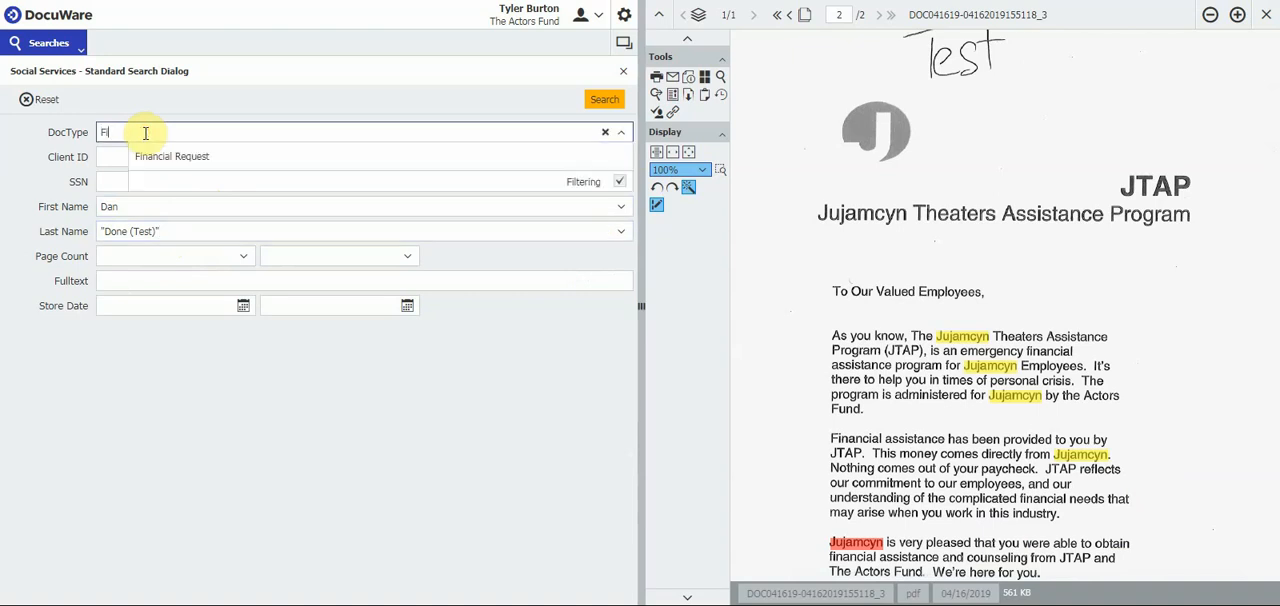
{"action": "mouse_move", "coordinate": [182, 156]}
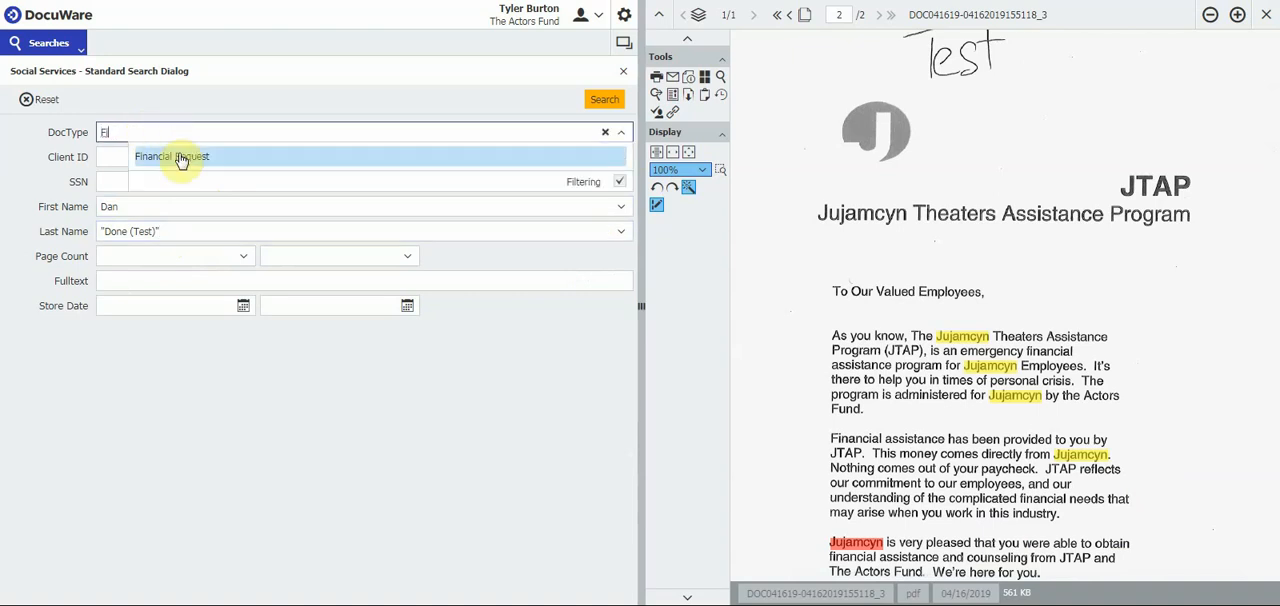
{"action": "left_click", "coordinate": [180, 156]}
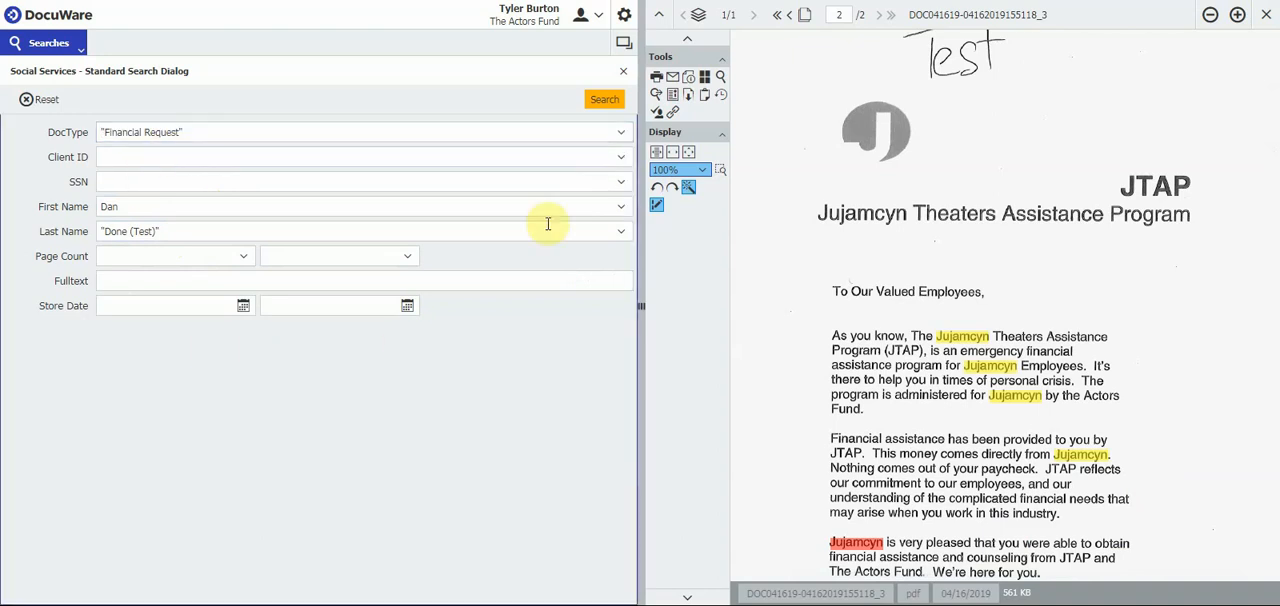
{"action": "mouse_move", "coordinate": [168, 210]}
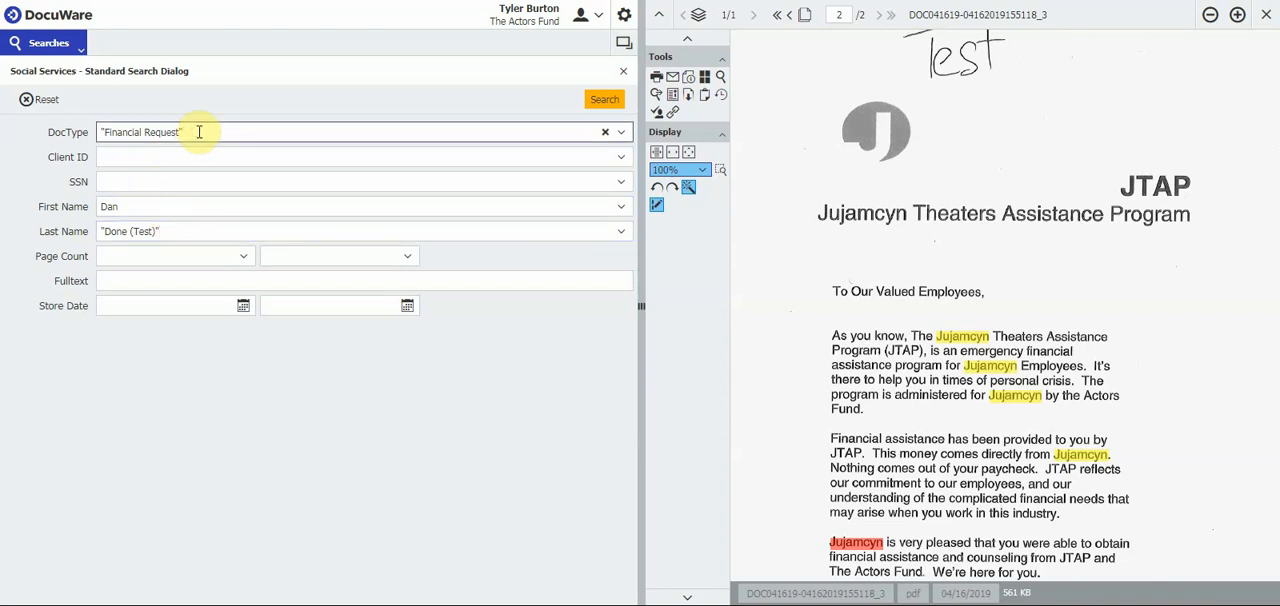
{"action": "mouse_move", "coordinate": [604, 100]}
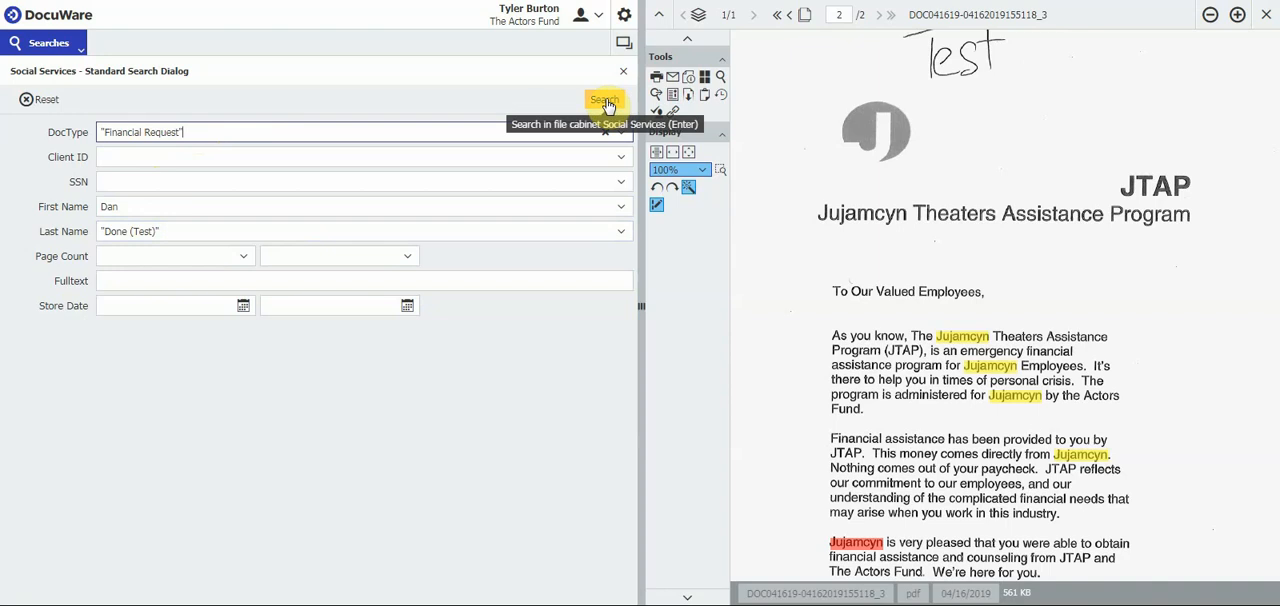
{"action": "mouse_move", "coordinate": [1266, 24]}
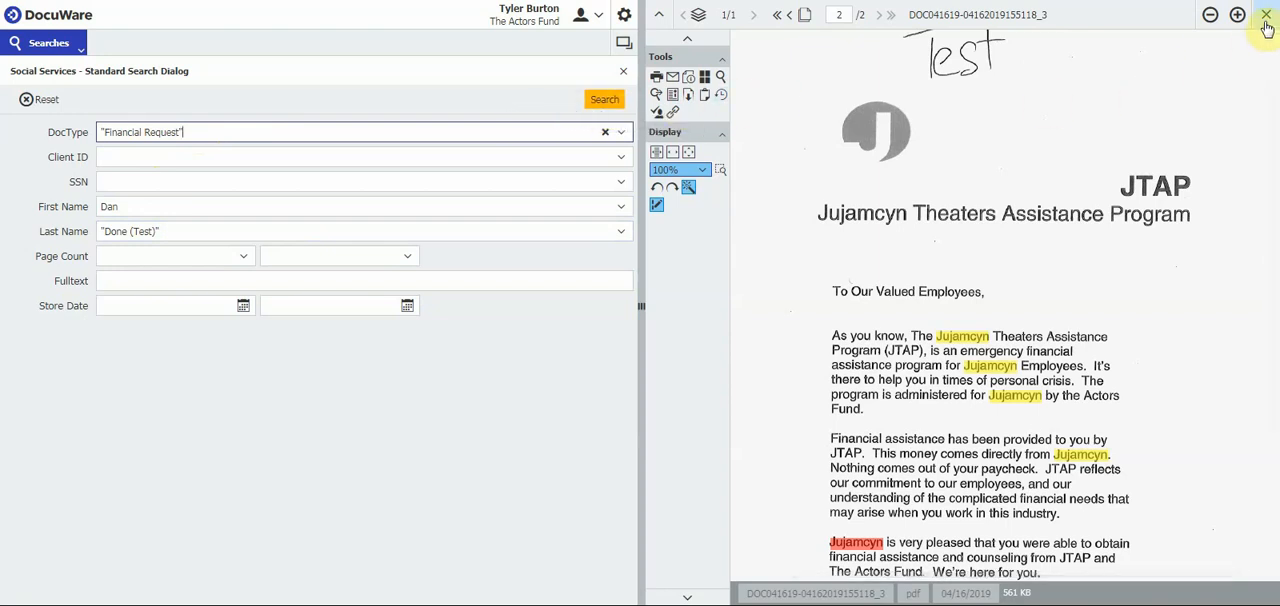
Close the JTAP letter, leaving the viewer empty with the search criteria still filled
{"action": "scroll", "scroll_direction": "down", "scroll_amount": 3}
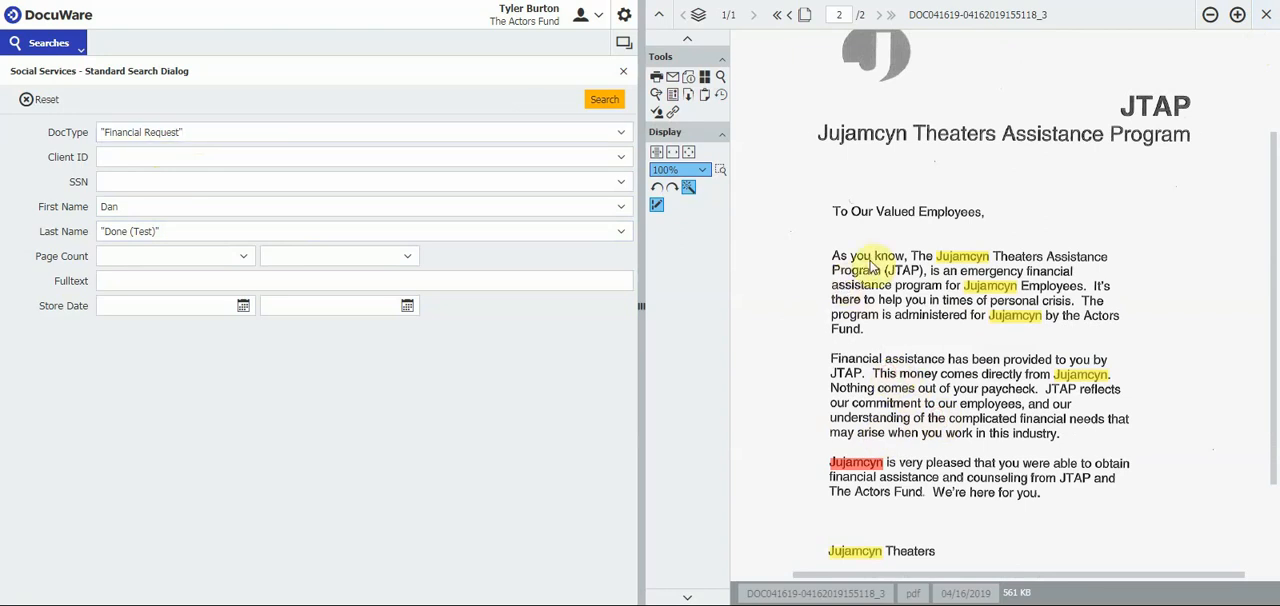
{"action": "mouse_move", "coordinate": [1264, 18]}
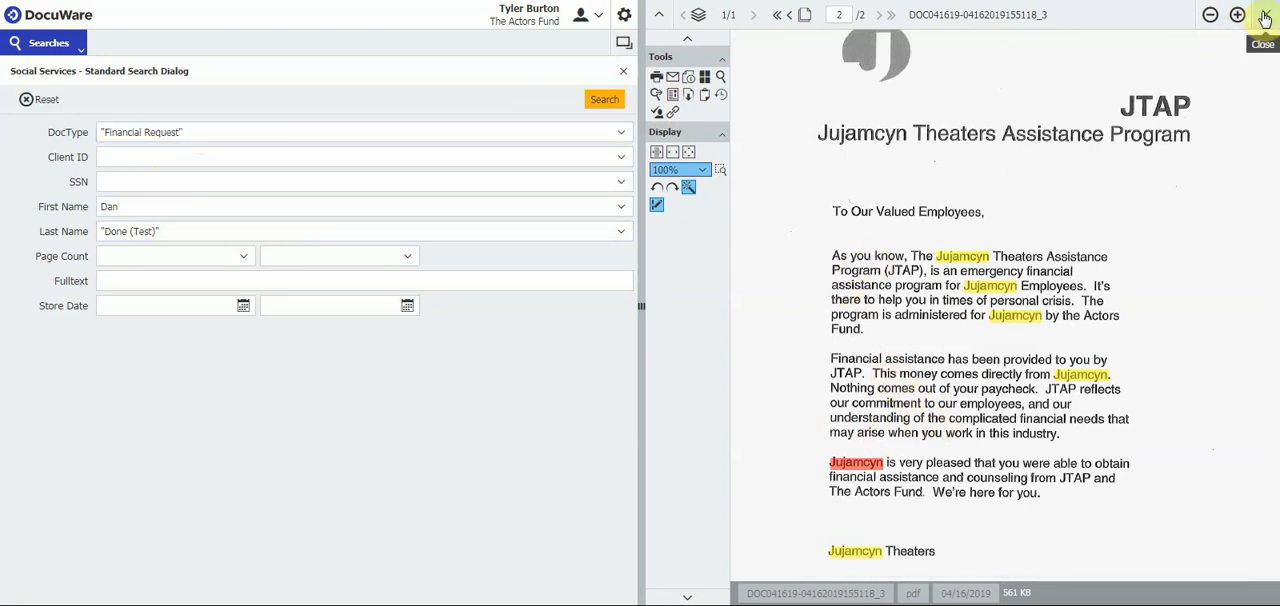
{"action": "left_click", "coordinate": [1264, 16]}
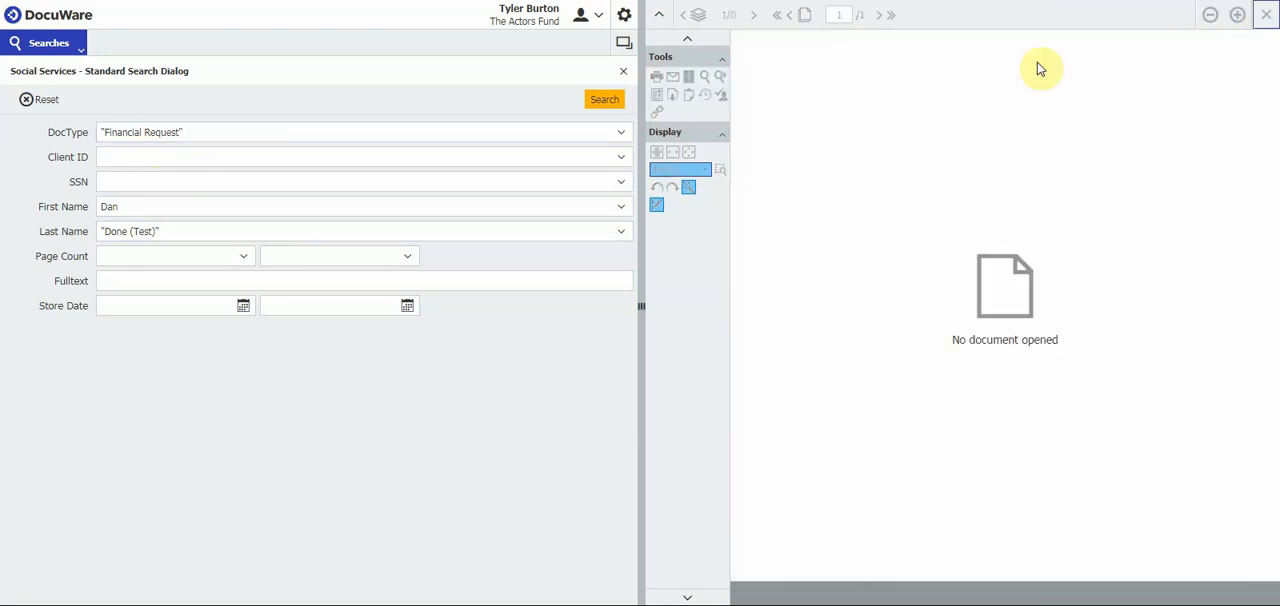
{"action": "mouse_move", "coordinate": [710, 144]}
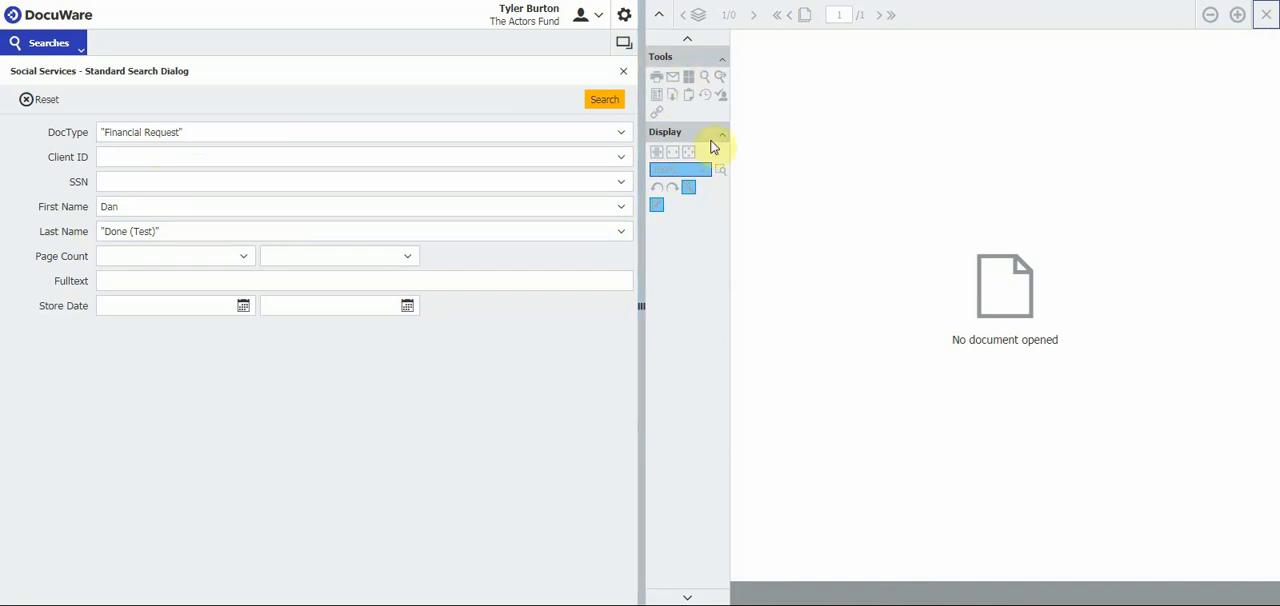
{"action": "mouse_move", "coordinate": [788, 176]}
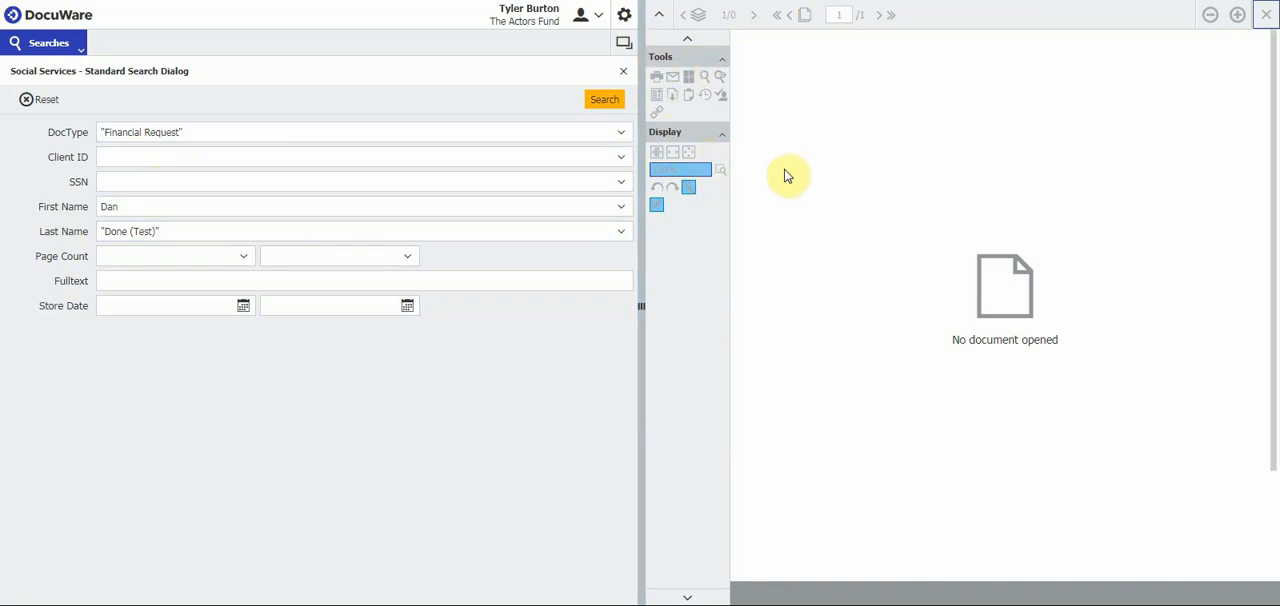
{"action": "mouse_move", "coordinate": [760, 152]}
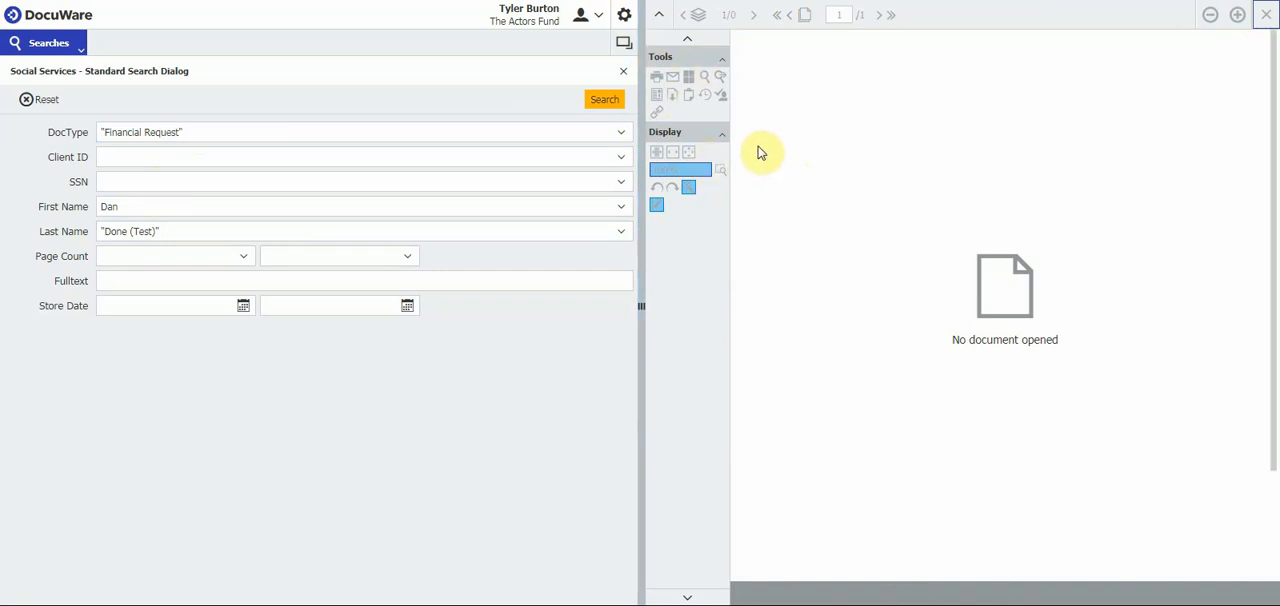
{"action": "mouse_move", "coordinate": [200, 150]}
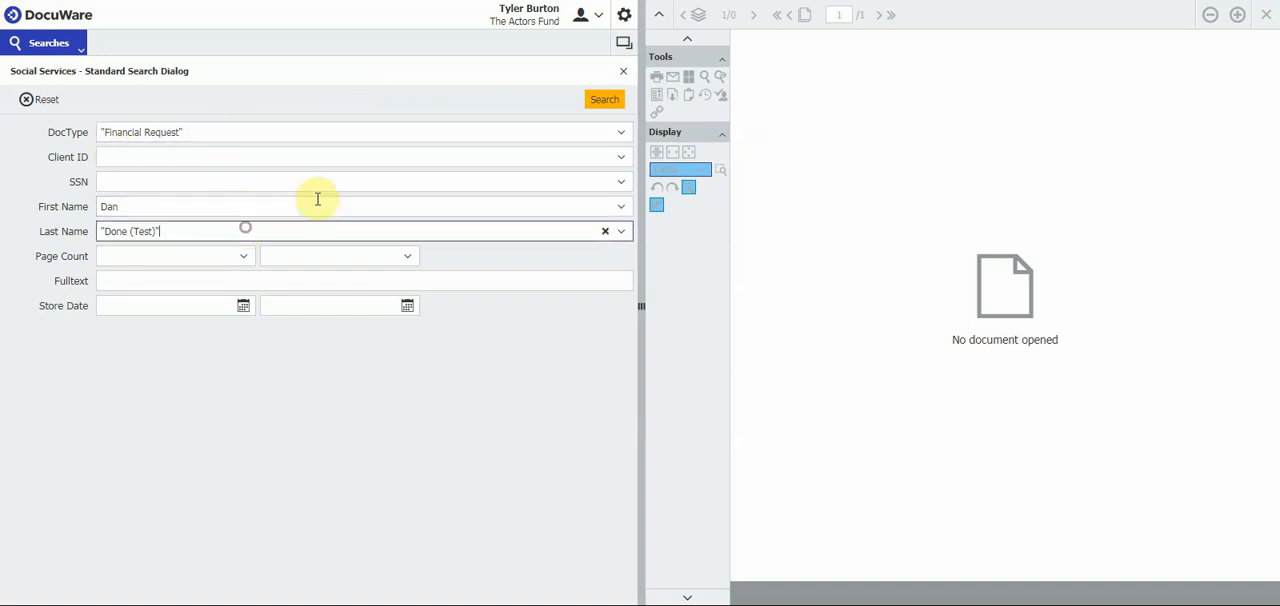
Run the Dan Done (Test) search, view the single Financial Request, and advance to its JTAP letter page
{"action": "left_click", "coordinate": [604, 100]}
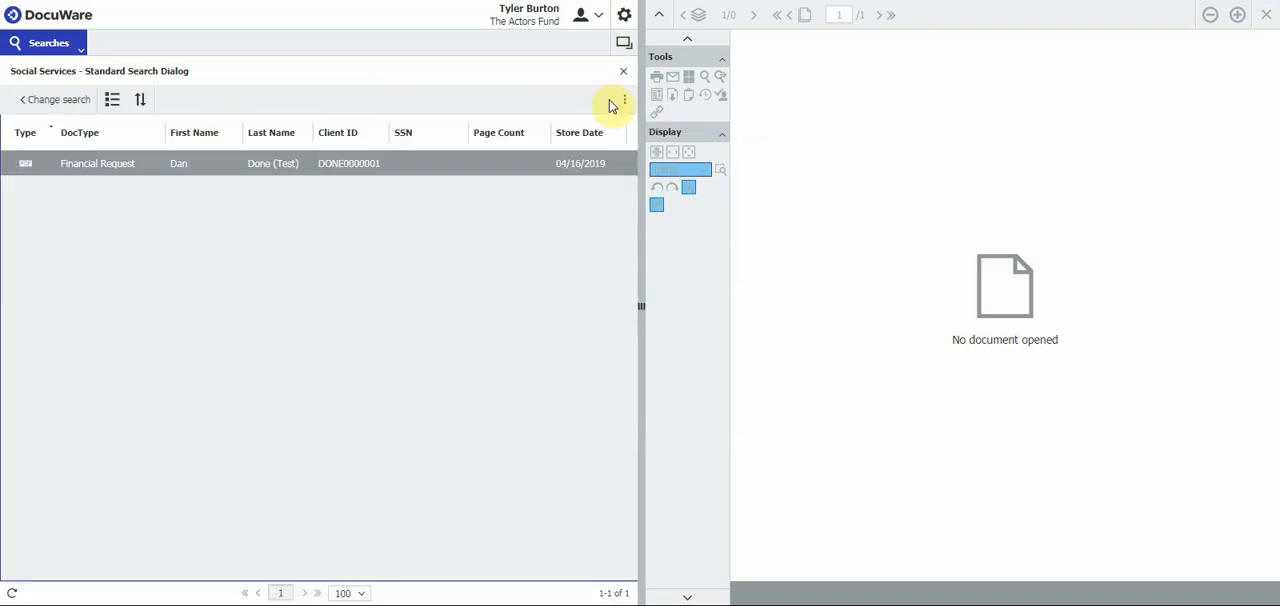
{"action": "mouse_move", "coordinate": [204, 160]}
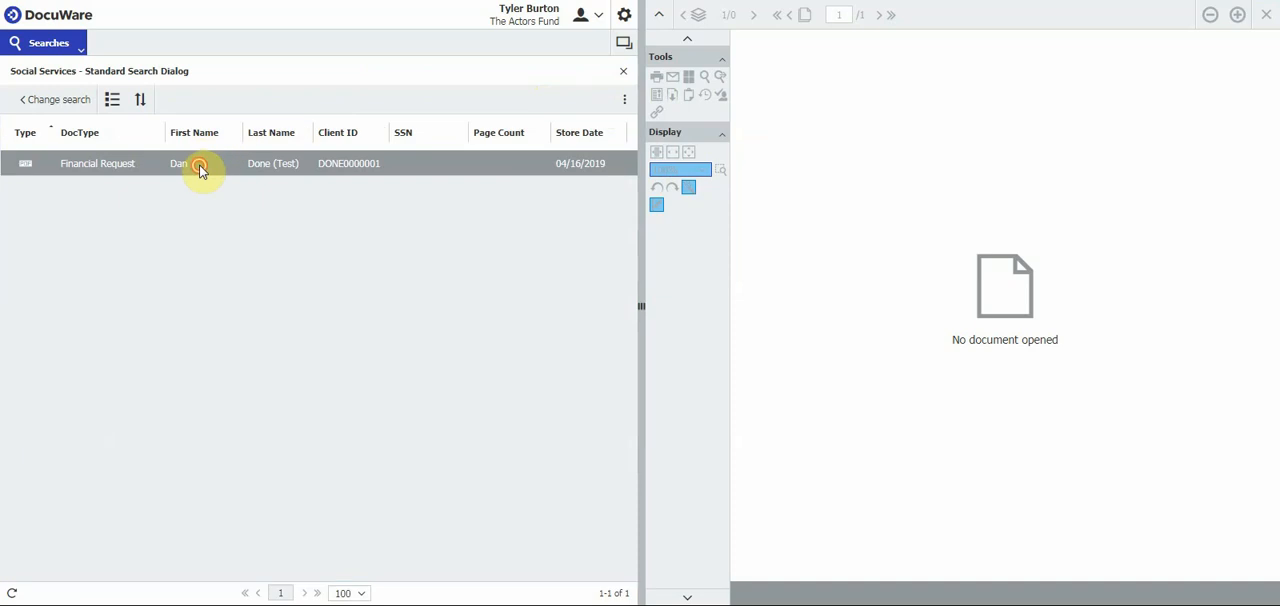
{"action": "left_click", "coordinate": [200, 164]}
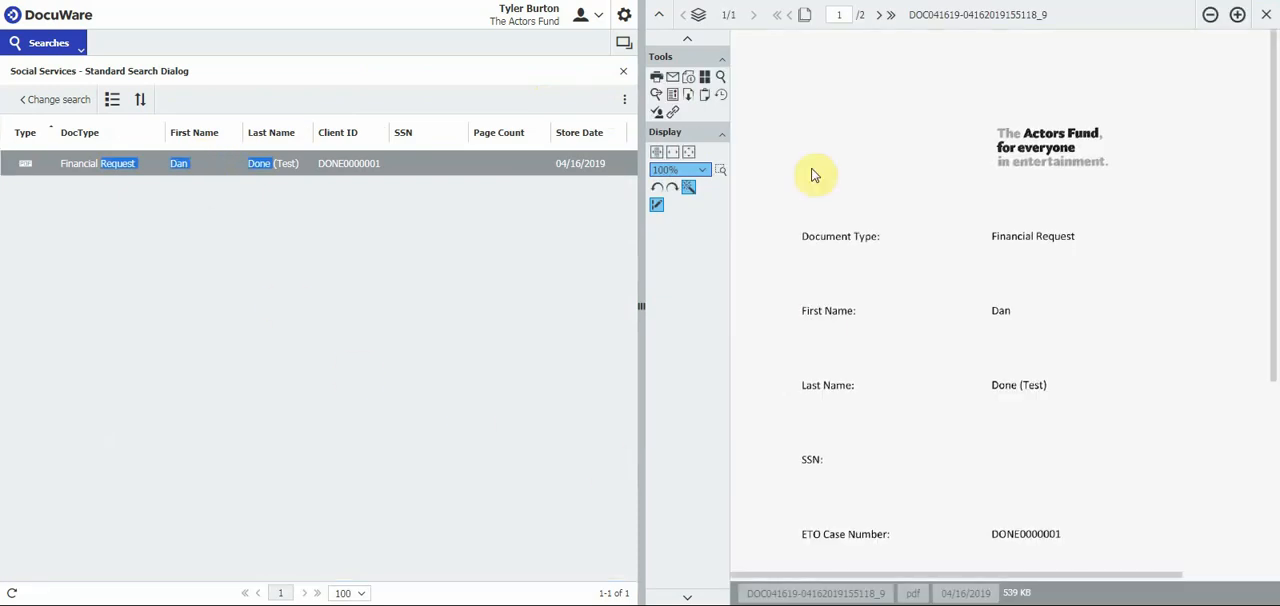
{"action": "mouse_move", "coordinate": [1044, 176]}
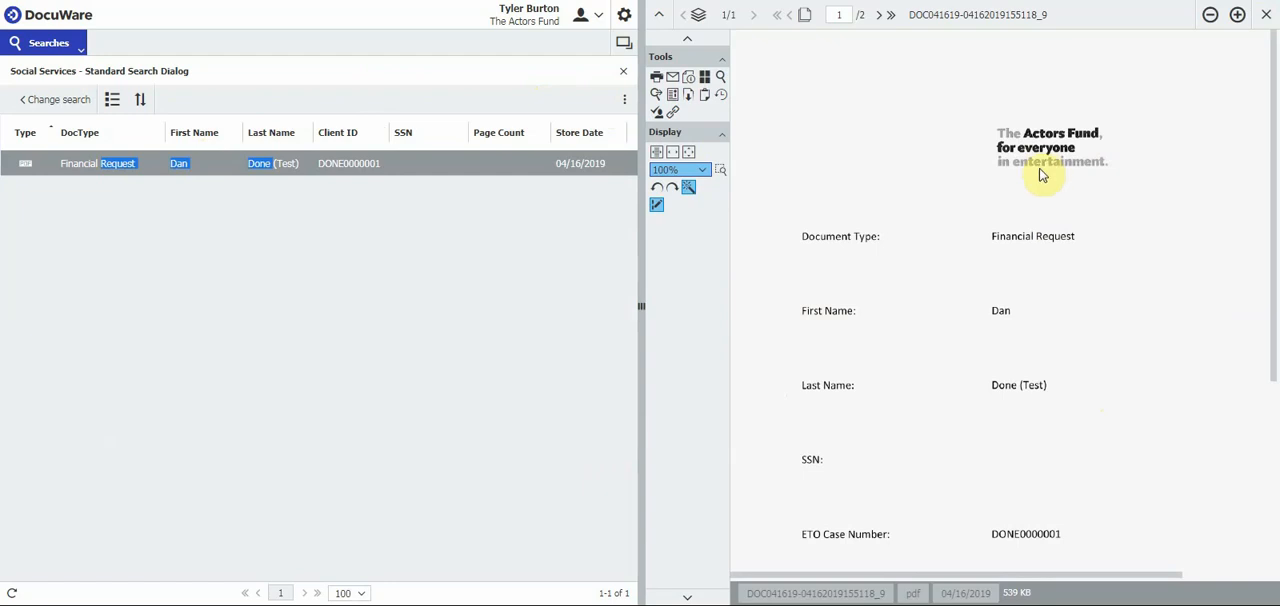
{"action": "scroll", "scroll_direction": "down", "scroll_amount": 3}
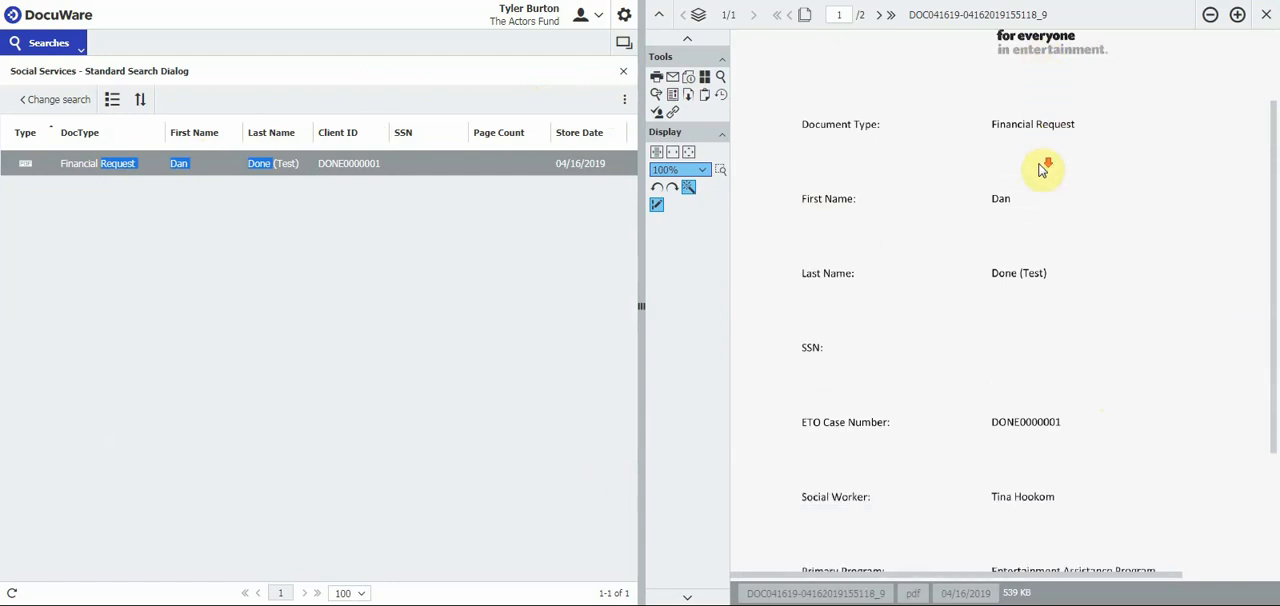
{"action": "scroll", "scroll_direction": "down", "scroll_amount": 3}
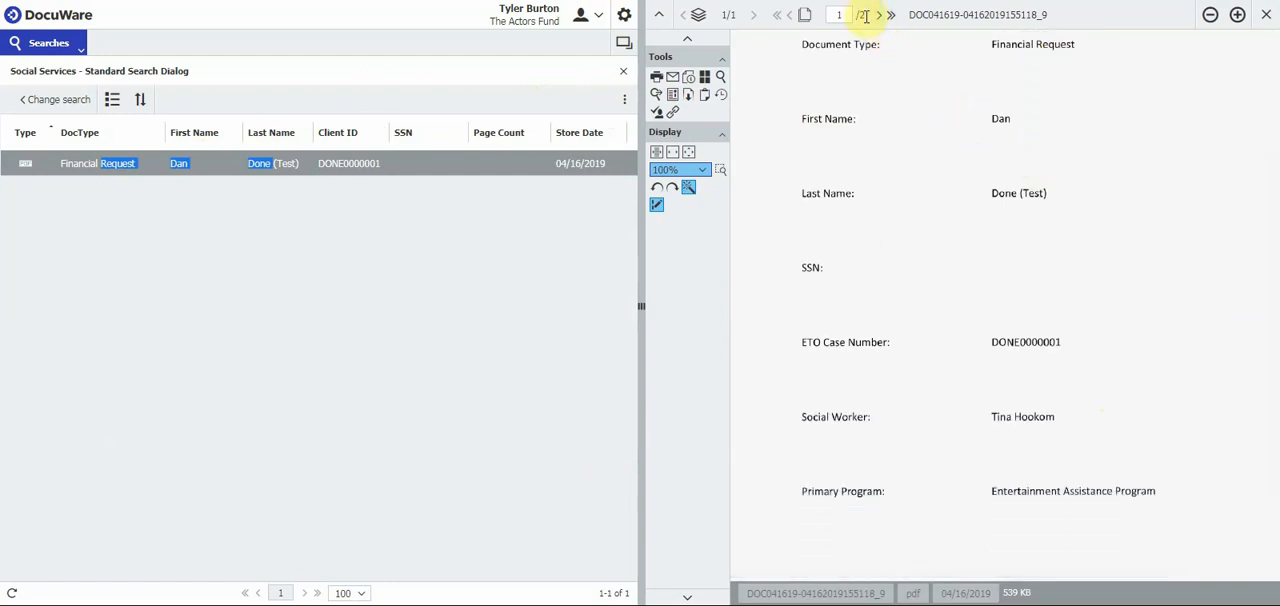
{"action": "mouse_move", "coordinate": [888, 16]}
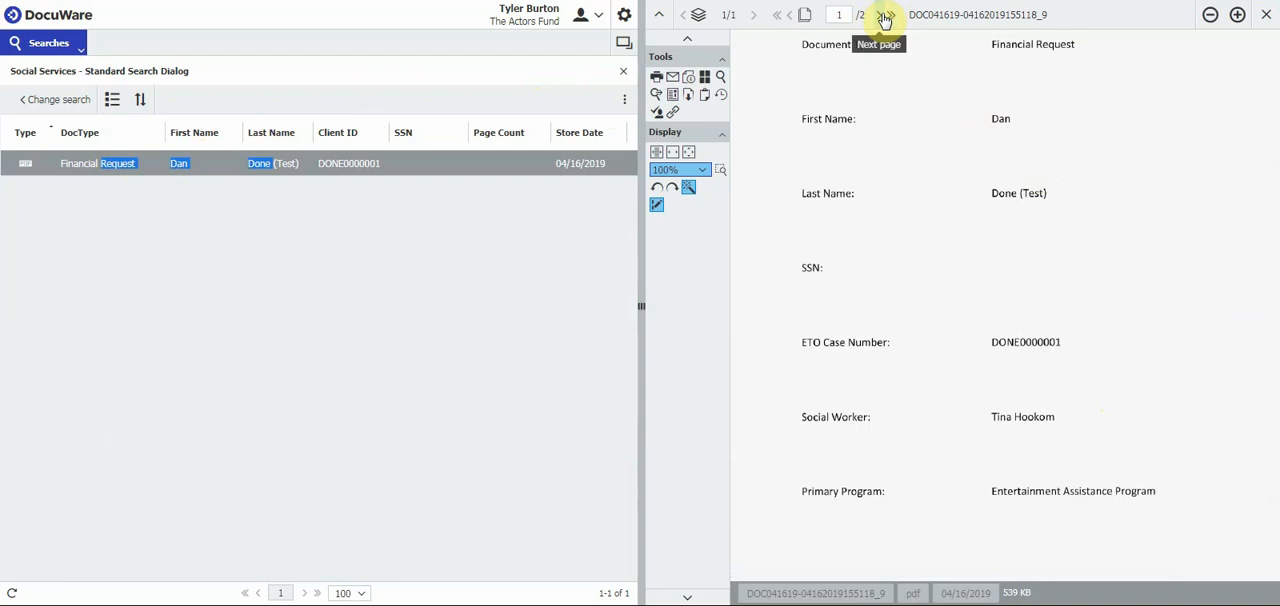
{"action": "left_click", "coordinate": [884, 16]}
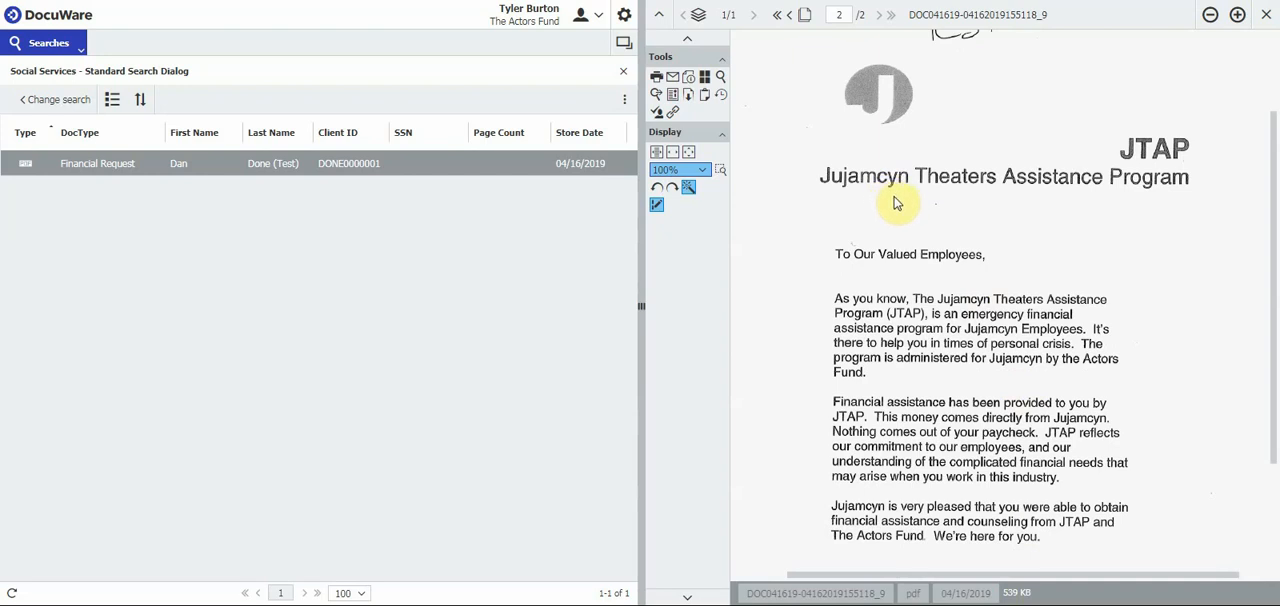
{"action": "mouse_move", "coordinate": [928, 212]}
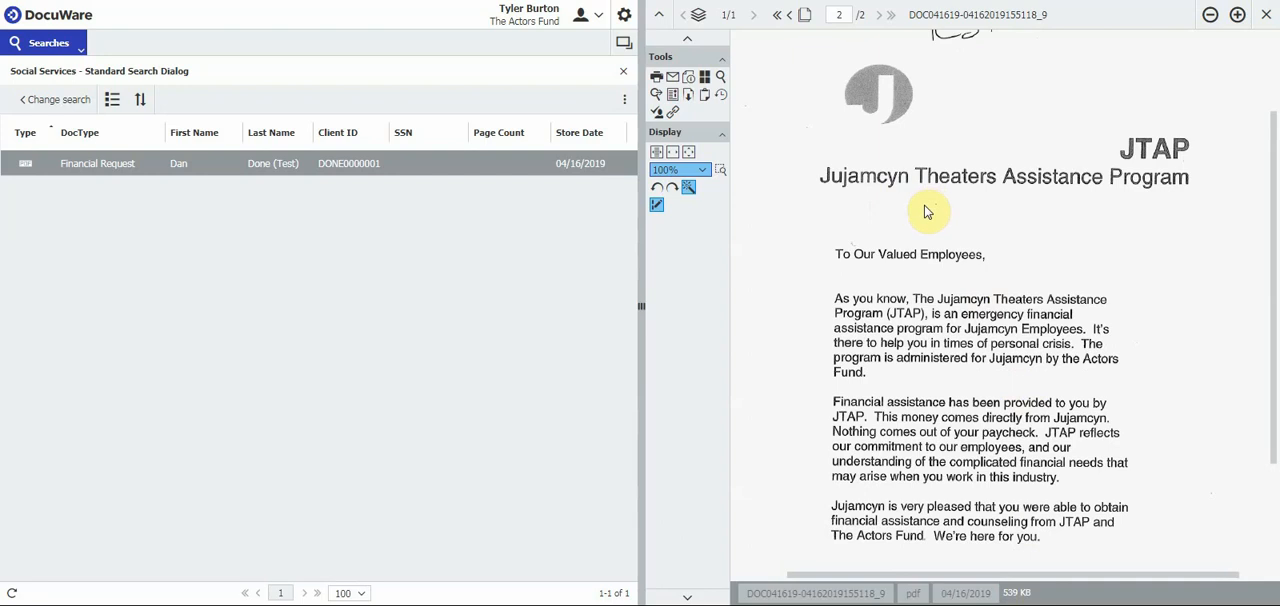
{"action": "scroll", "scroll_direction": "down", "scroll_amount": 3}
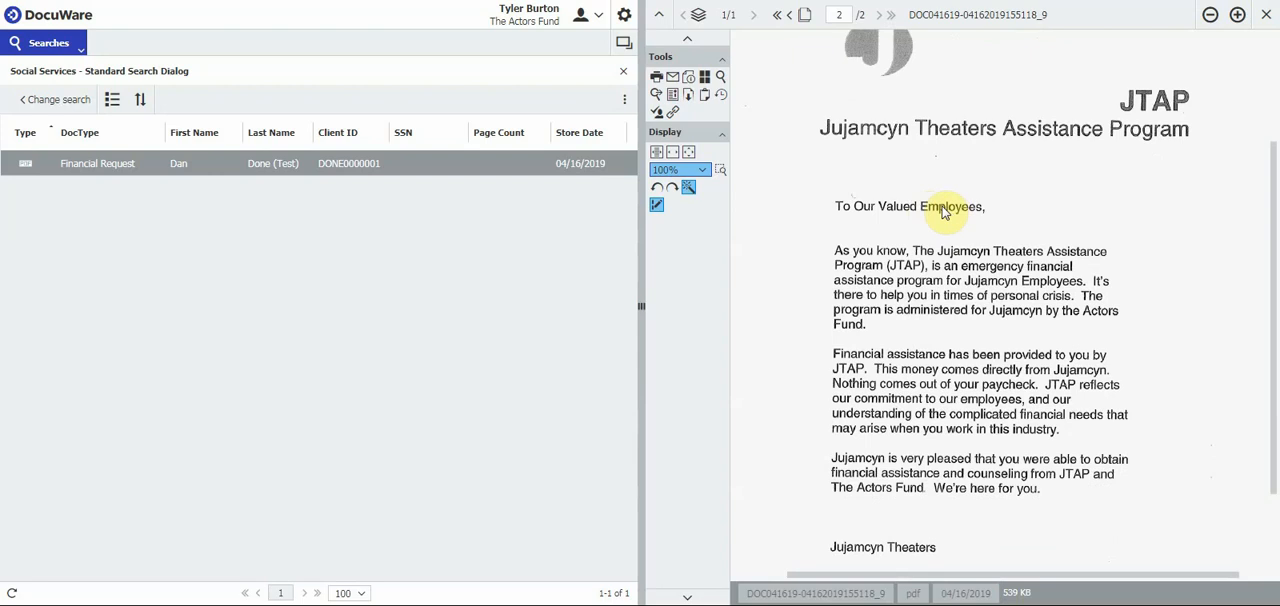
{"action": "mouse_move", "coordinate": [980, 168]}
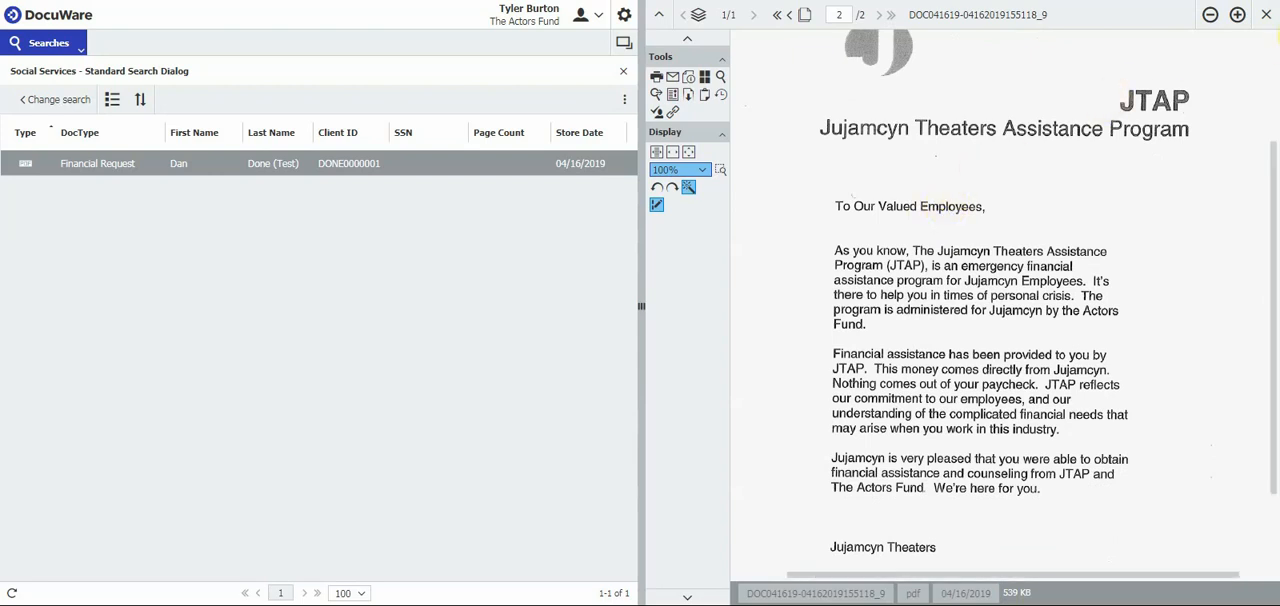
{"action": "mouse_move", "coordinate": [1268, 14]}
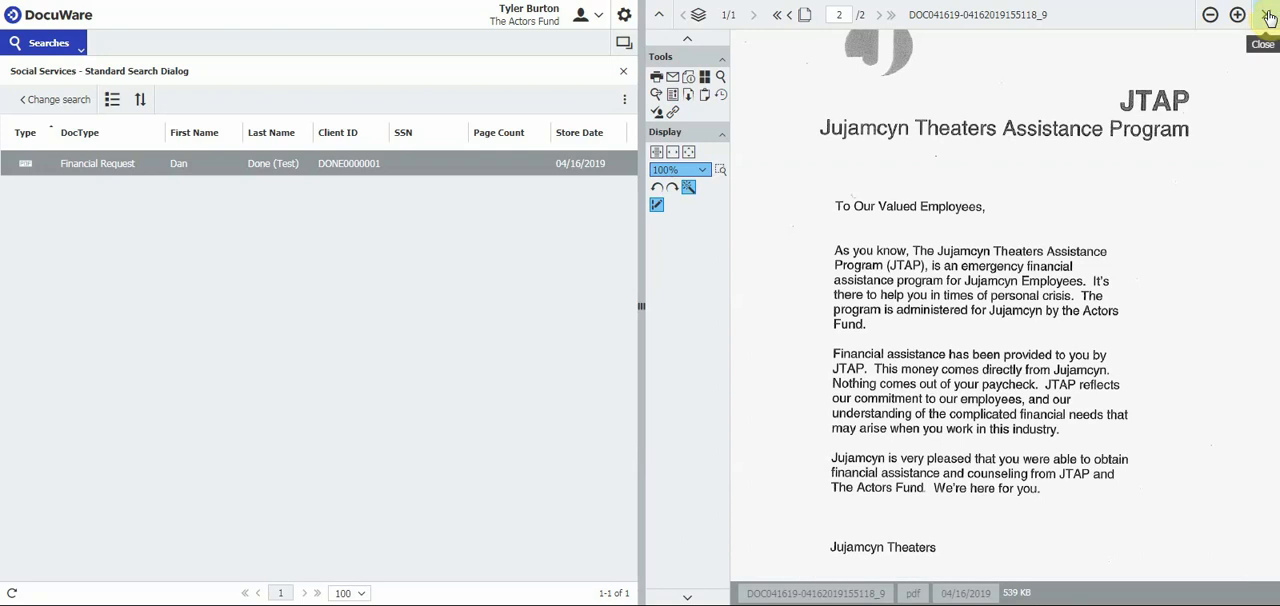